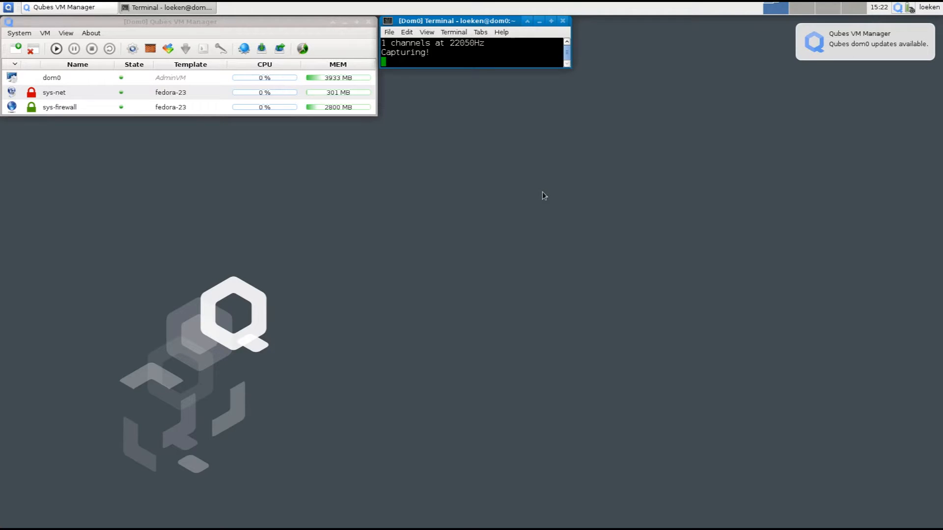
{"action": "mouse_move", "coordinate": [542, 234]}
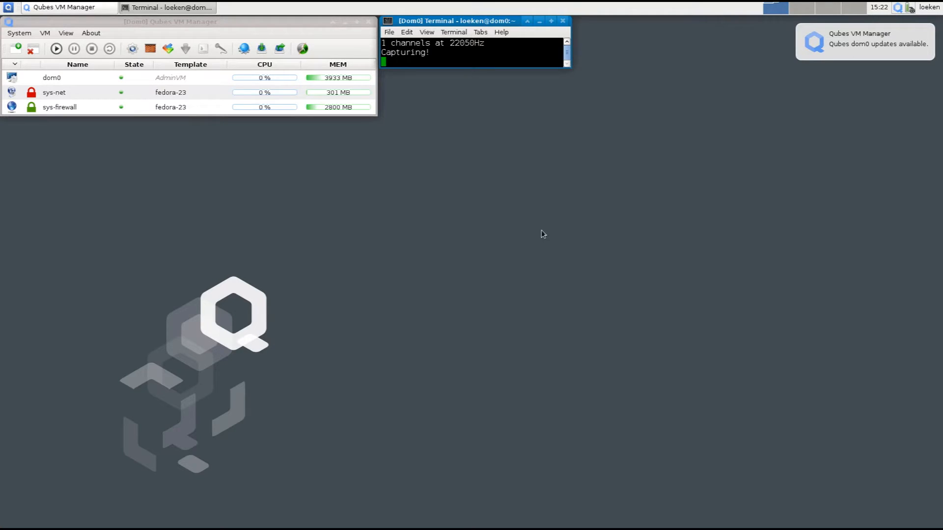
{"action": "mouse_move", "coordinate": [416, 217]}
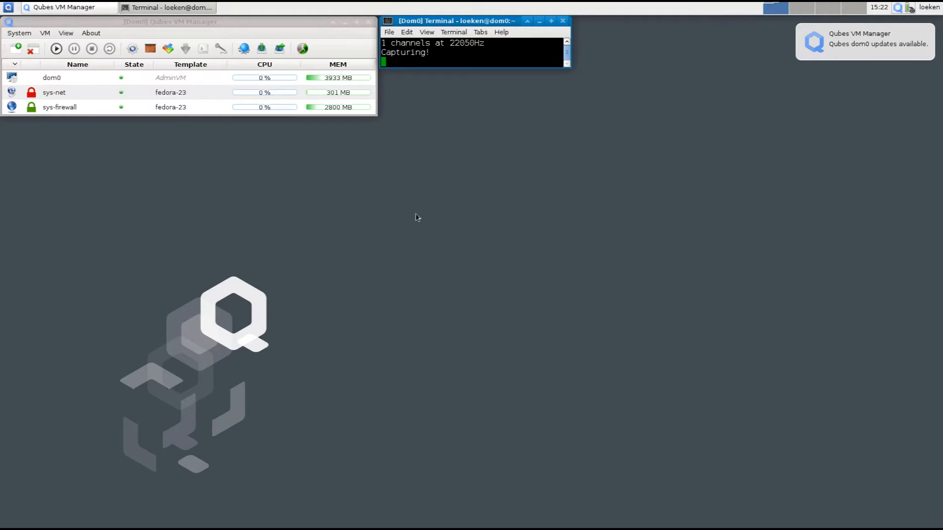
{"action": "mouse_move", "coordinate": [460, 343]}
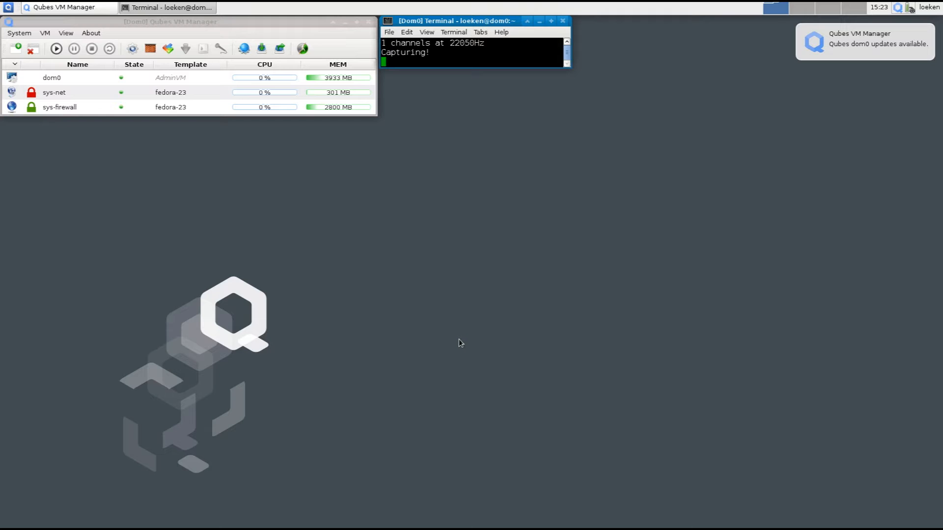
{"action": "mouse_move", "coordinate": [472, 332]}
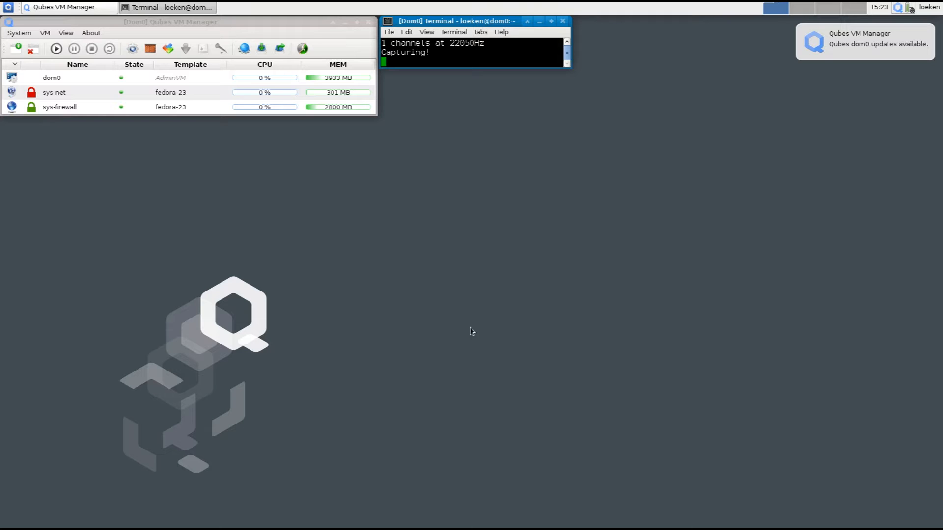
{"action": "mouse_move", "coordinate": [346, 284]}
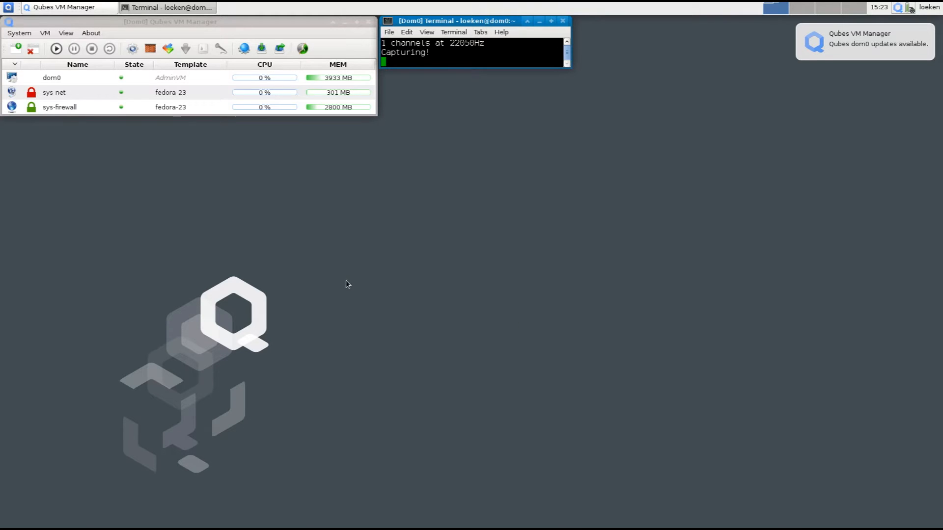
{"action": "mouse_move", "coordinate": [345, 277]}
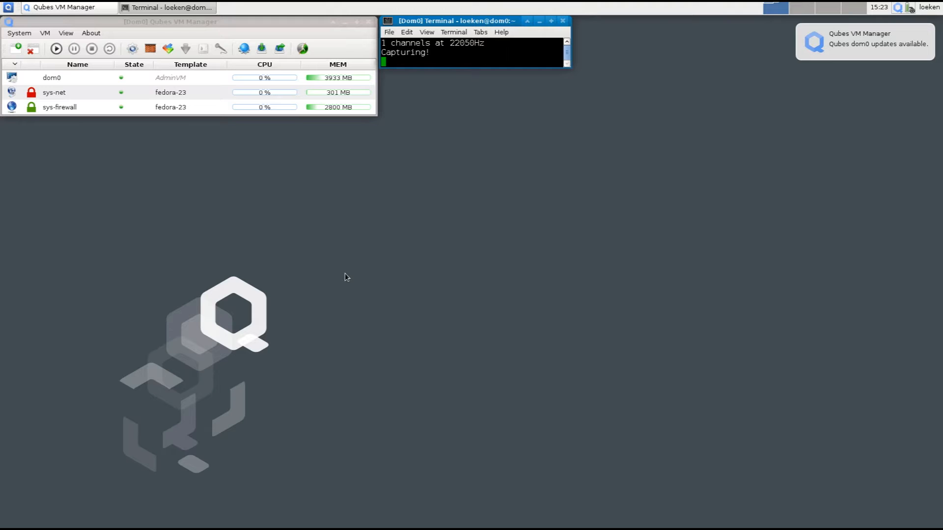
{"action": "mouse_move", "coordinate": [385, 257]}
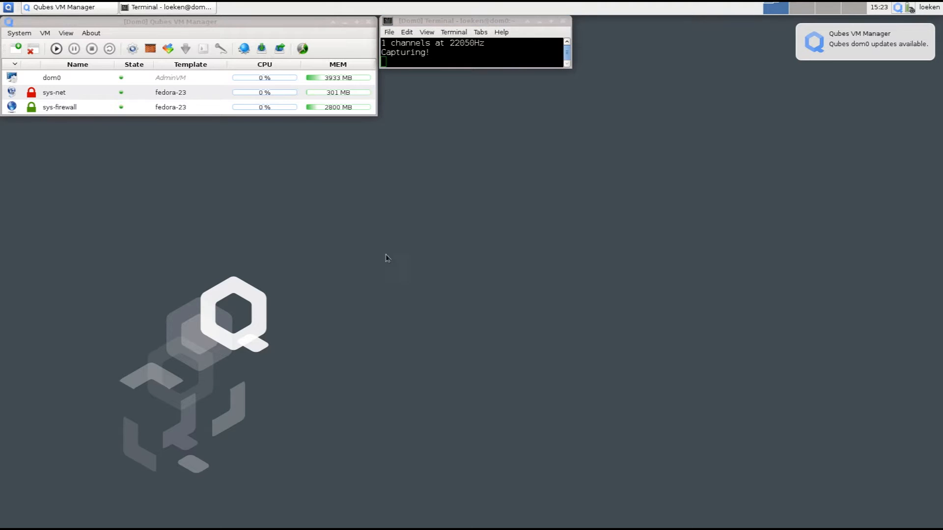
{"action": "mouse_move", "coordinate": [457, 198]}
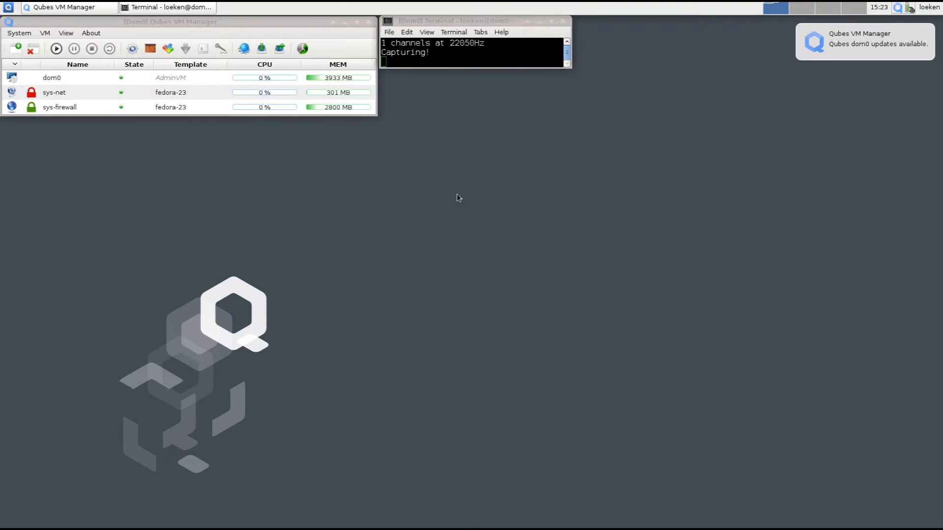
{"action": "mouse_move", "coordinate": [377, 201]}
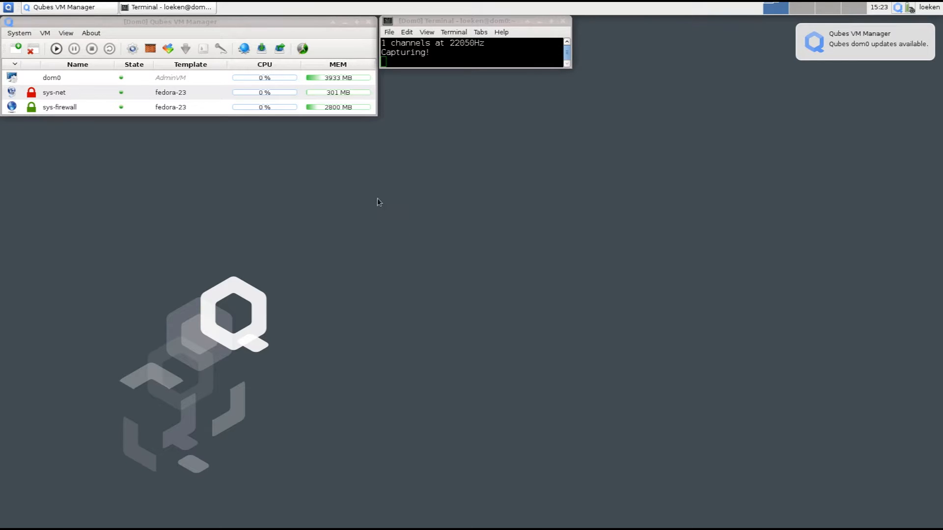
Step: Show inactive VMs such as fedora-23, untrusted, personal, work and vault, and select dom0
{"action": "left_click", "coordinate": [469, 21]}
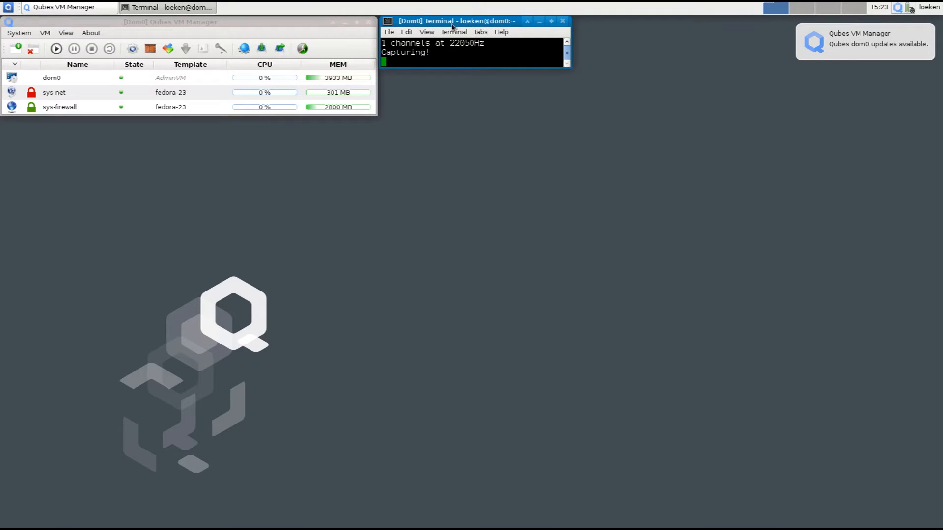
{"action": "mouse_move", "coordinate": [382, 188]}
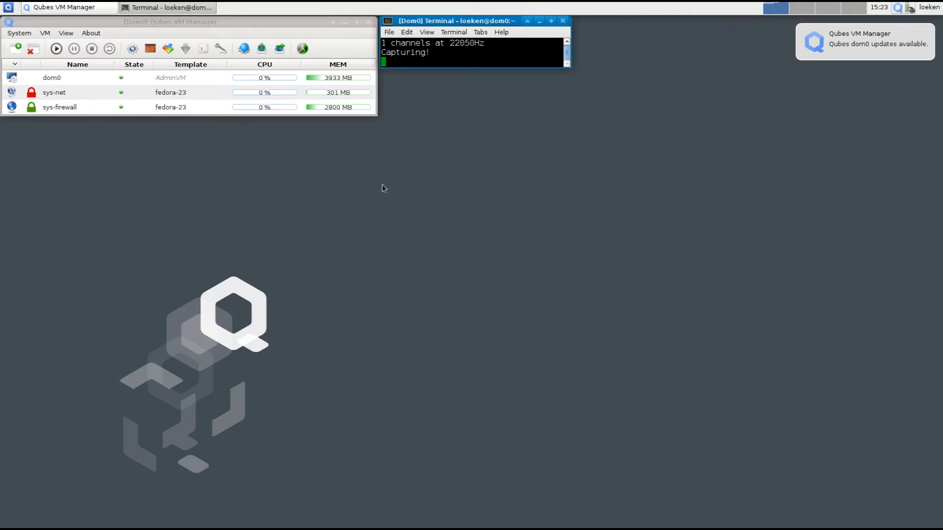
{"action": "left_click", "coordinate": [8, 8]}
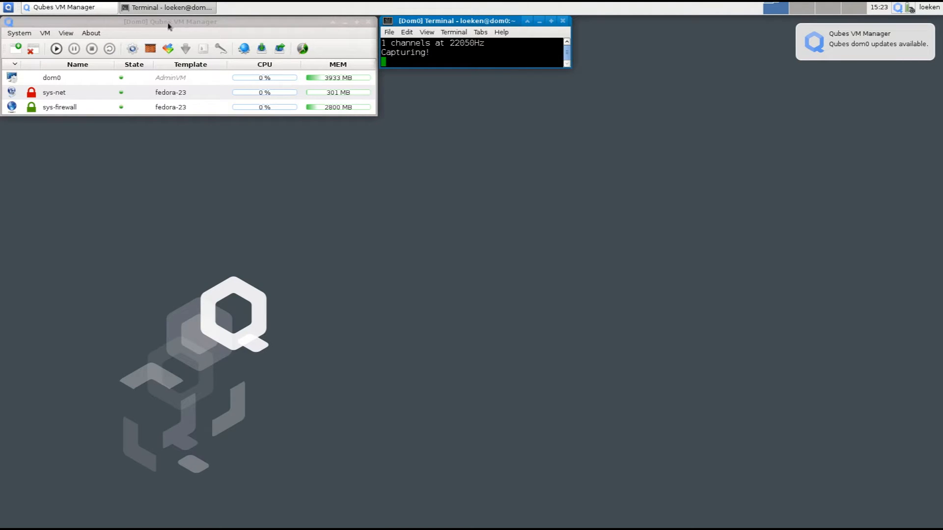
{"action": "mouse_move", "coordinate": [168, 193]}
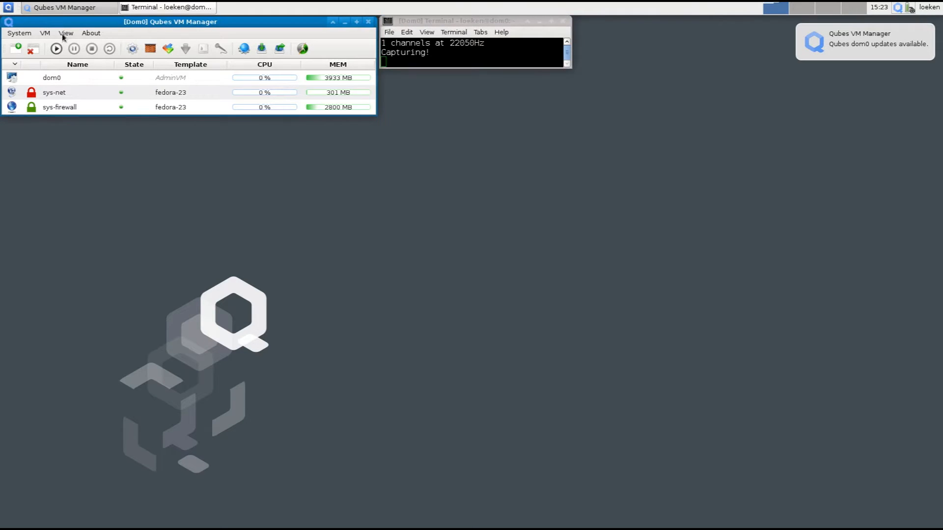
{"action": "left_click", "coordinate": [65, 33]}
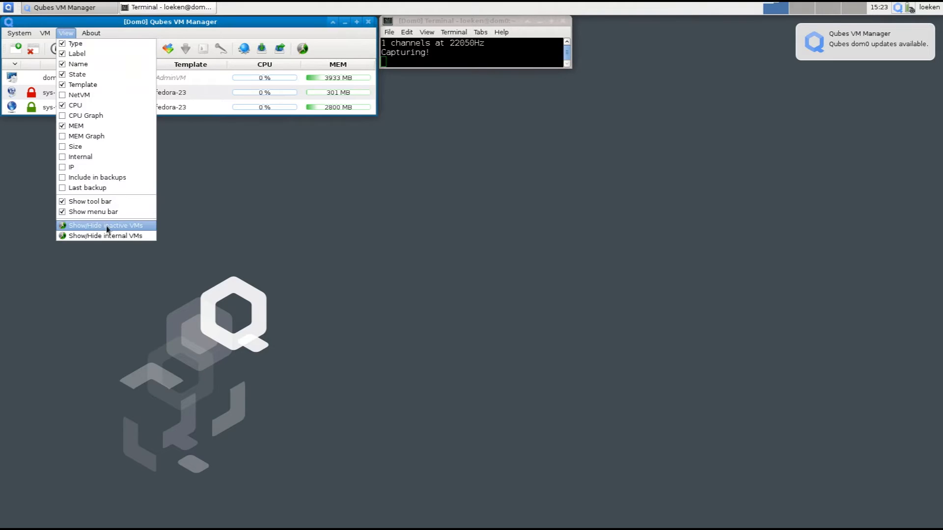
{"action": "left_click", "coordinate": [106, 225]}
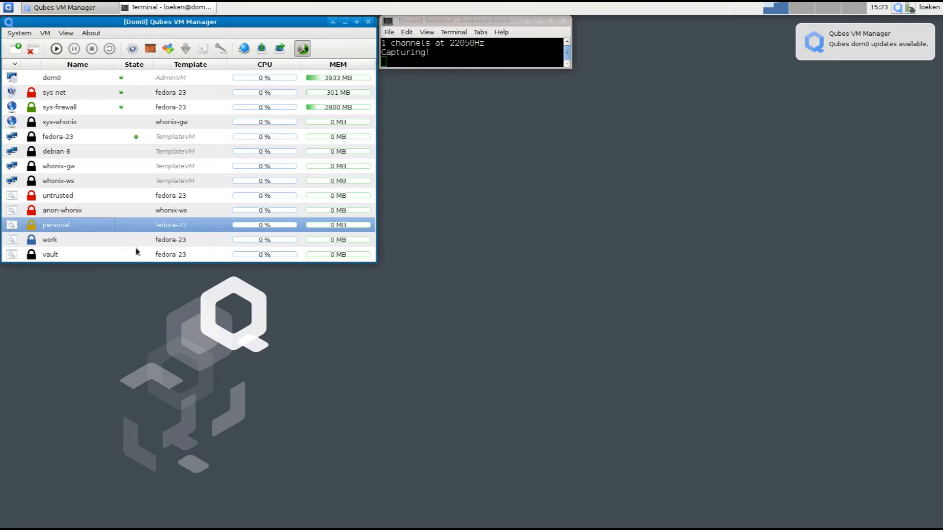
{"action": "mouse_move", "coordinate": [110, 241]}
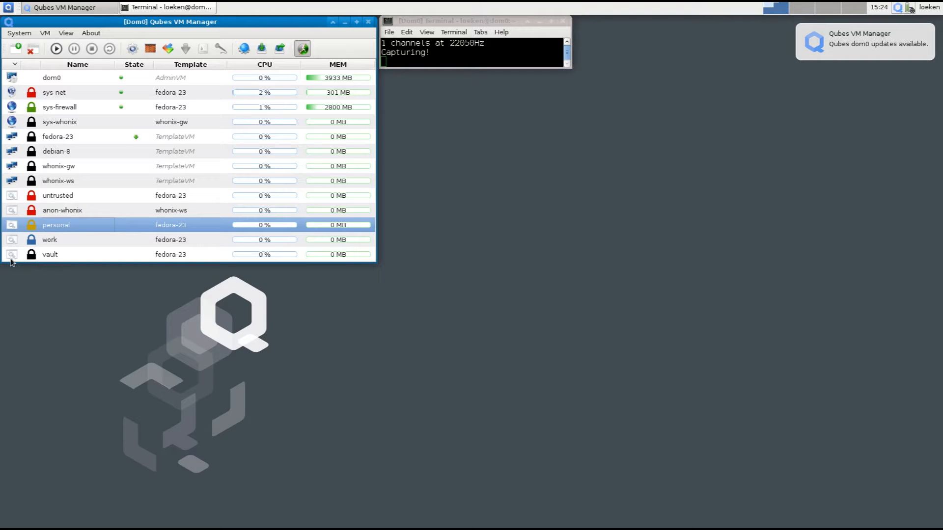
{"action": "left_click", "coordinate": [50, 254]}
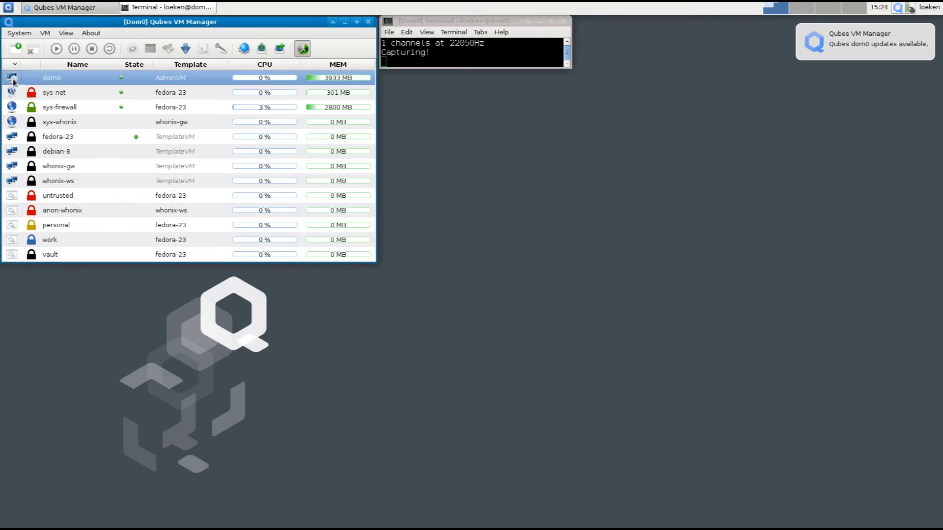
{"action": "mouse_move", "coordinate": [105, 83]}
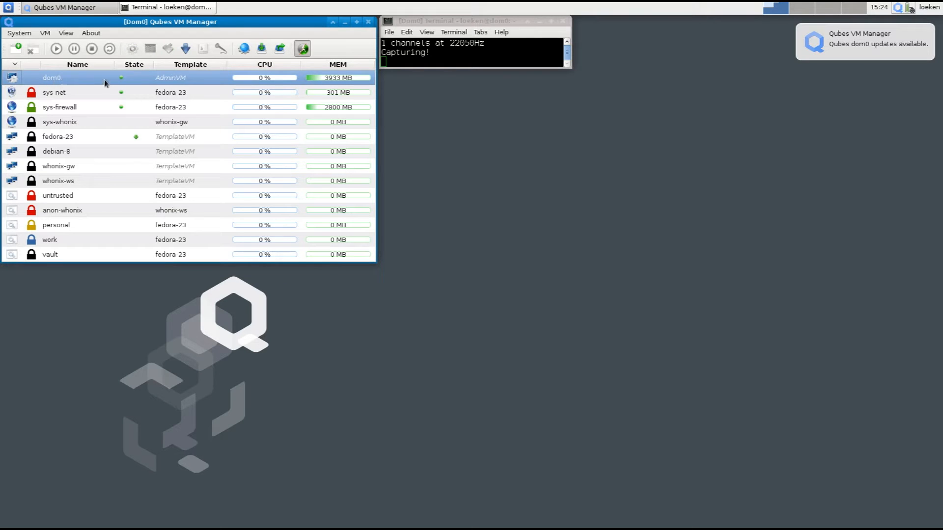
{"action": "mouse_move", "coordinate": [483, 290]}
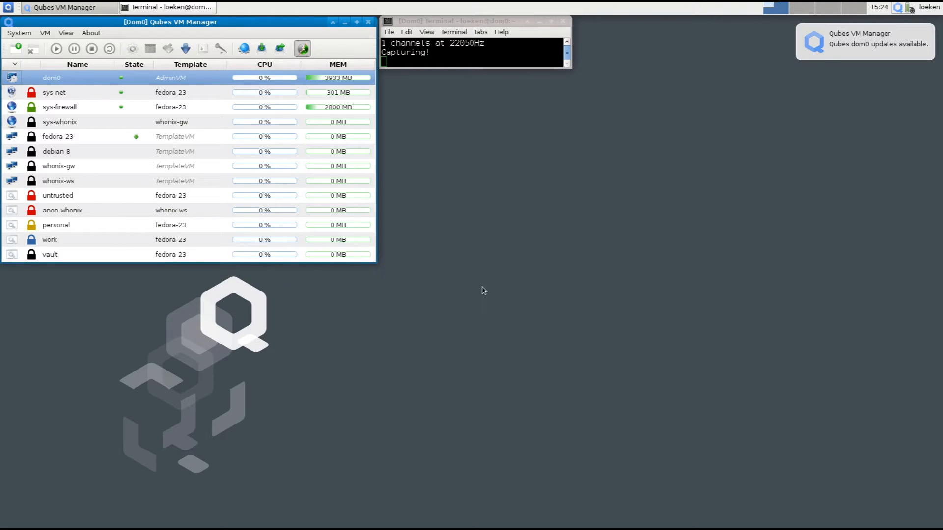
{"action": "mouse_move", "coordinate": [489, 234]}
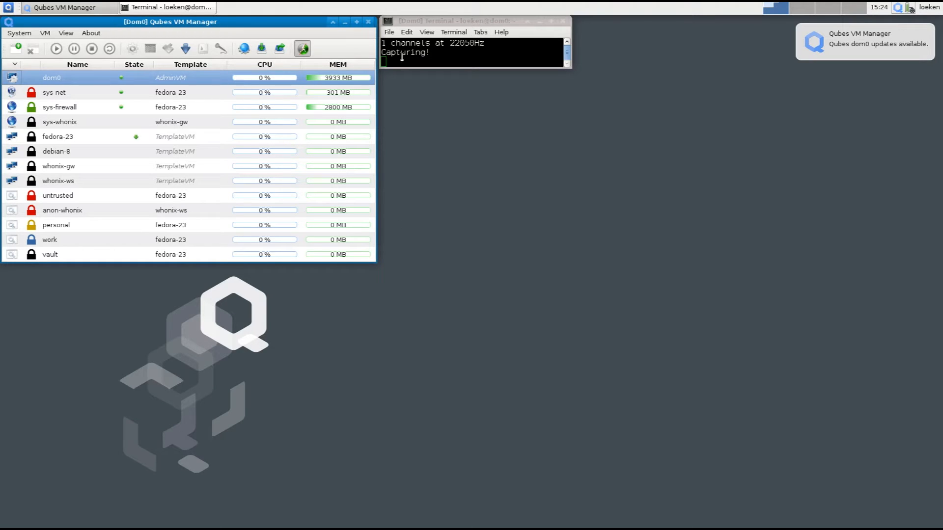
{"action": "mouse_move", "coordinate": [531, 300]}
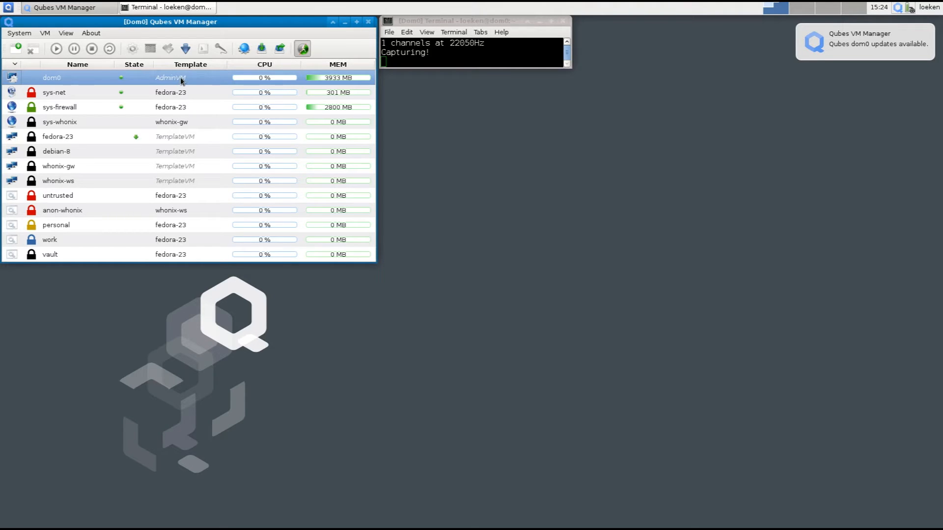
{"action": "mouse_move", "coordinate": [81, 203]}
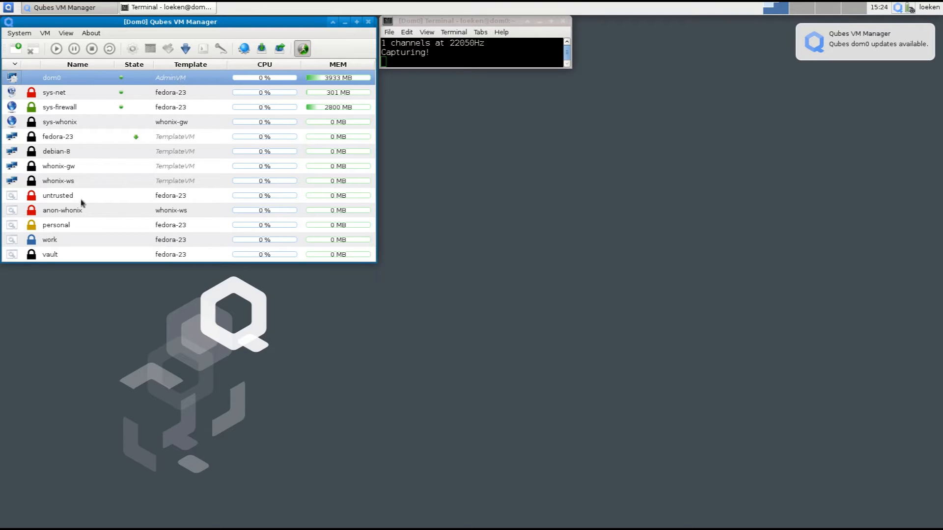
{"action": "mouse_move", "coordinate": [81, 228]}
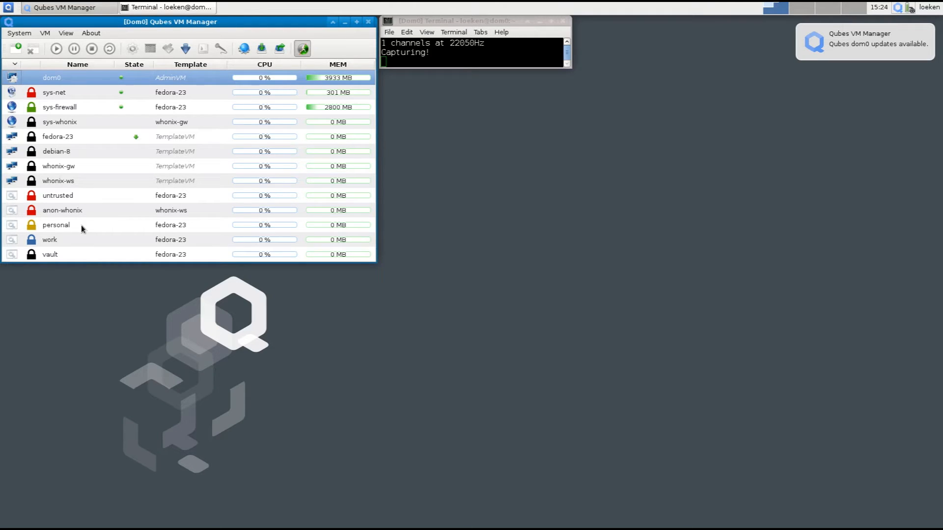
{"action": "mouse_move", "coordinate": [81, 99]}
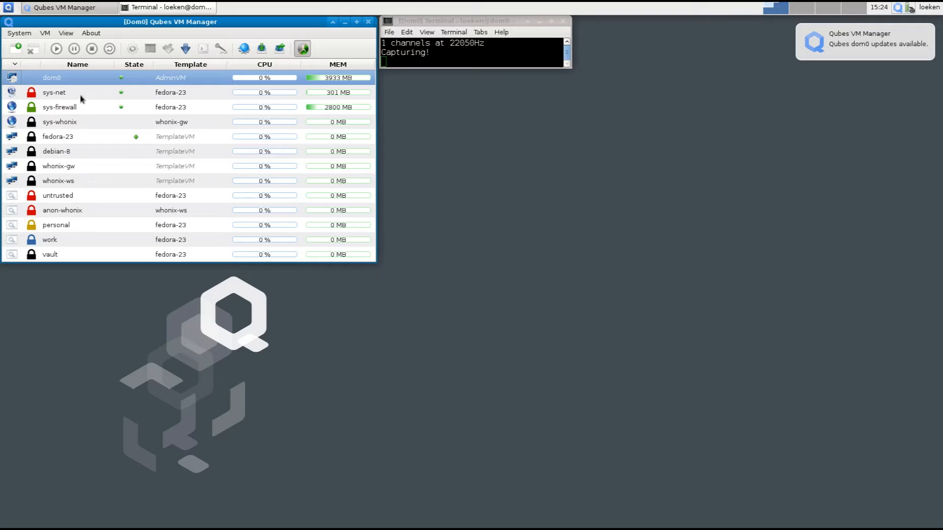
{"action": "left_click", "coordinate": [54, 92]}
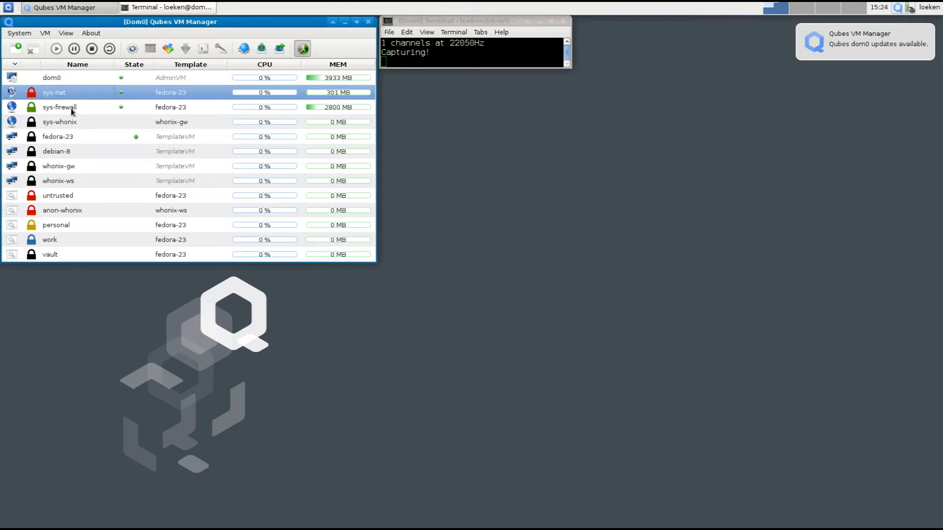
{"action": "left_click", "coordinate": [60, 121]}
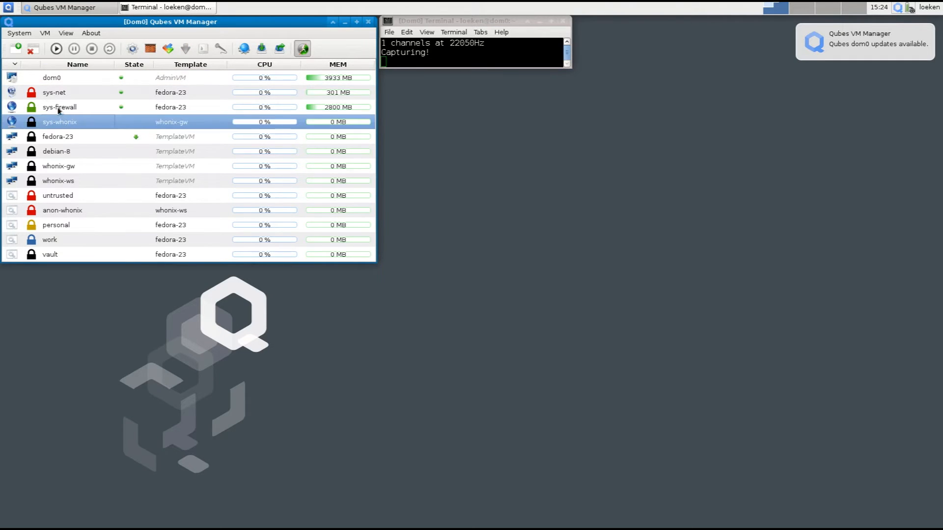
{"action": "left_click", "coordinate": [54, 92]}
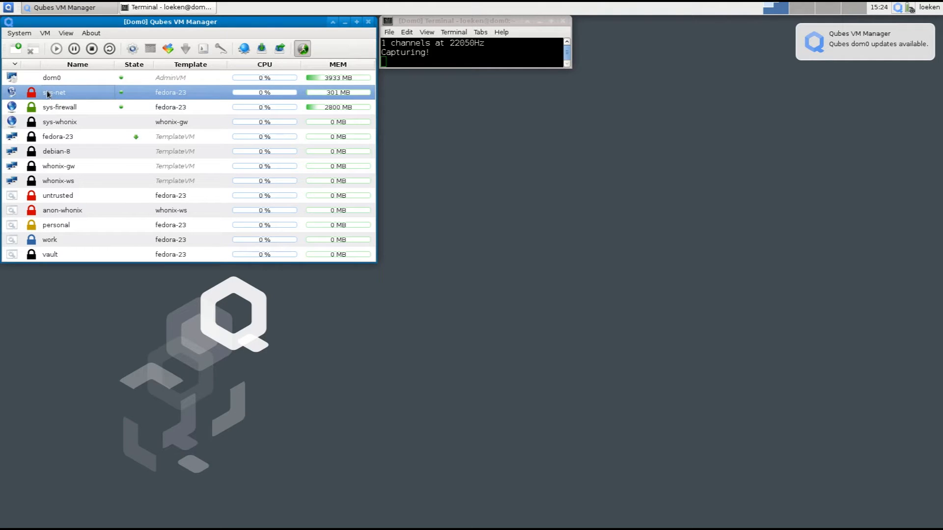
{"action": "mouse_move", "coordinate": [60, 107]}
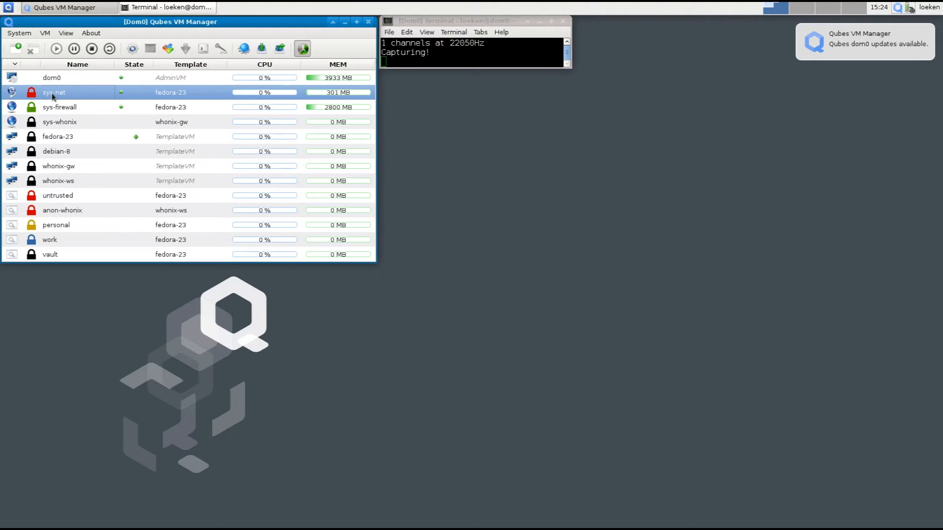
{"action": "mouse_move", "coordinate": [53, 96]}
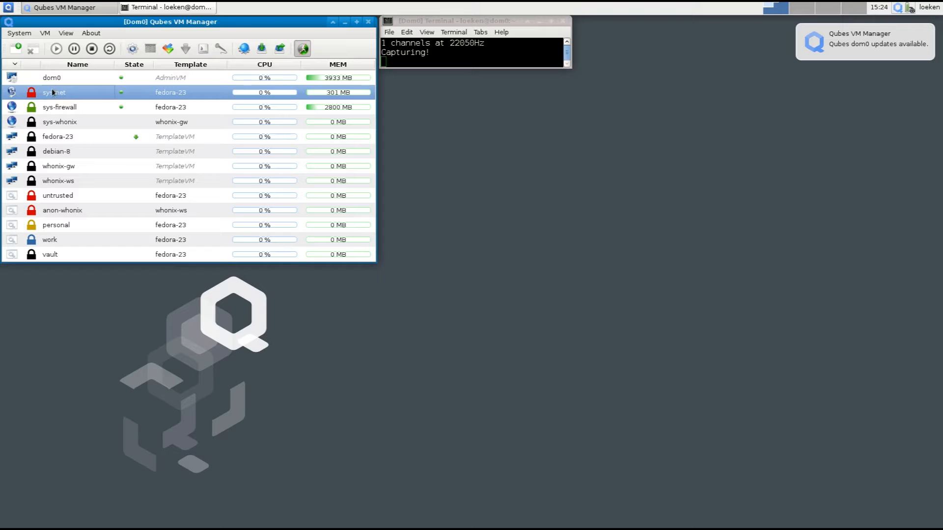
{"action": "mouse_move", "coordinate": [65, 239]}
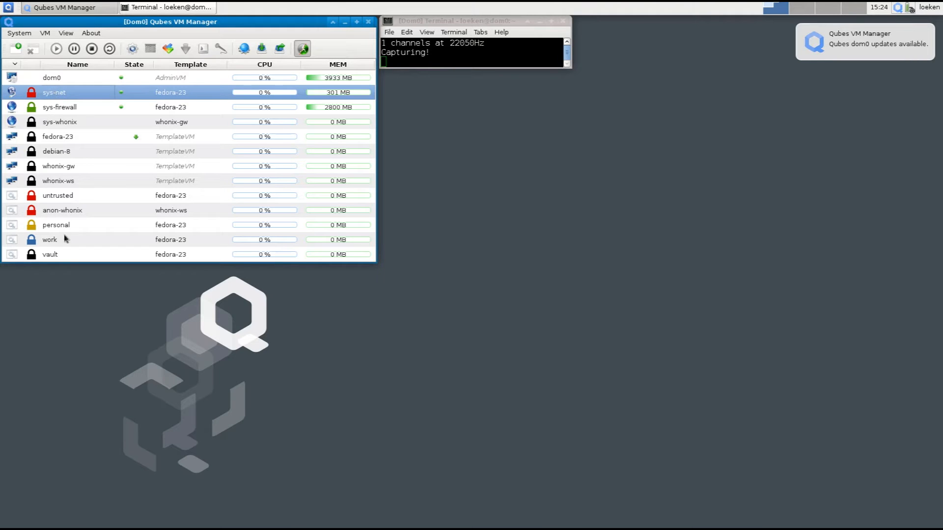
{"action": "mouse_move", "coordinate": [60, 116]}
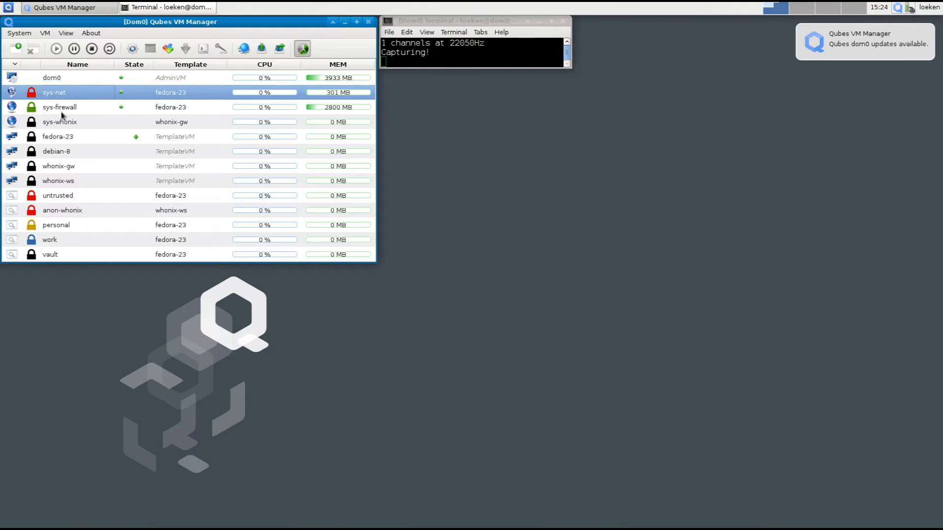
{"action": "left_click", "coordinate": [59, 107]}
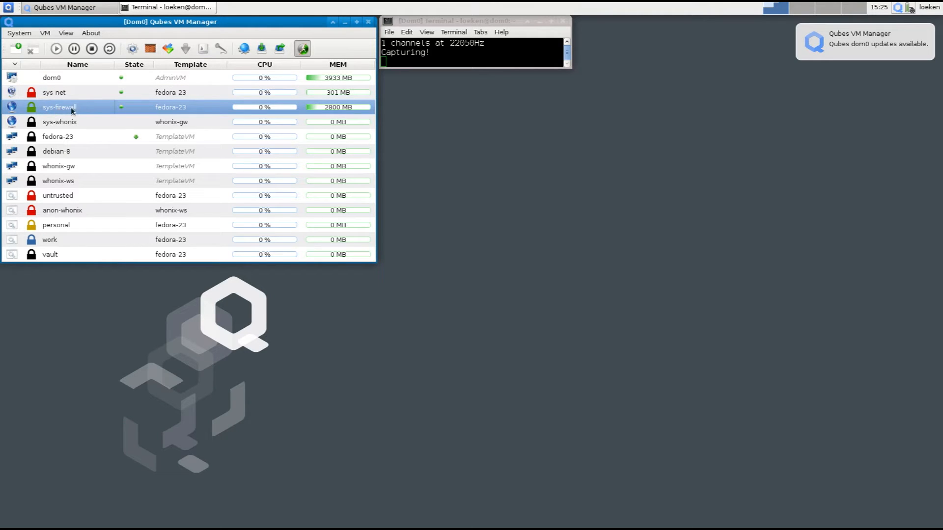
{"action": "mouse_move", "coordinate": [85, 110]}
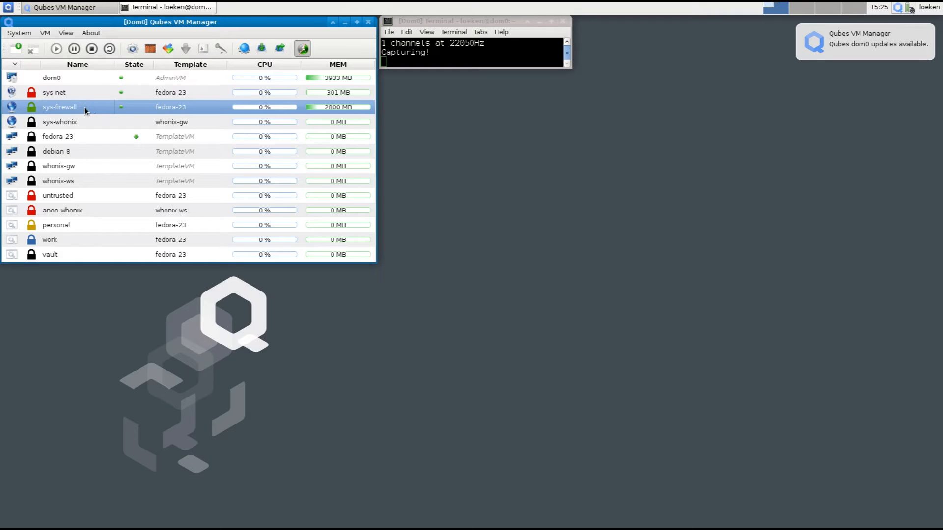
{"action": "left_click", "coordinate": [59, 121]}
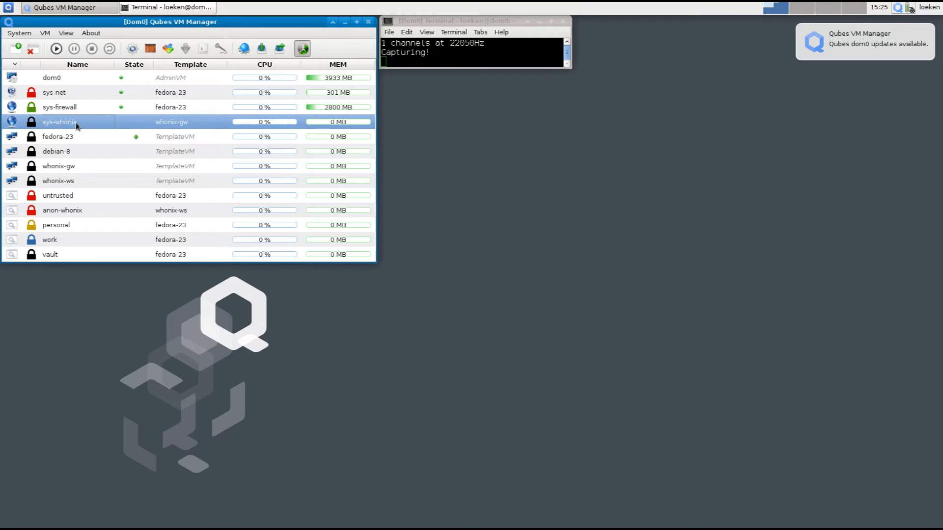
{"action": "mouse_move", "coordinate": [65, 126]}
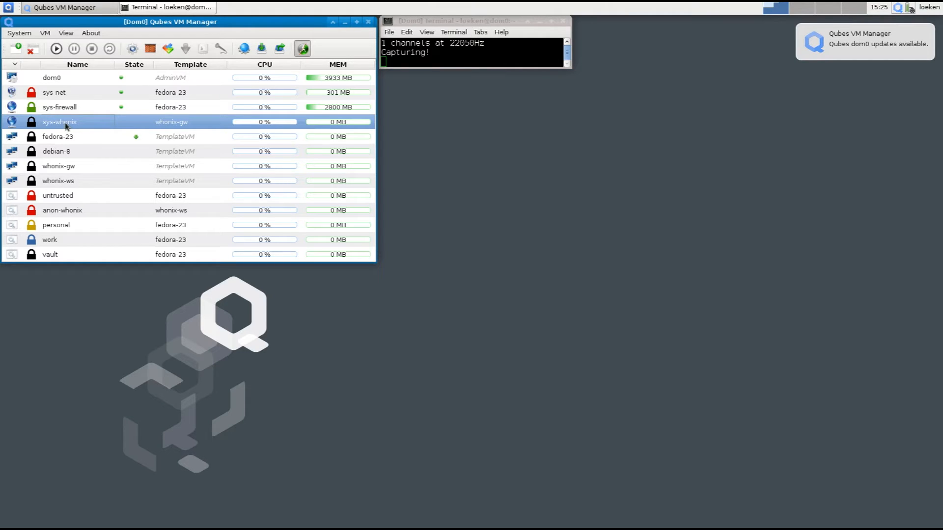
{"action": "mouse_move", "coordinate": [75, 121]}
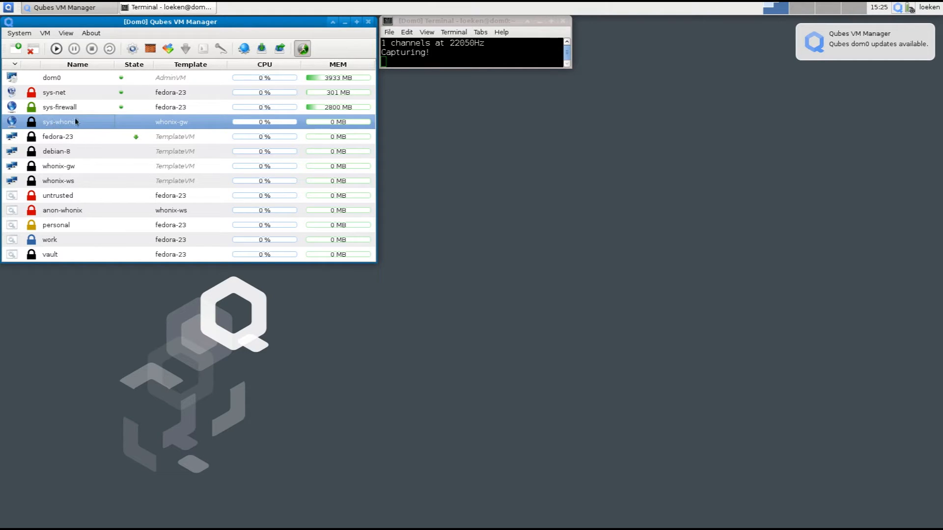
{"action": "mouse_move", "coordinate": [74, 127]}
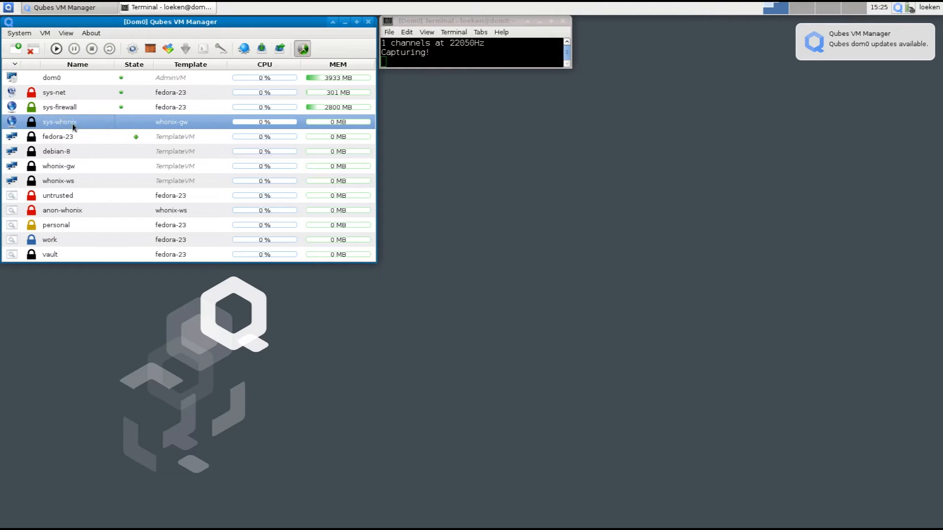
{"action": "mouse_move", "coordinate": [160, 136]}
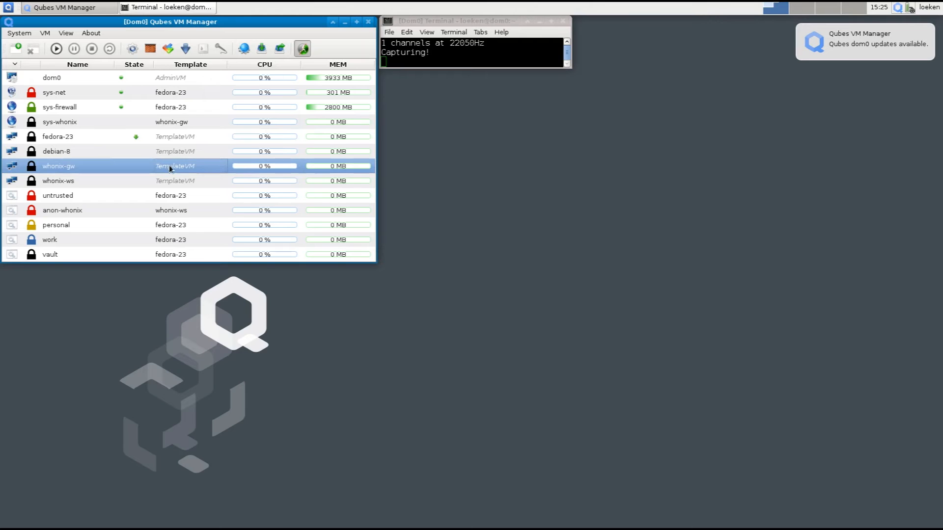
{"action": "left_click", "coordinate": [58, 181]}
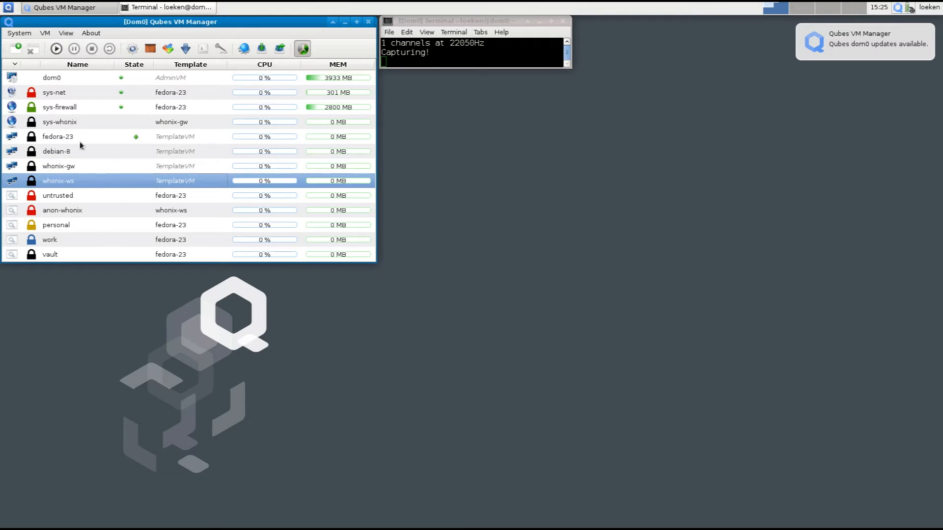
{"action": "mouse_move", "coordinate": [71, 140]}
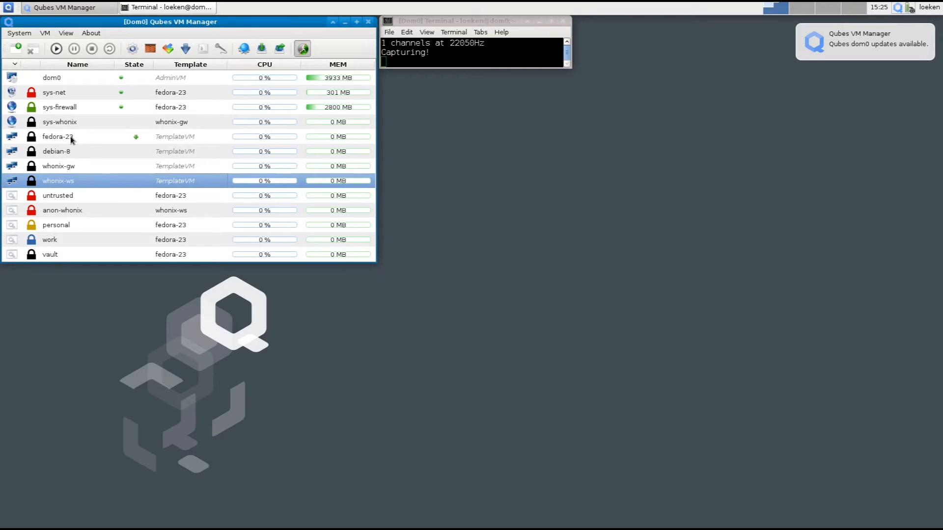
{"action": "left_click", "coordinate": [57, 195]}
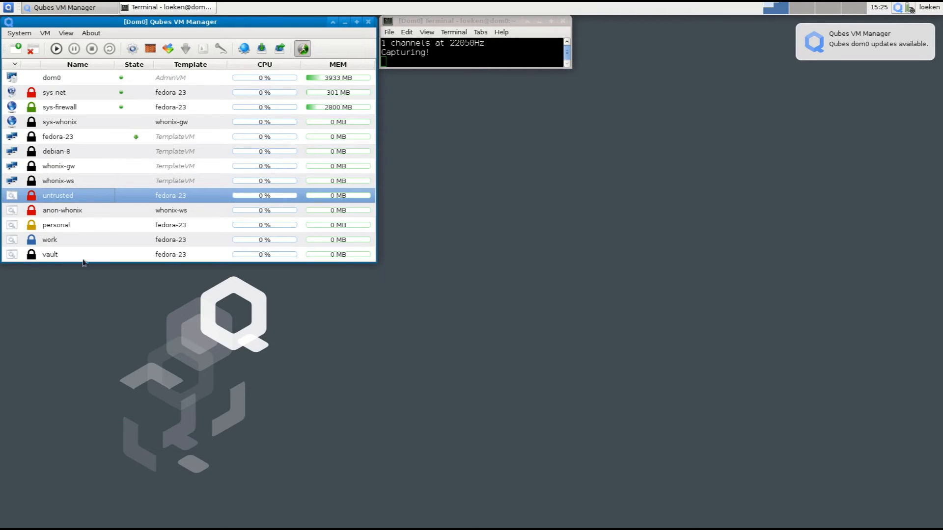
{"action": "mouse_move", "coordinate": [86, 225]}
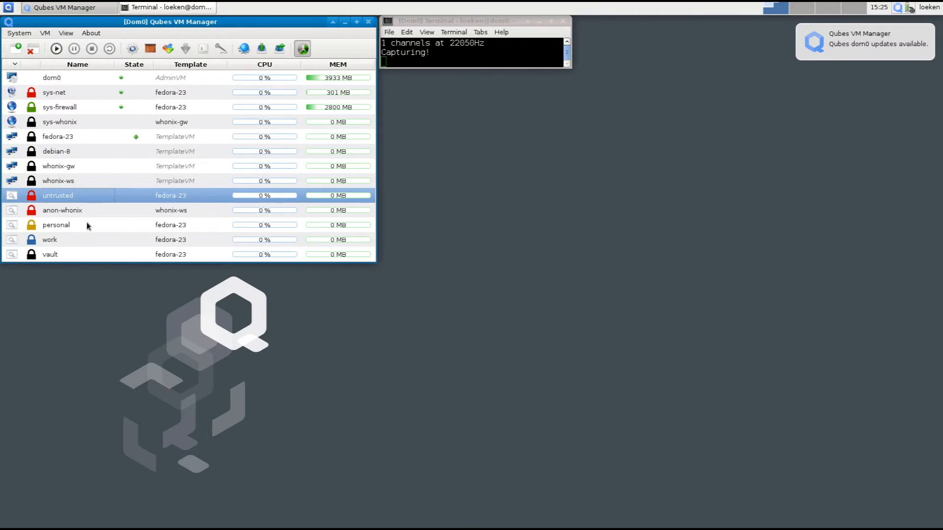
{"action": "mouse_move", "coordinate": [162, 225]}
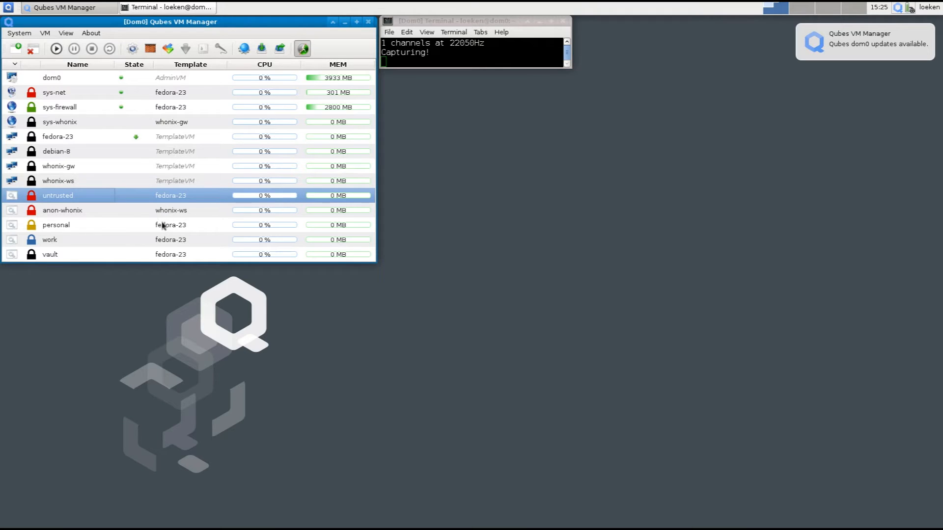
{"action": "left_click", "coordinate": [56, 225]}
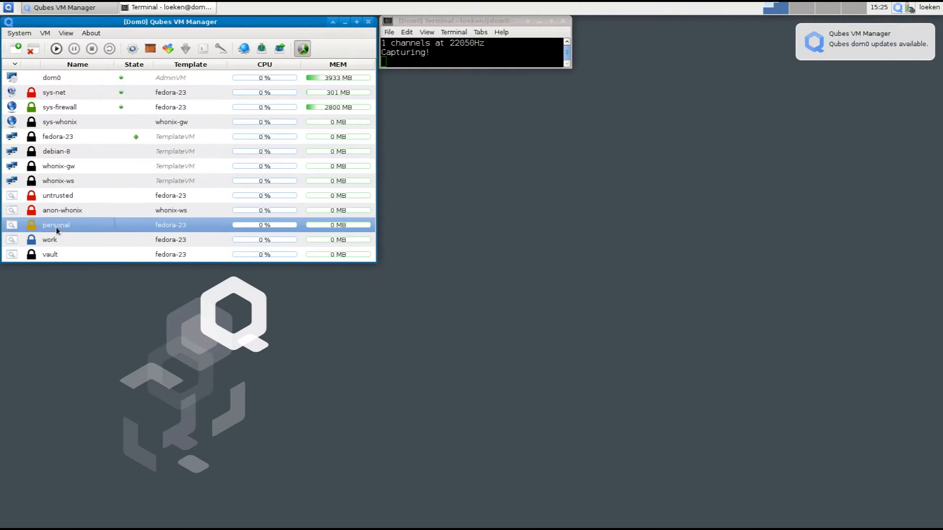
{"action": "left_click", "coordinate": [50, 254]}
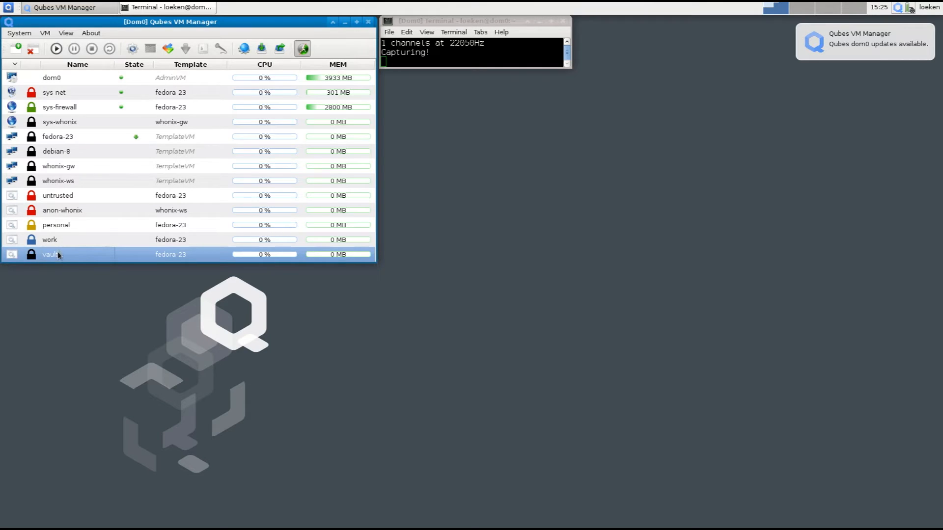
{"action": "left_click", "coordinate": [58, 136]}
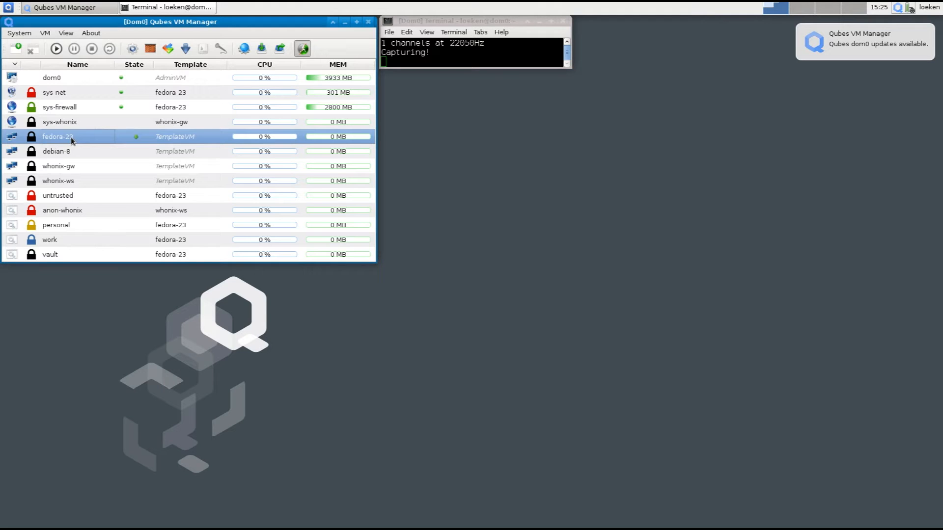
{"action": "mouse_move", "coordinate": [59, 246]}
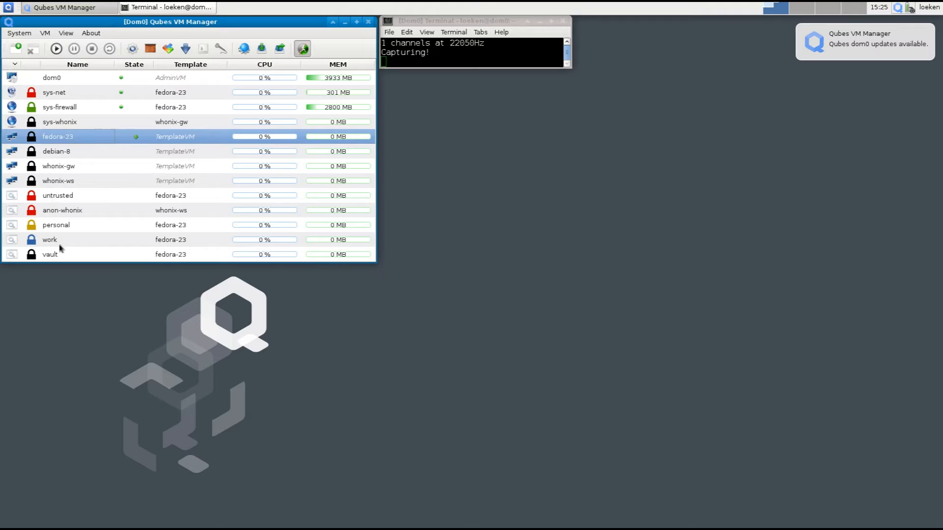
{"action": "mouse_move", "coordinate": [53, 201]}
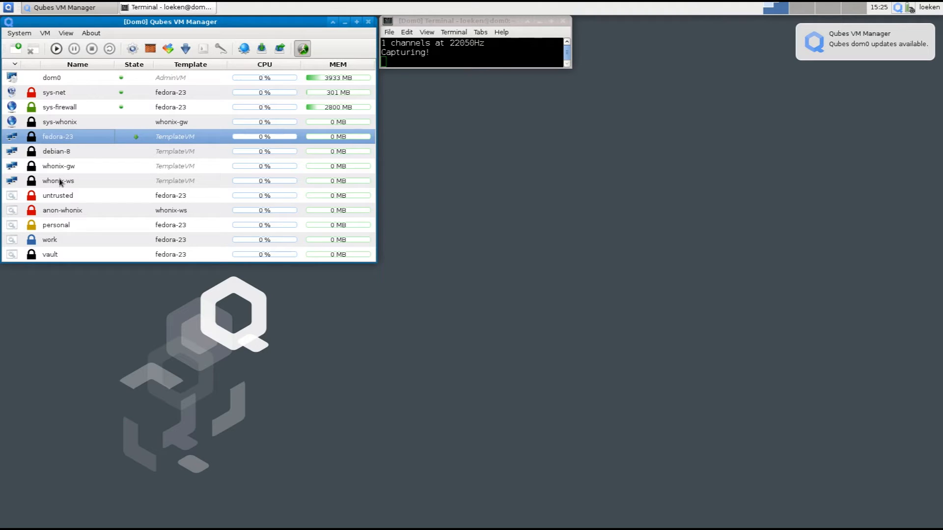
{"action": "mouse_move", "coordinate": [68, 142]}
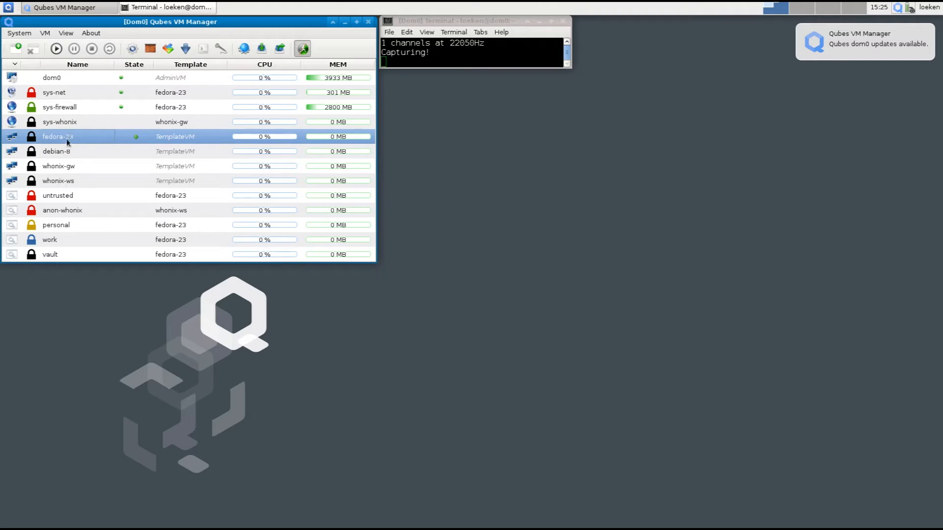
{"action": "mouse_move", "coordinate": [65, 199]}
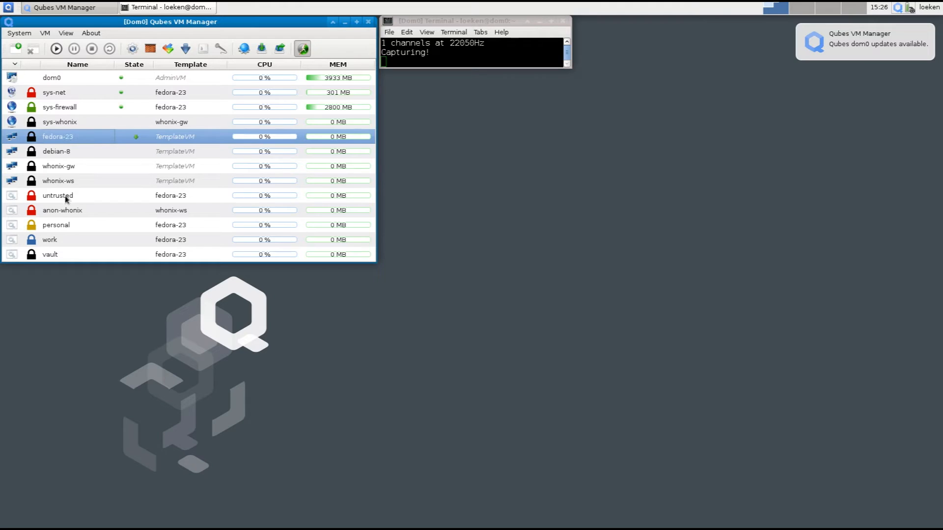
{"action": "mouse_move", "coordinate": [69, 253]}
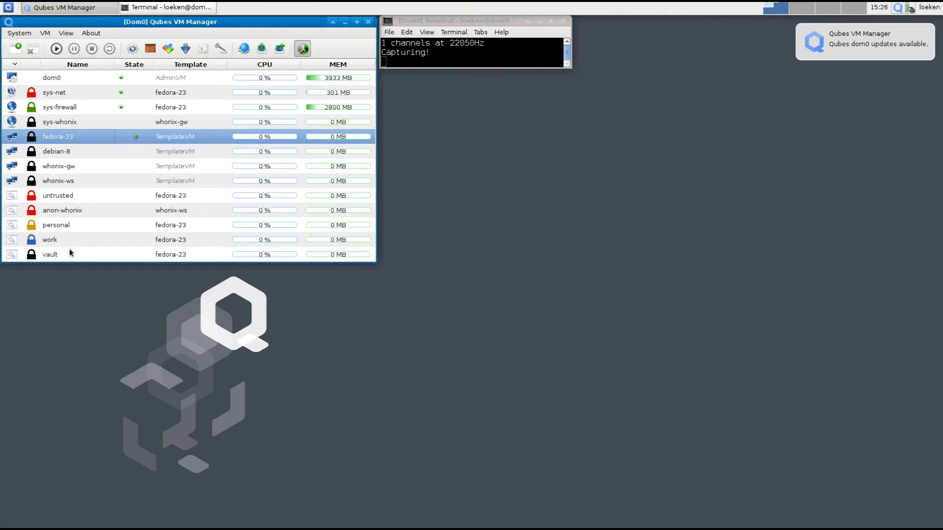
{"action": "mouse_move", "coordinate": [70, 151]}
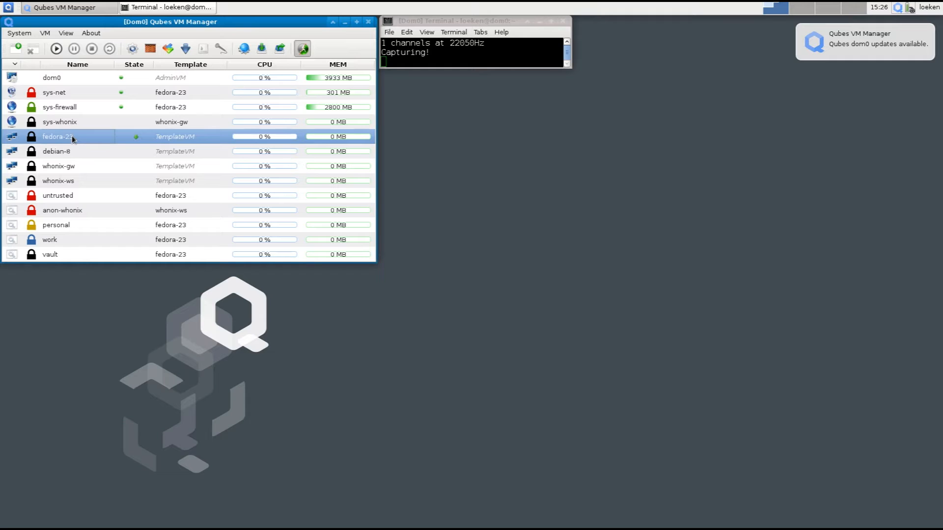
{"action": "mouse_move", "coordinate": [71, 255]}
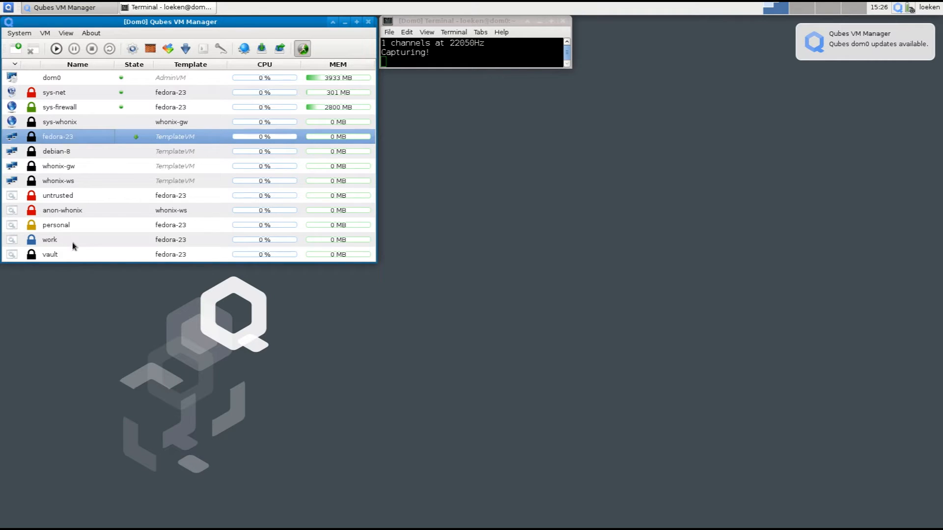
{"action": "mouse_move", "coordinate": [86, 230]}
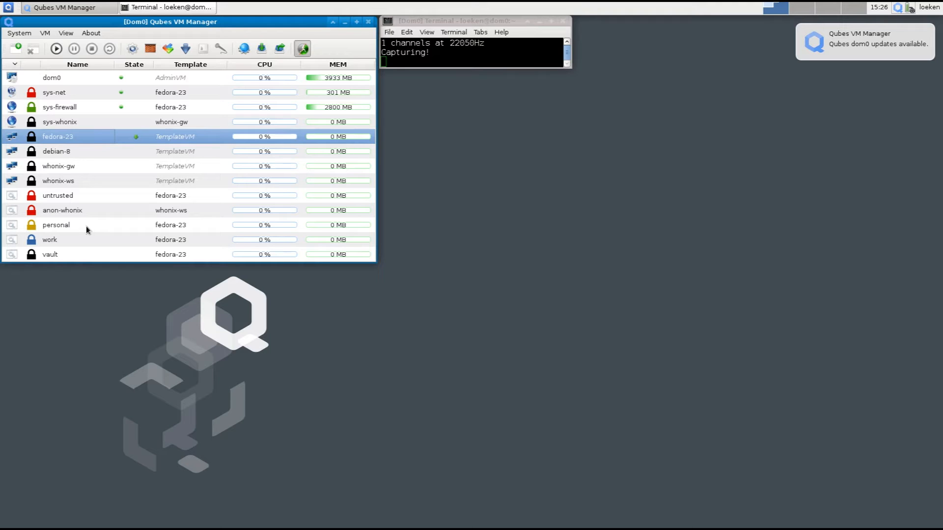
{"action": "mouse_move", "coordinate": [78, 208]}
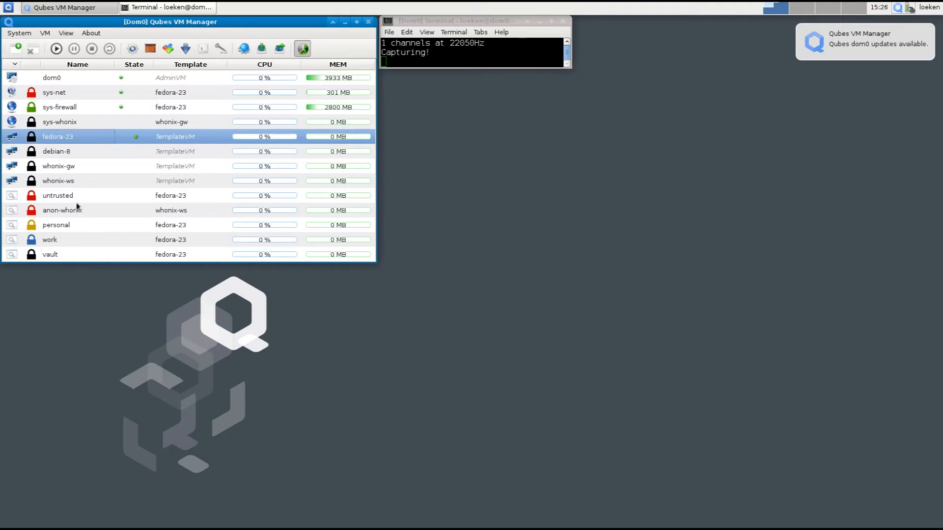
{"action": "mouse_move", "coordinate": [81, 141]}
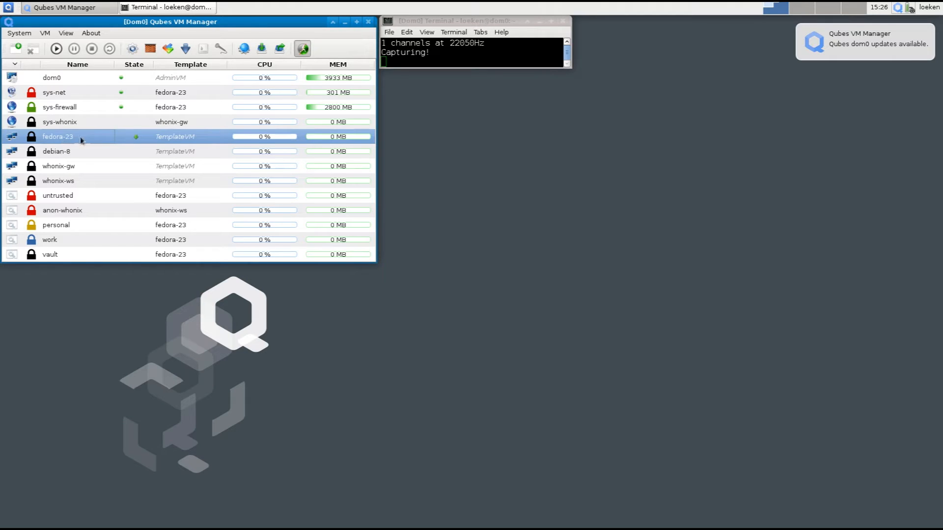
{"action": "mouse_move", "coordinate": [135, 139]}
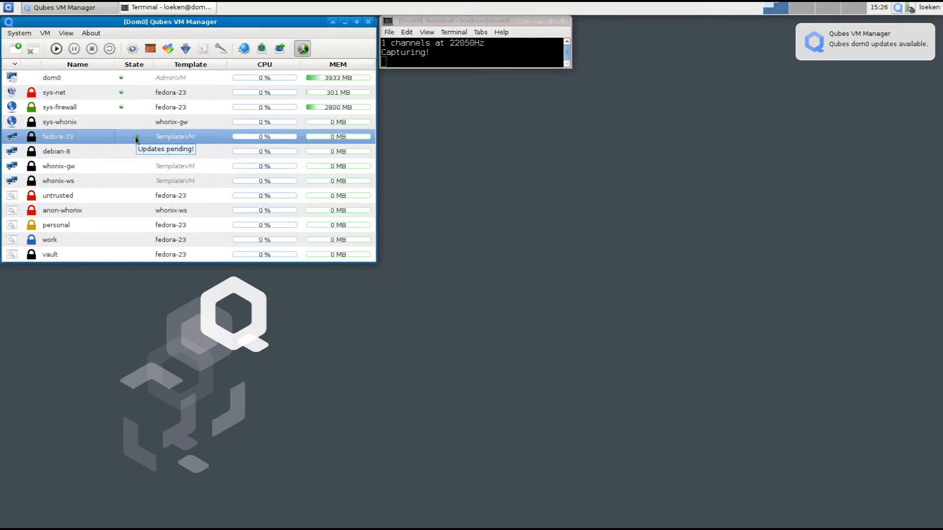
{"action": "mouse_move", "coordinate": [108, 143]}
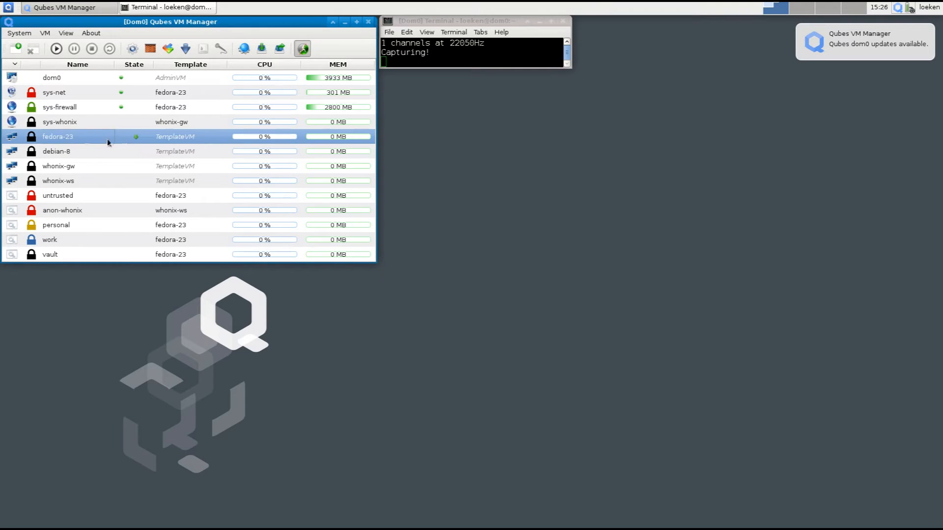
{"action": "mouse_move", "coordinate": [69, 131]}
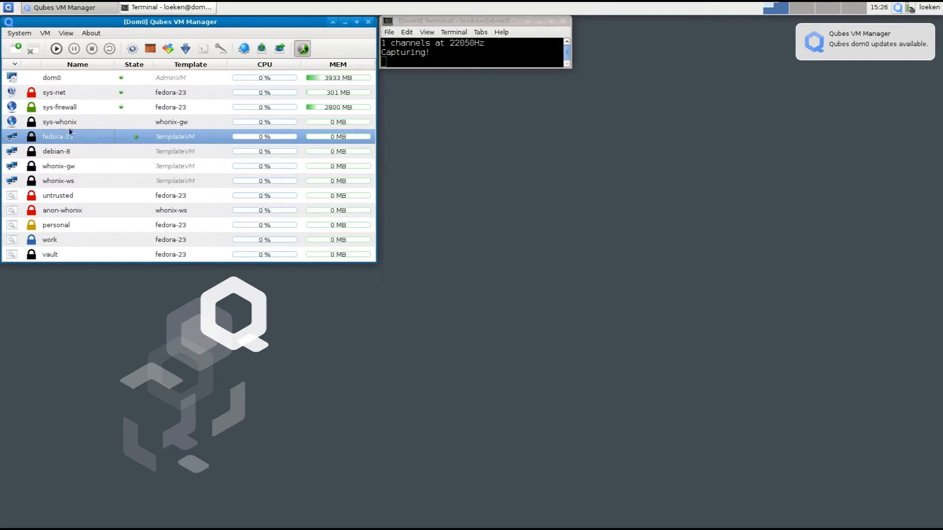
Step: Start the fedora-23 template and launch its terminal from the Q menu
{"action": "left_click", "coordinate": [56, 48]}
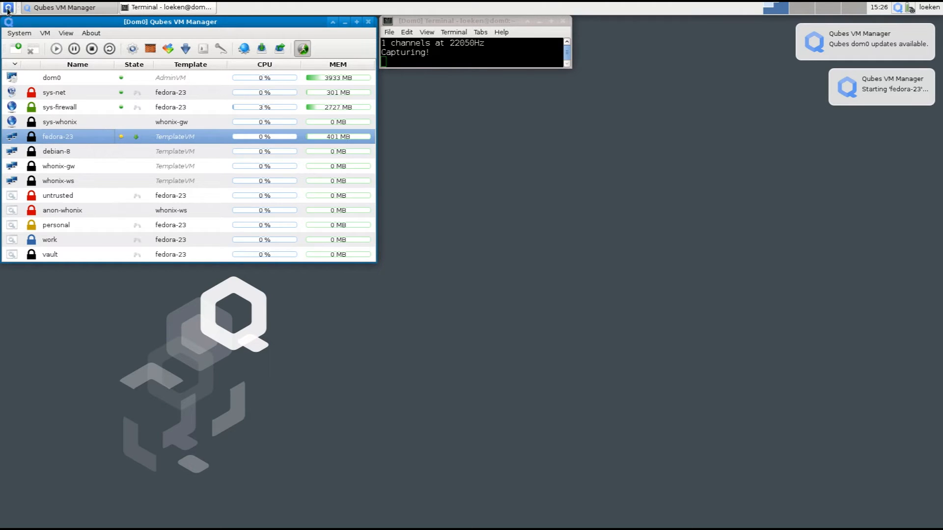
{"action": "left_click", "coordinate": [8, 6]}
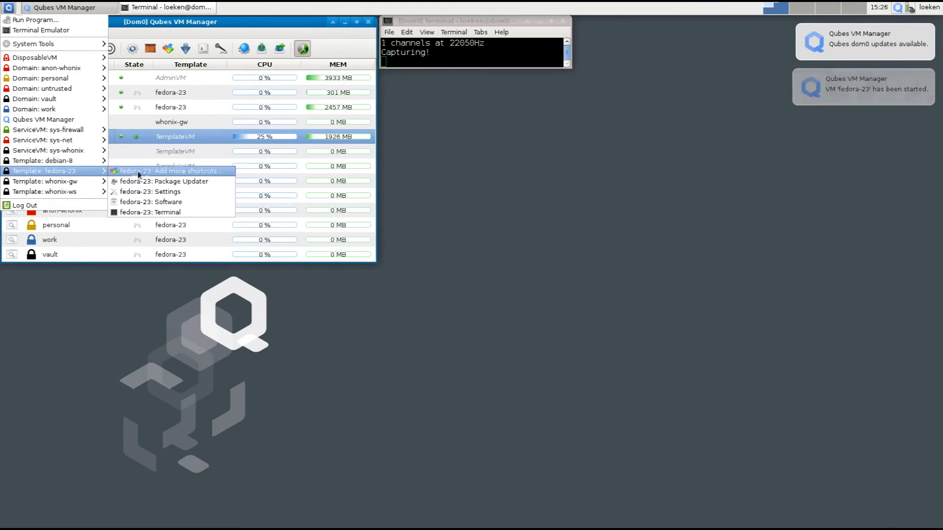
{"action": "left_click", "coordinate": [151, 211]}
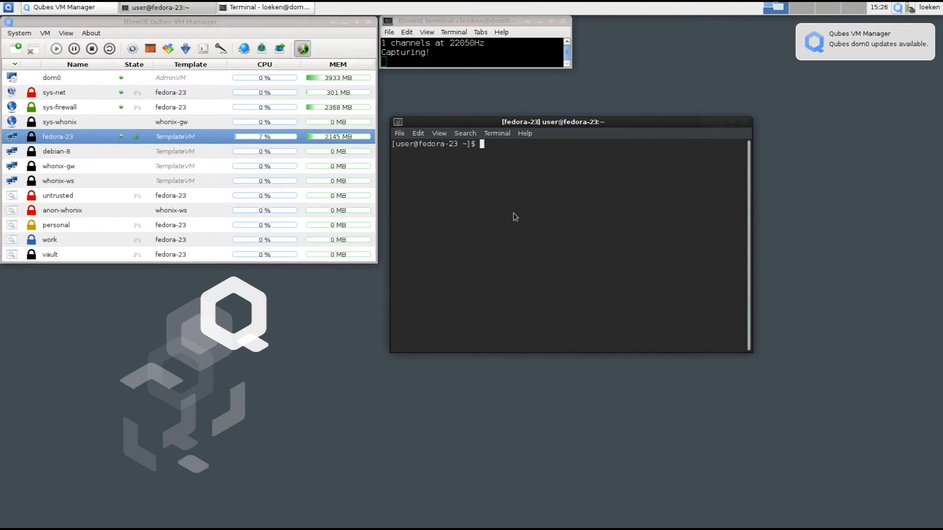
Step: Run 'sudo yum update' in the fedora-23 terminal and cancel it with Ctrl+C
{"action": "type", "text": "yum"}
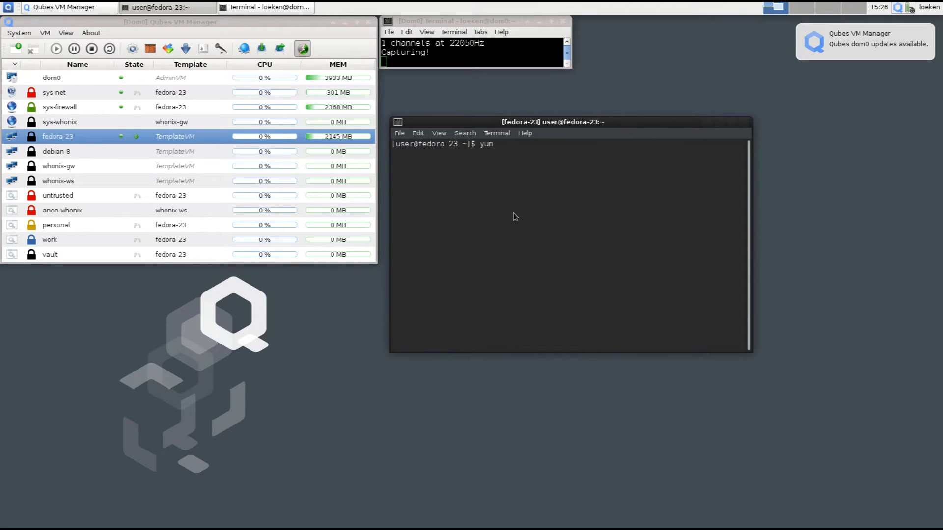
{"action": "type", "text": "sudo yum update"}
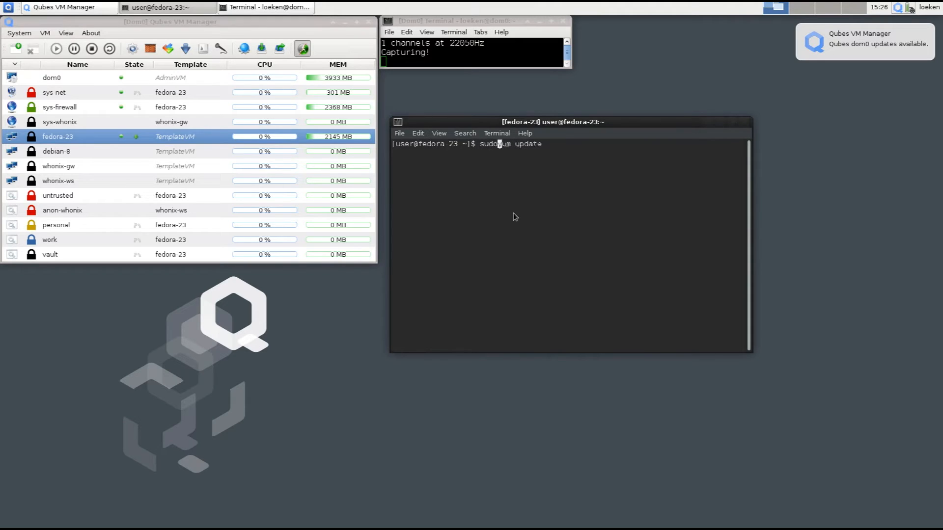
{"action": "key", "text": "Return"}
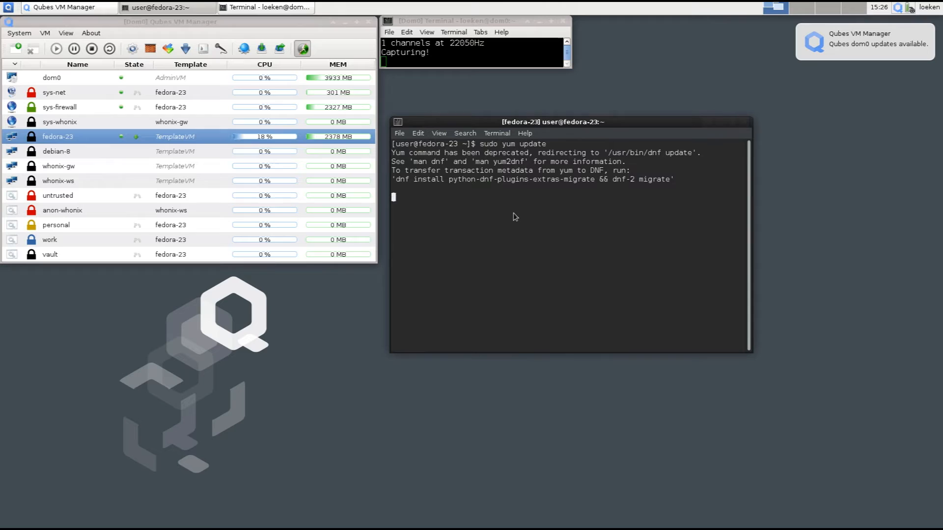
{"action": "key", "text": "ctrl+c"}
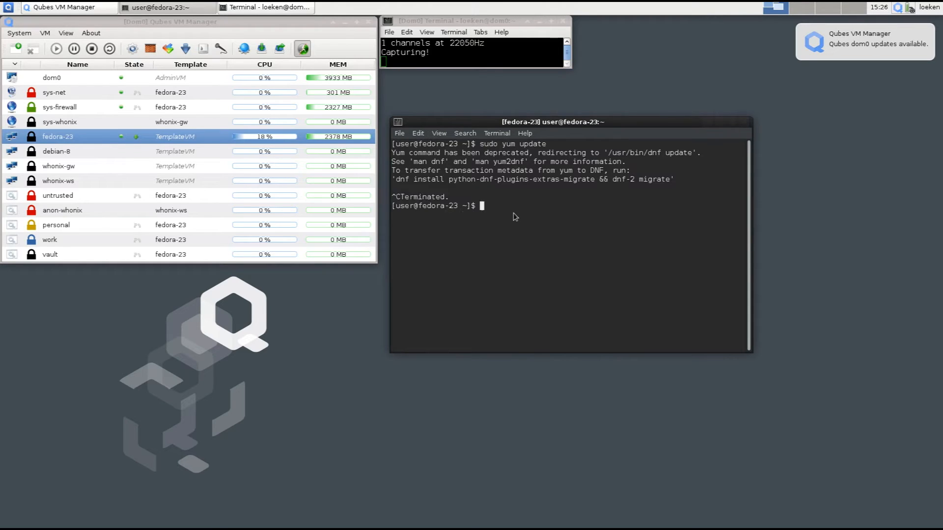
Step: Ping google.com from the template and interrupt the unresponsive ping
{"action": "type", "text": "ping google.com"}
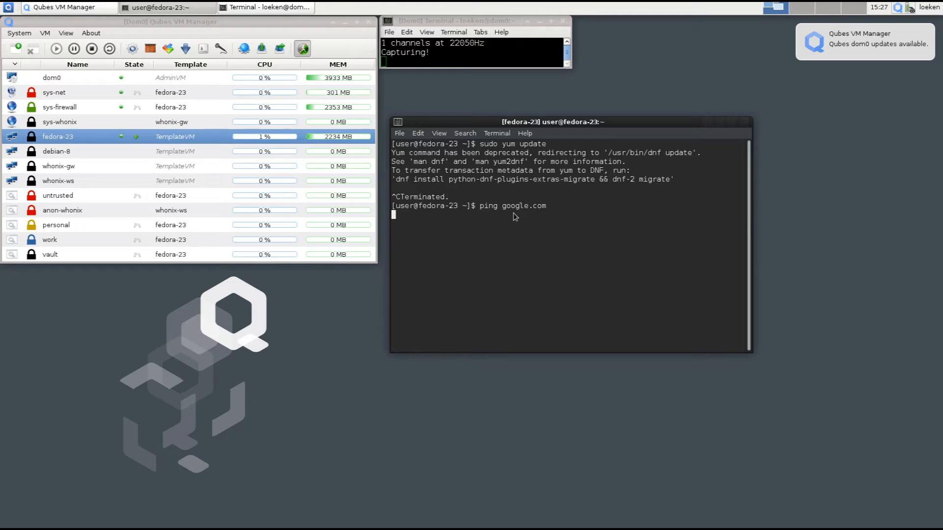
{"action": "key", "text": "ctrl+c"}
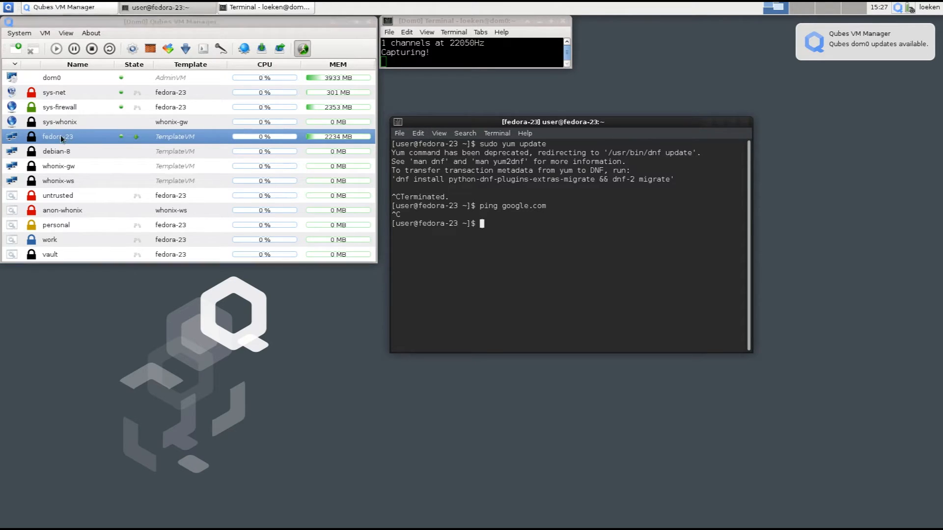
{"action": "double_click", "coordinate": [58, 136]}
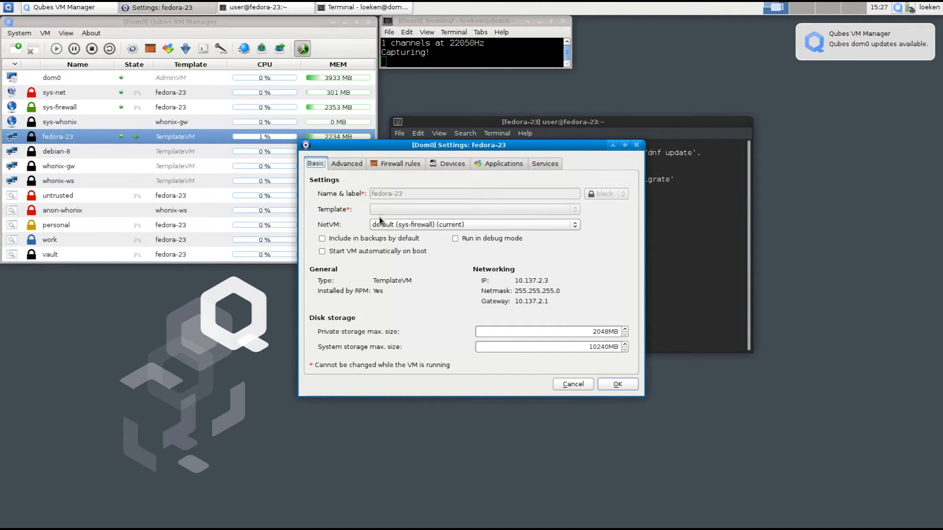
Step: Grant fedora-23 full network access for 5 minutes and rerun ping google.com successfully
{"action": "left_click", "coordinate": [398, 163]}
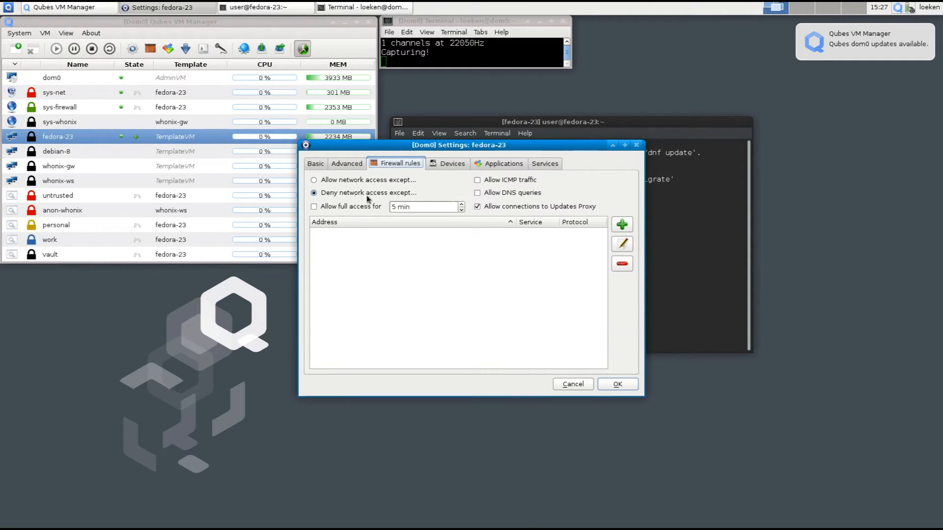
{"action": "left_click", "coordinate": [552, 122]}
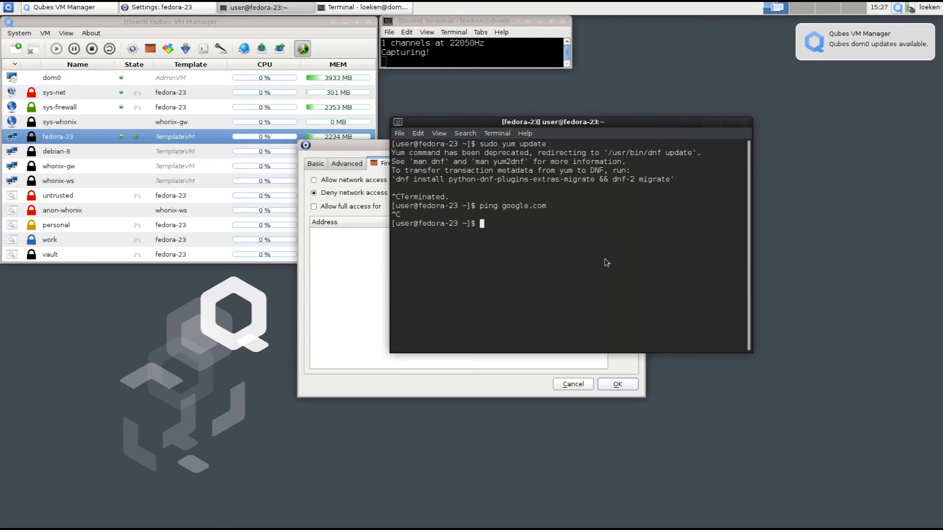
{"action": "mouse_move", "coordinate": [536, 230]}
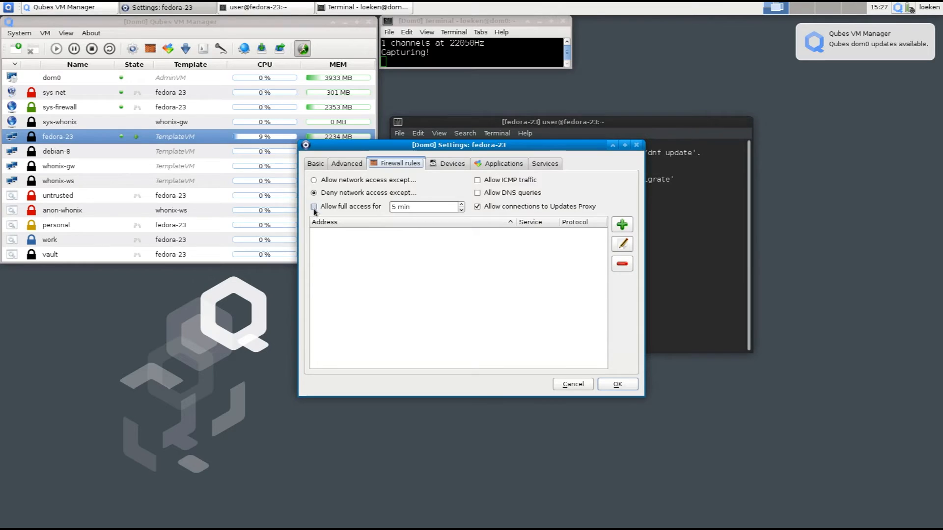
{"action": "left_click", "coordinate": [313, 207]}
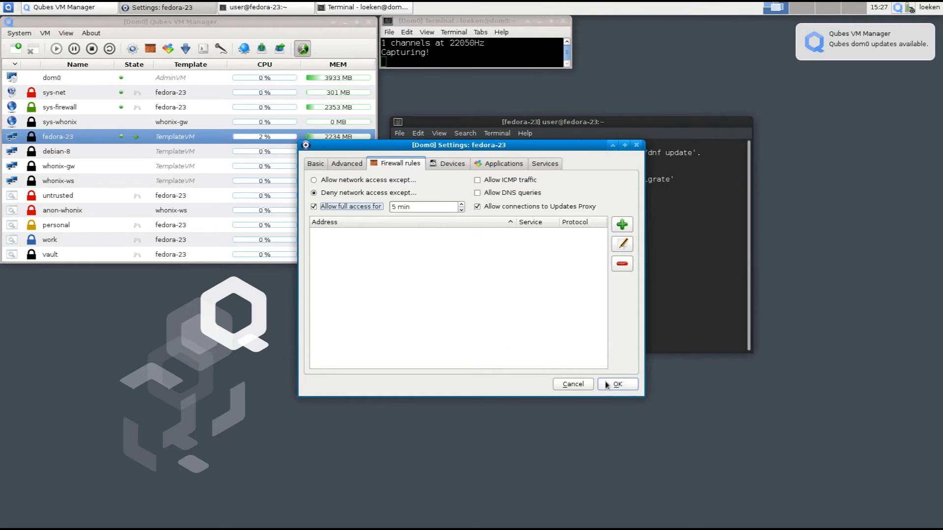
{"action": "left_click", "coordinate": [616, 384]}
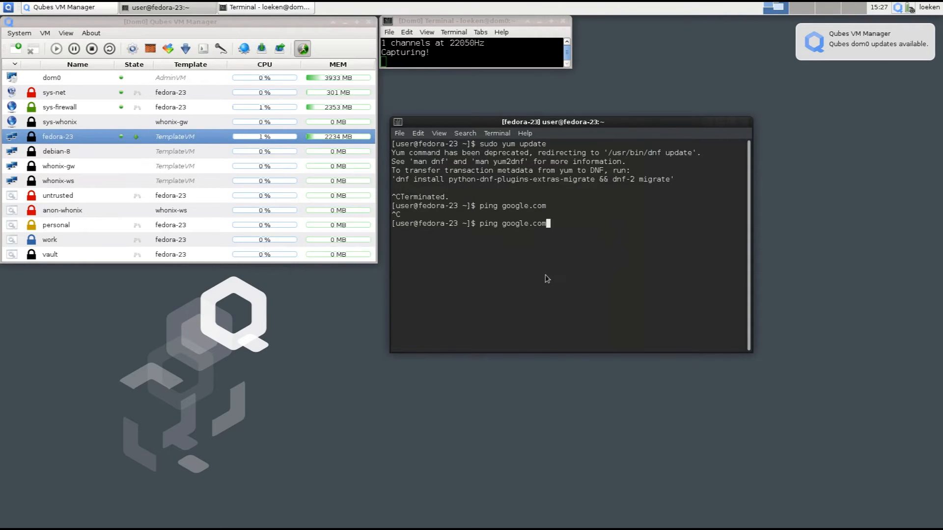
{"action": "key", "text": "Return"}
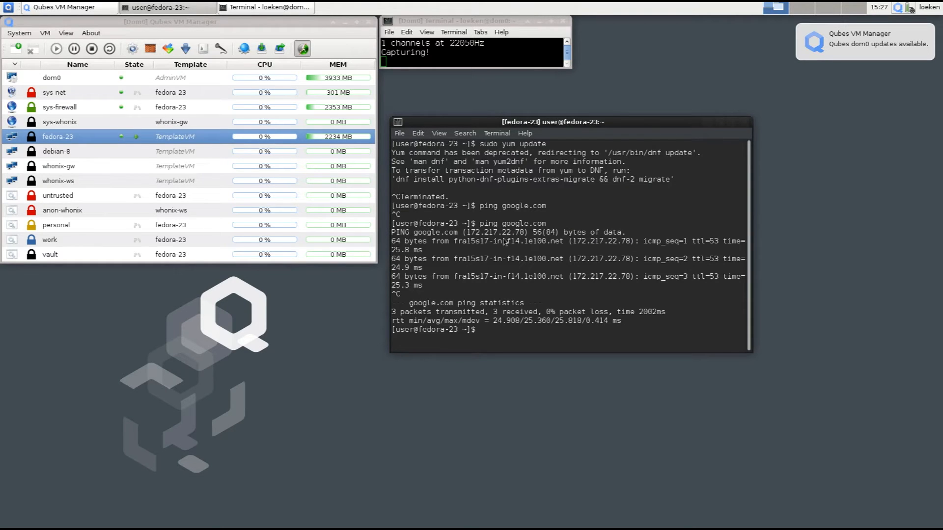
{"action": "right_click", "coordinate": [58, 136]}
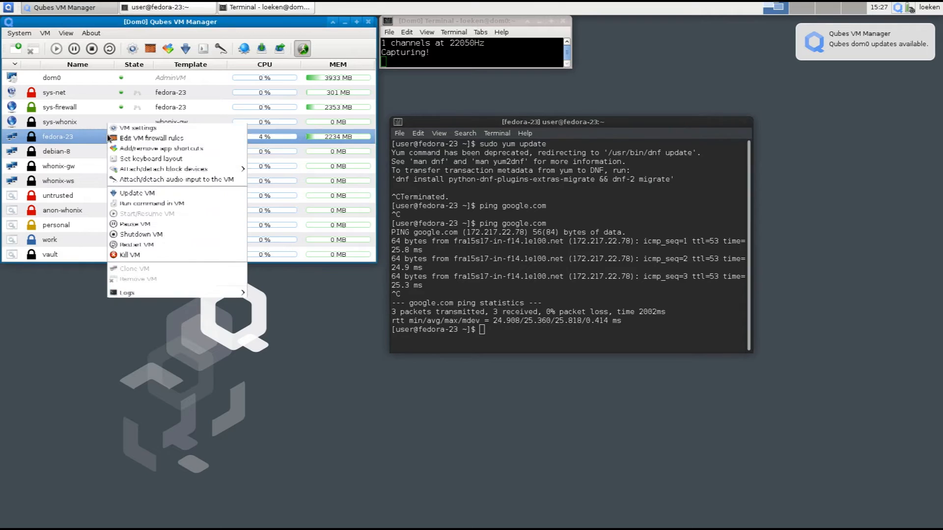
{"action": "mouse_move", "coordinate": [137, 193]}
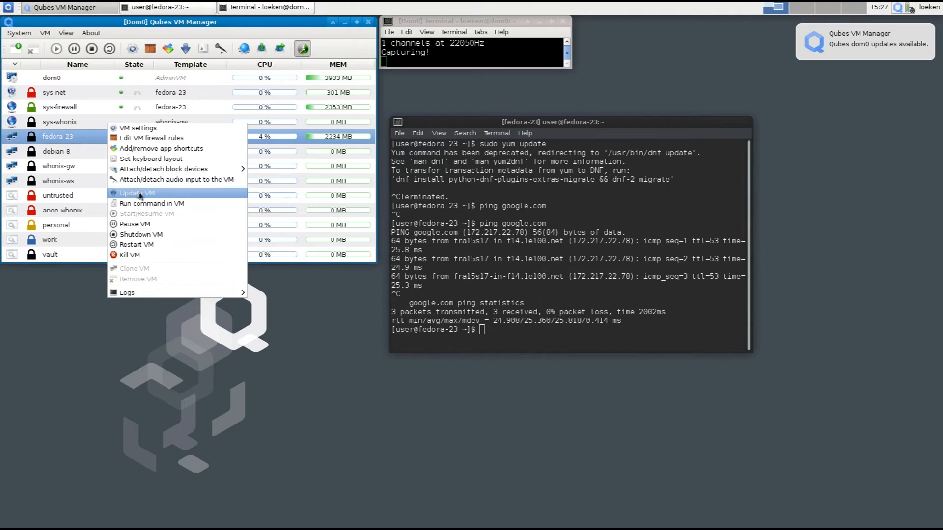
{"action": "mouse_move", "coordinate": [215, 221]}
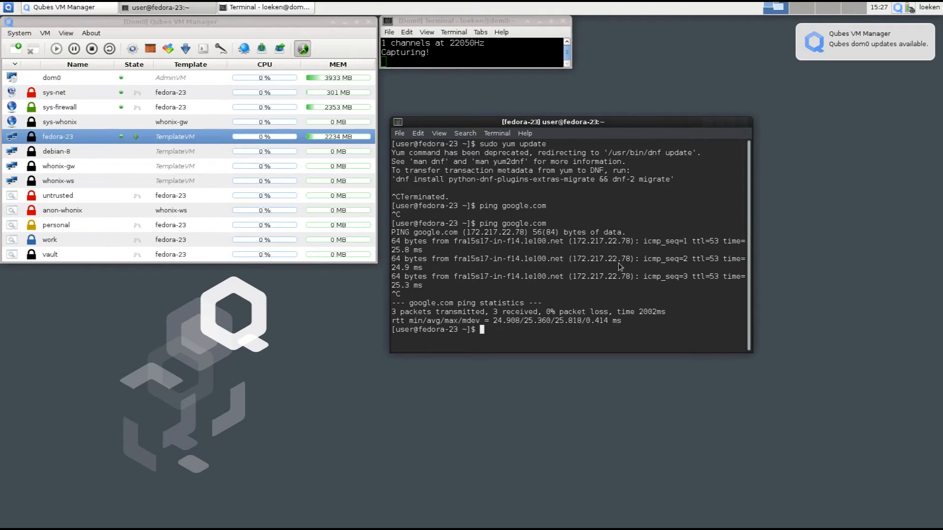
Step: Run 'yum update -y' in the fedora-23 terminal
{"action": "type", "text": "yum u"}
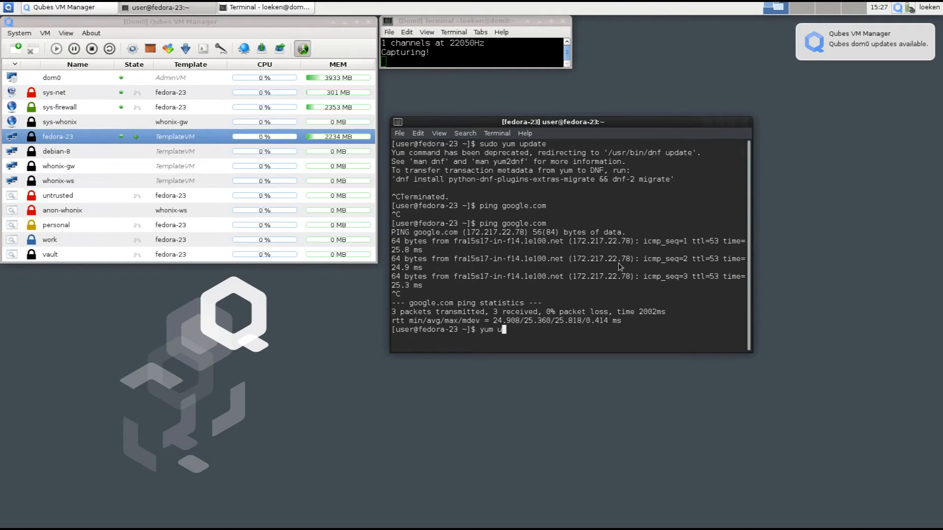
{"action": "type", "text": "pdate -y"}
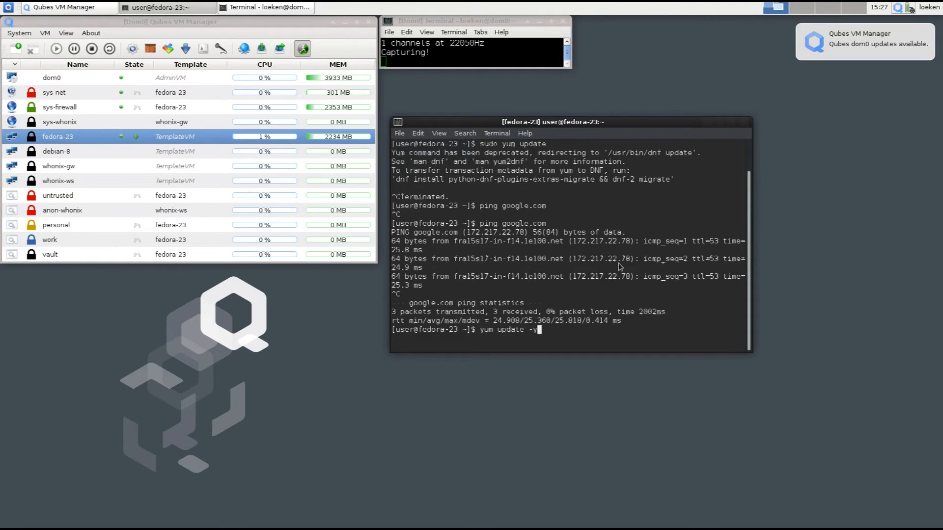
{"action": "key", "text": "Return"}
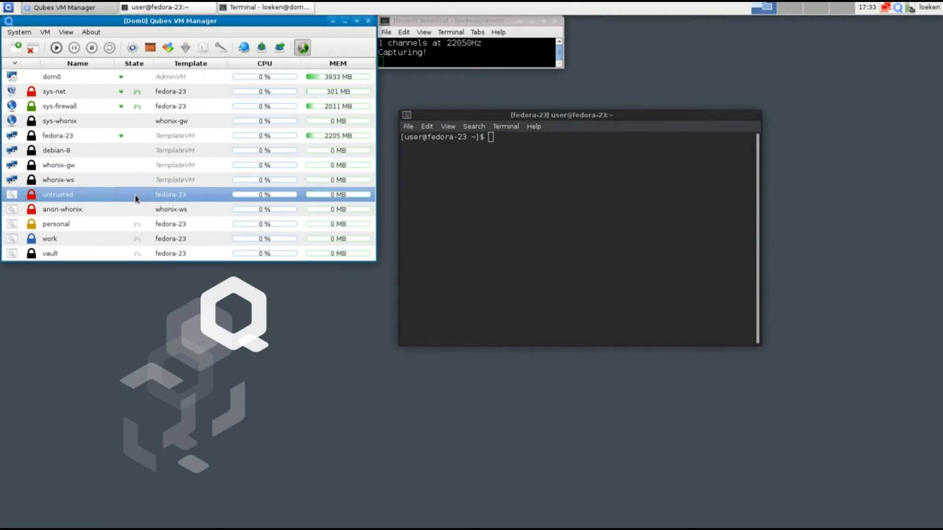
{"action": "mouse_move", "coordinate": [137, 194]}
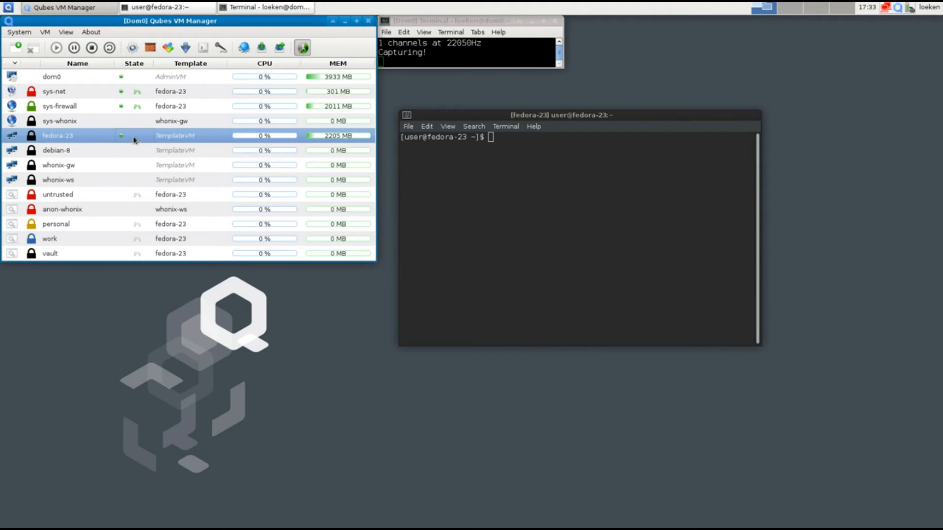
{"action": "mouse_move", "coordinate": [419, 163]}
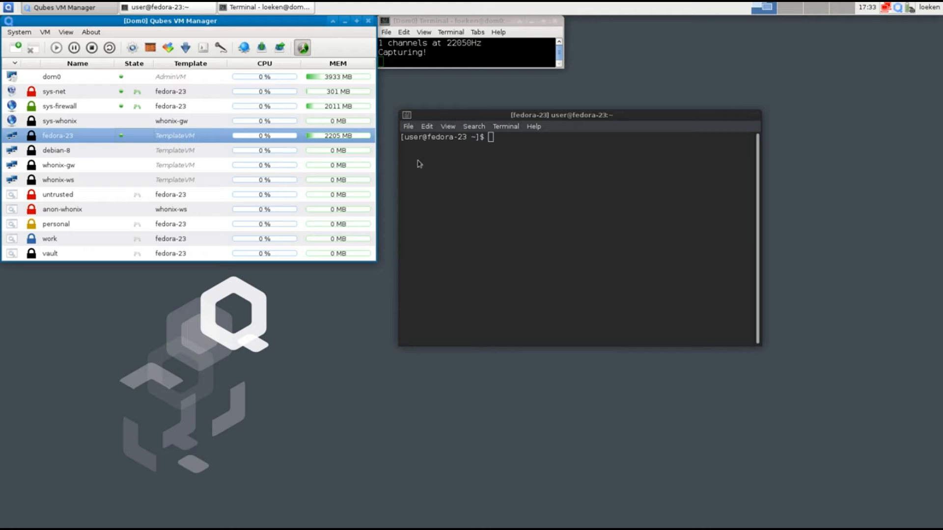
Step: Shut down the fedora-23 template with 'sudo poweroff' from its terminal
{"action": "type", "text": "sudo po"}
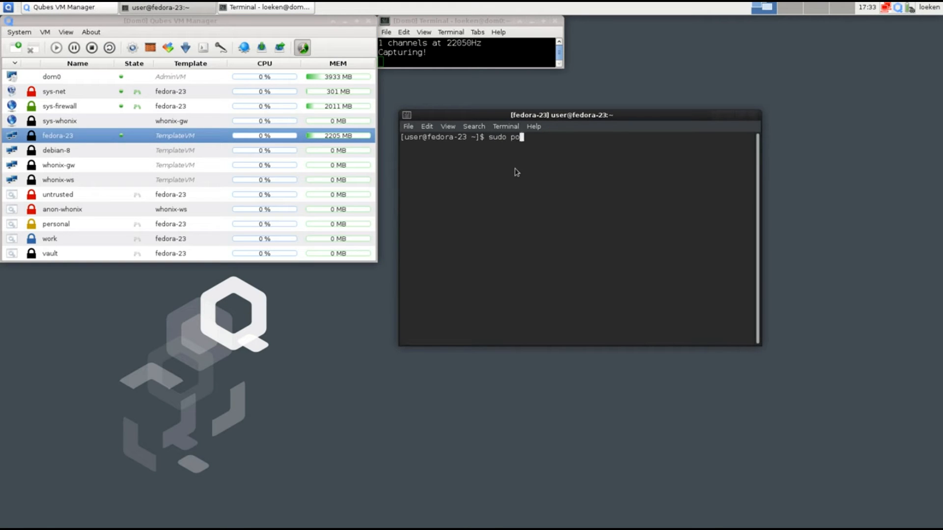
{"action": "type", "text": "weroff"}
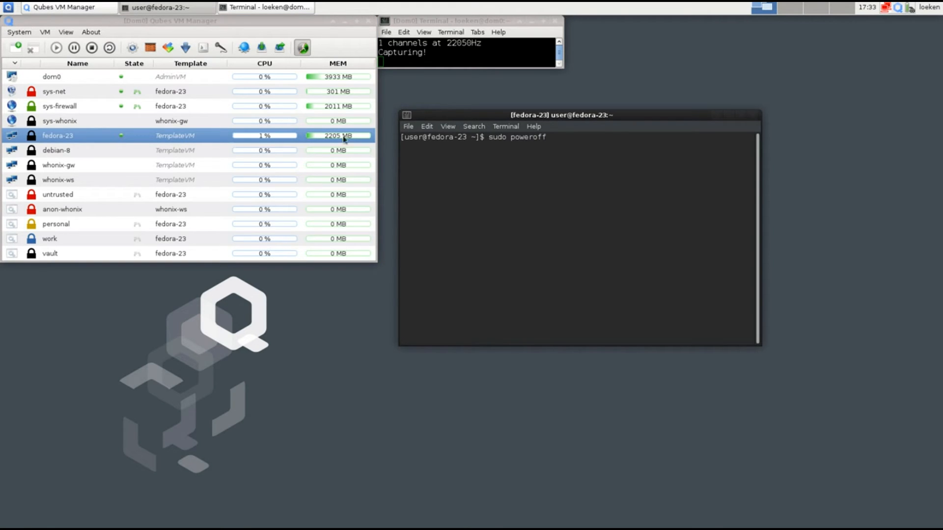
{"action": "right_click", "coordinate": [58, 135]}
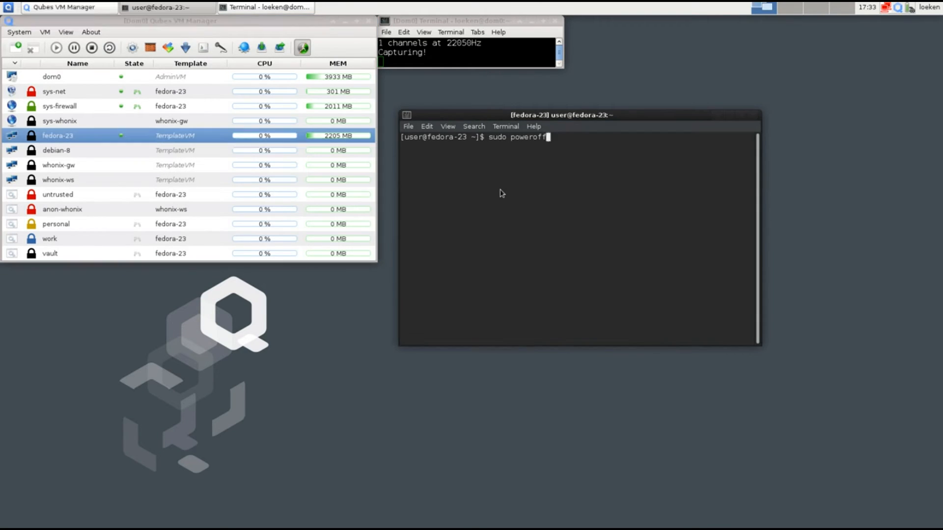
{"action": "key", "text": "Return"}
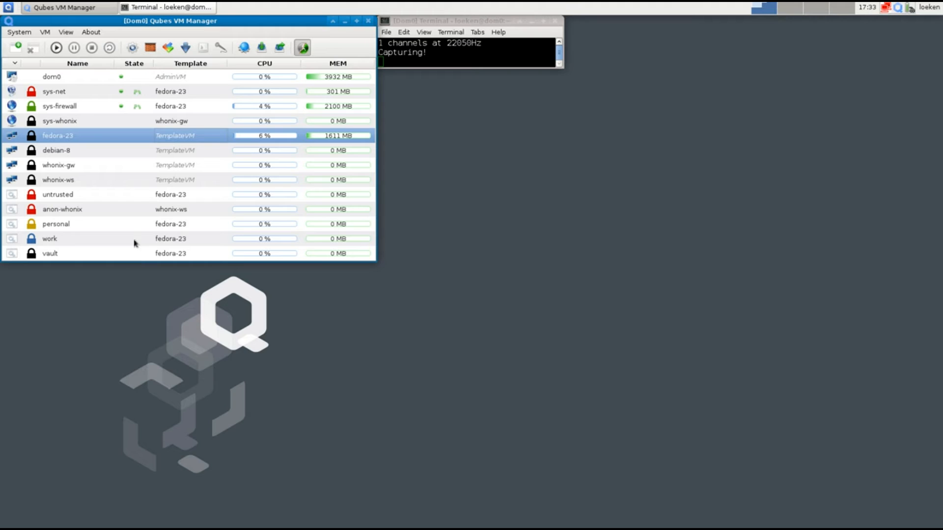
{"action": "mouse_move", "coordinate": [143, 205]}
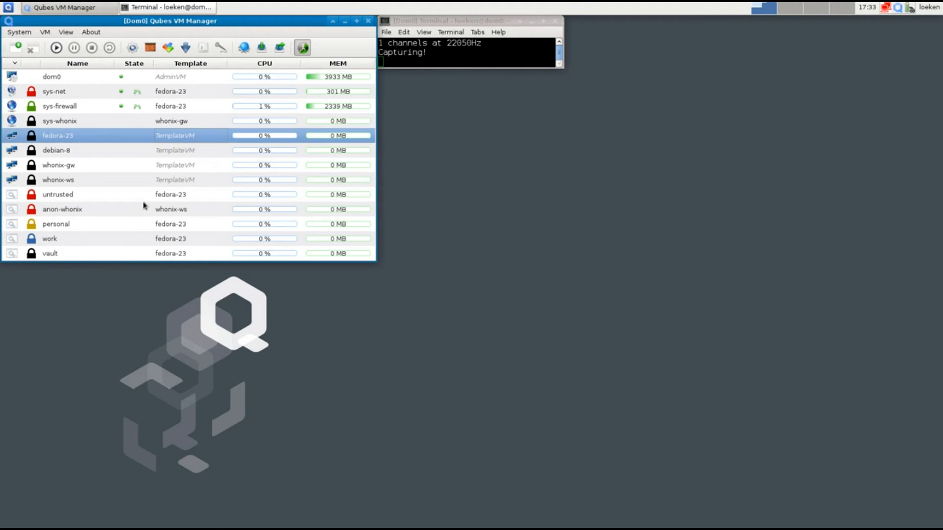
{"action": "mouse_move", "coordinate": [112, 113]}
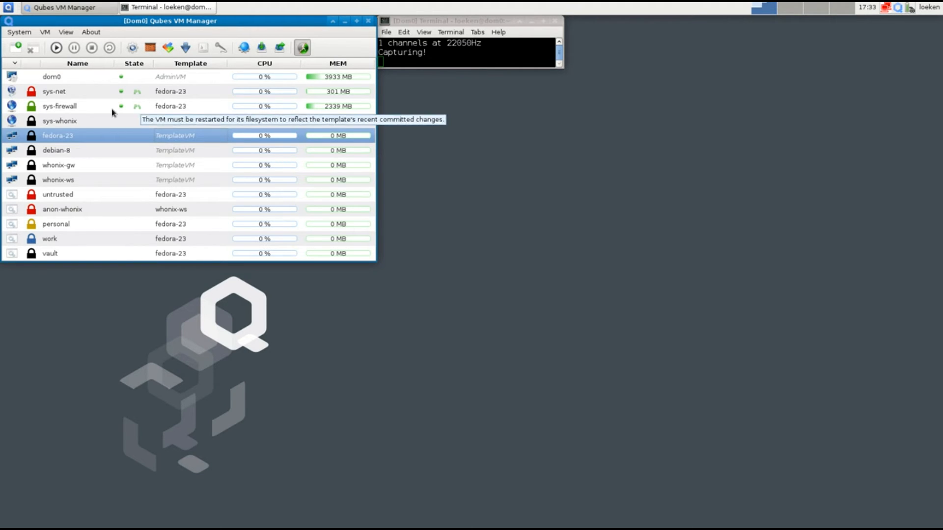
Step: Shut down the sys-firewall VM and confirm the prompt
{"action": "left_click", "coordinate": [59, 106]}
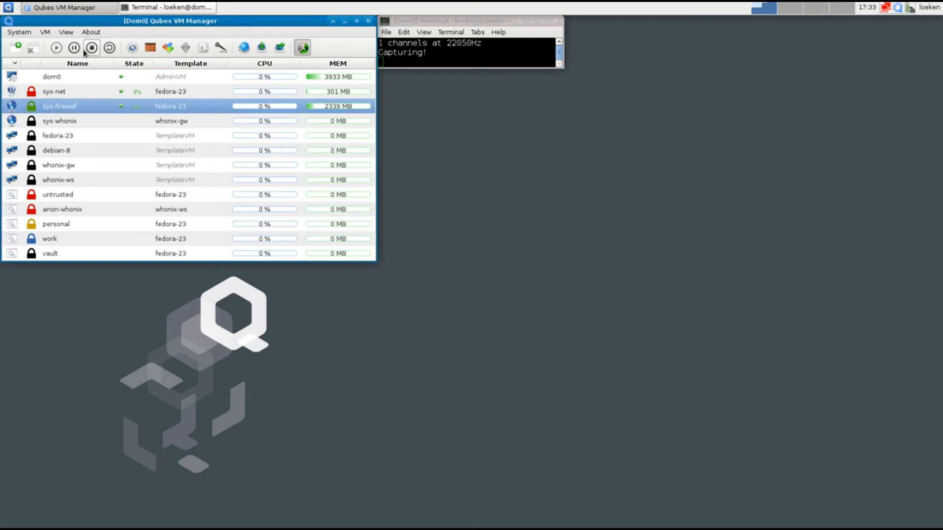
{"action": "left_click", "coordinate": [91, 47]}
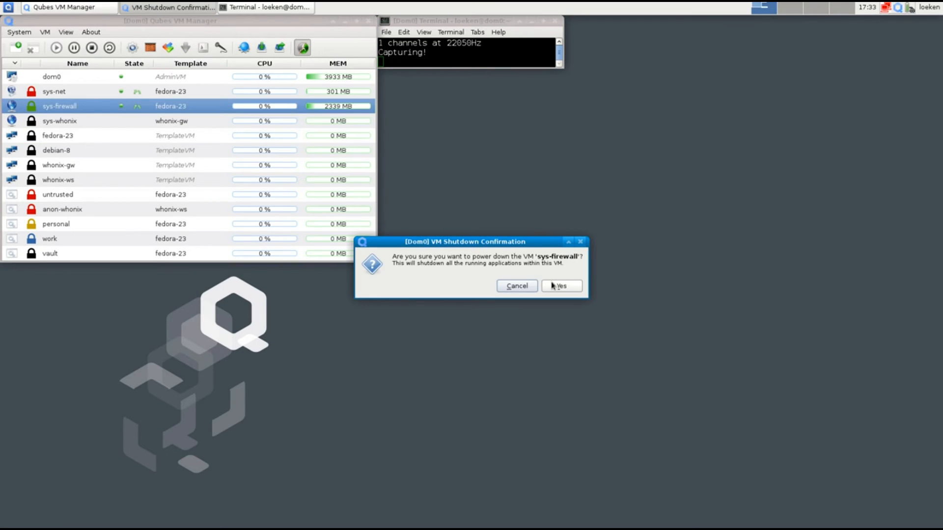
{"action": "left_click", "coordinate": [560, 286]}
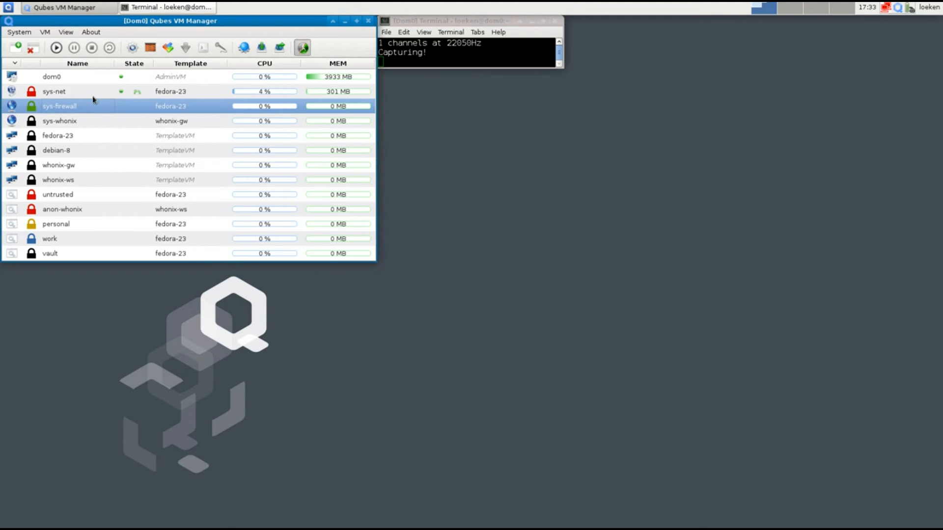
Step: Shut down sys-net, wait another 20 seconds, and dismiss the 'VM already stopped' error
{"action": "left_click", "coordinate": [54, 90]}
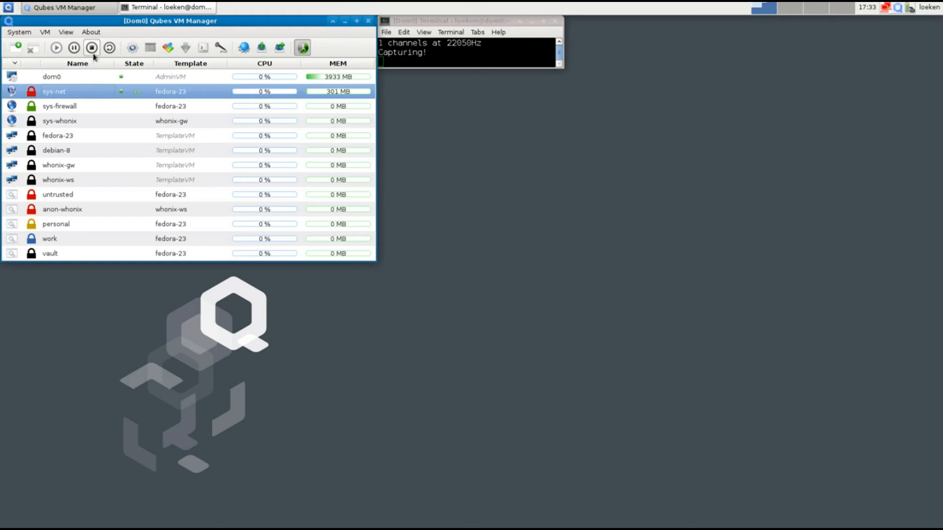
{"action": "left_click", "coordinate": [91, 47]}
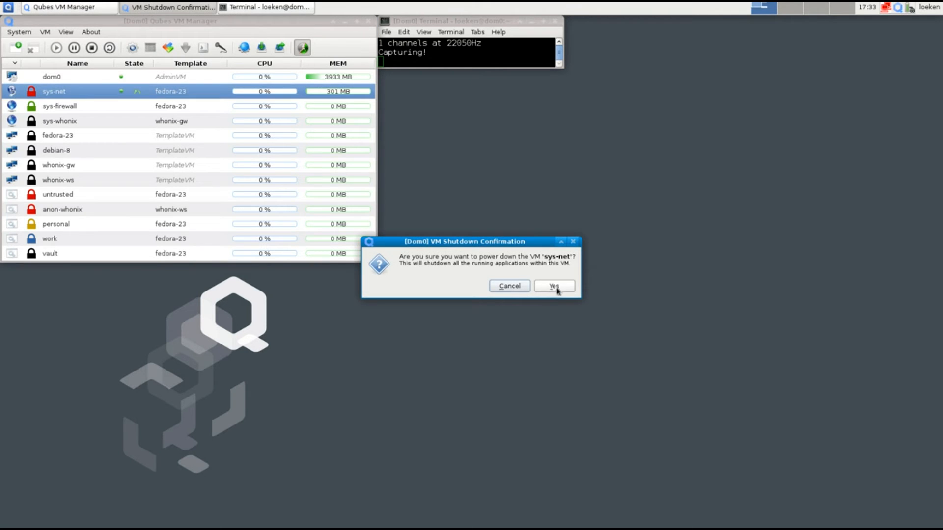
{"action": "left_click", "coordinate": [552, 286]}
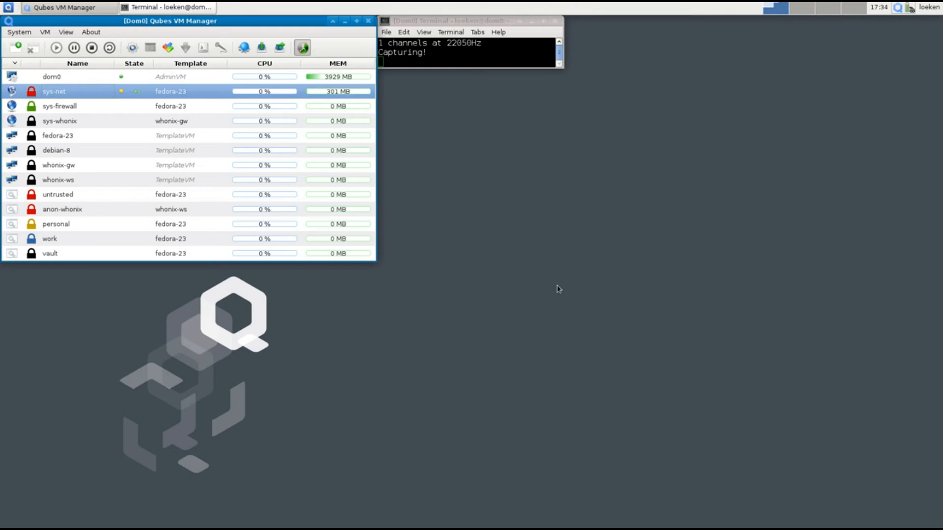
{"action": "mouse_move", "coordinate": [554, 287]}
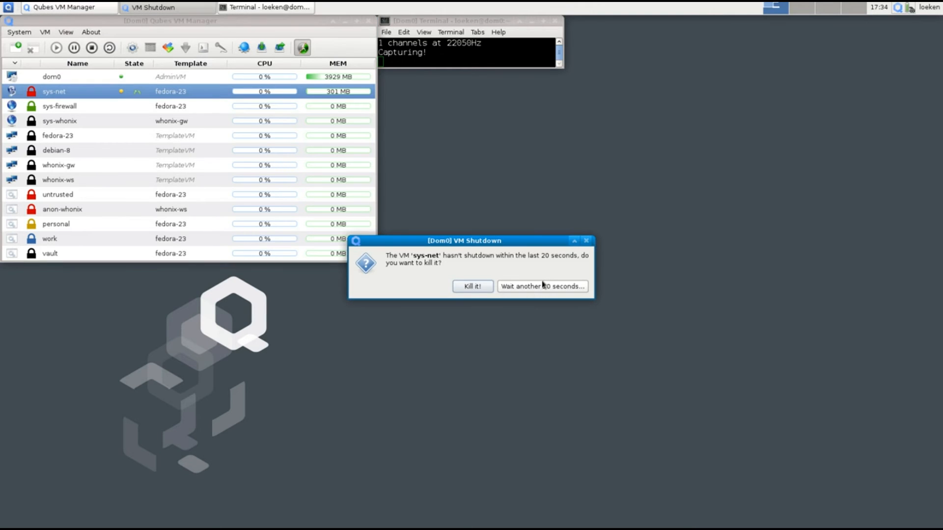
{"action": "mouse_move", "coordinate": [539, 285]}
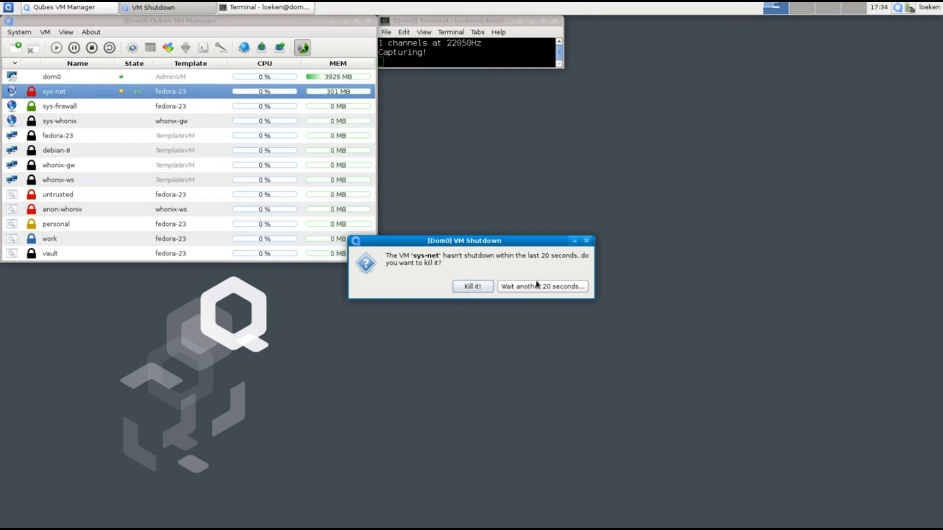
{"action": "left_click", "coordinate": [473, 286]}
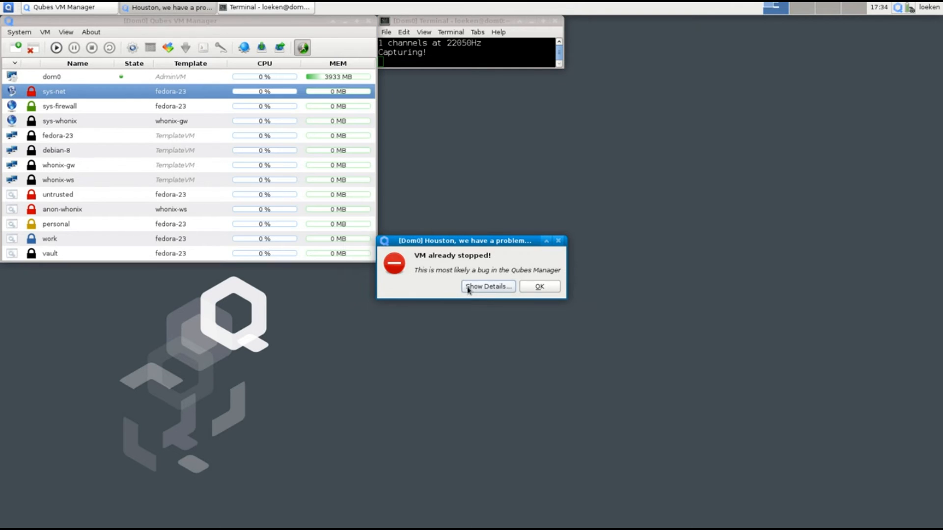
{"action": "left_click", "coordinate": [538, 286]}
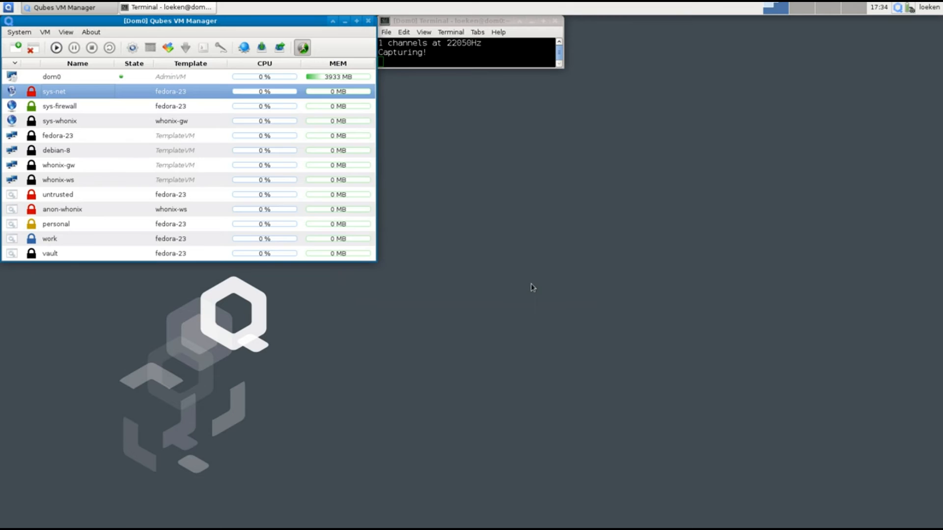
{"action": "mouse_move", "coordinate": [88, 144]}
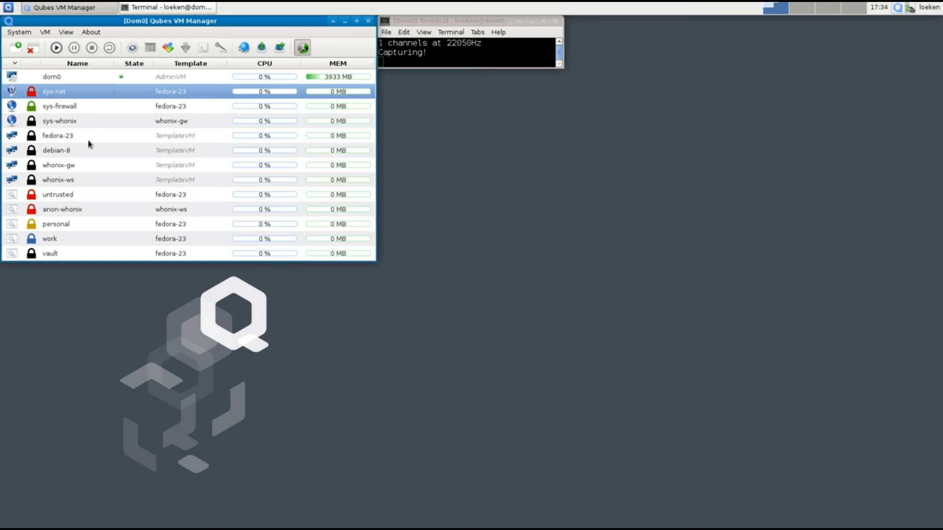
{"action": "mouse_move", "coordinate": [90, 148]}
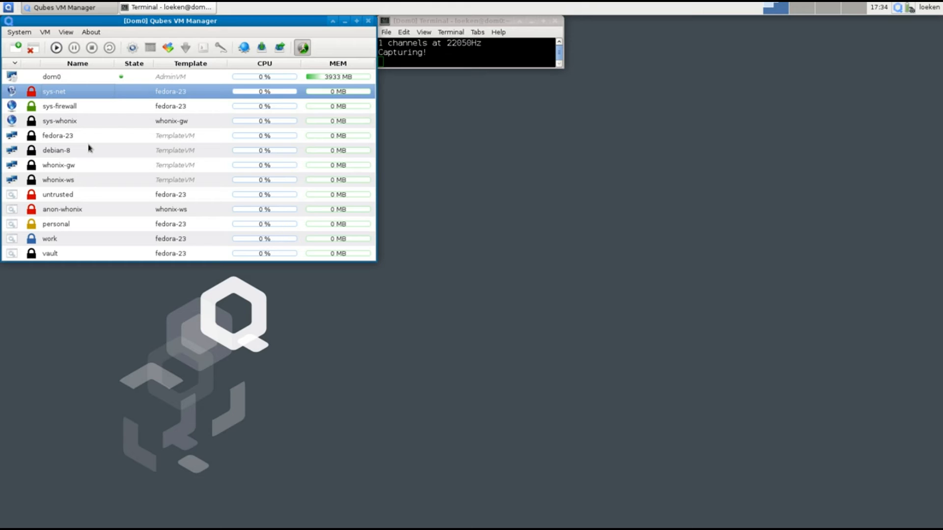
{"action": "mouse_move", "coordinate": [78, 233]}
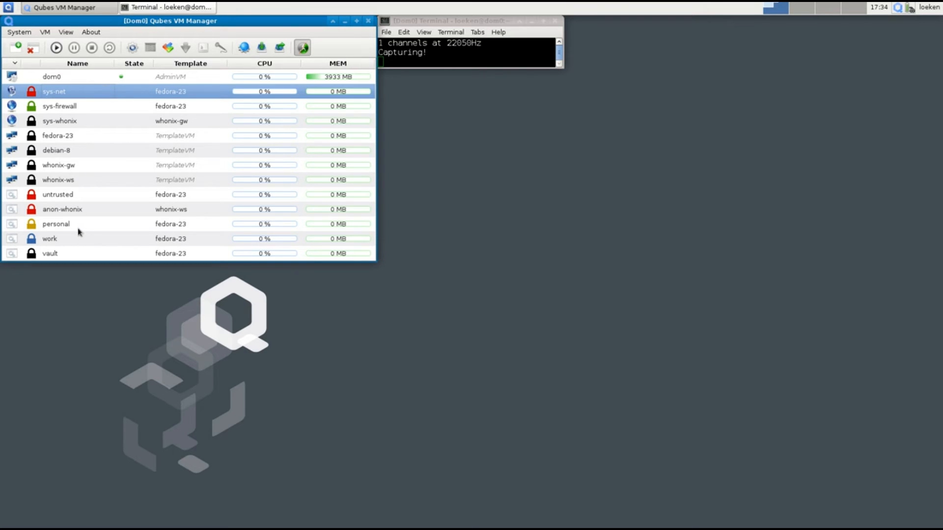
Step: Start the personal VM, bringing sys-net and sys-firewall back up
{"action": "left_click", "coordinate": [56, 224]}
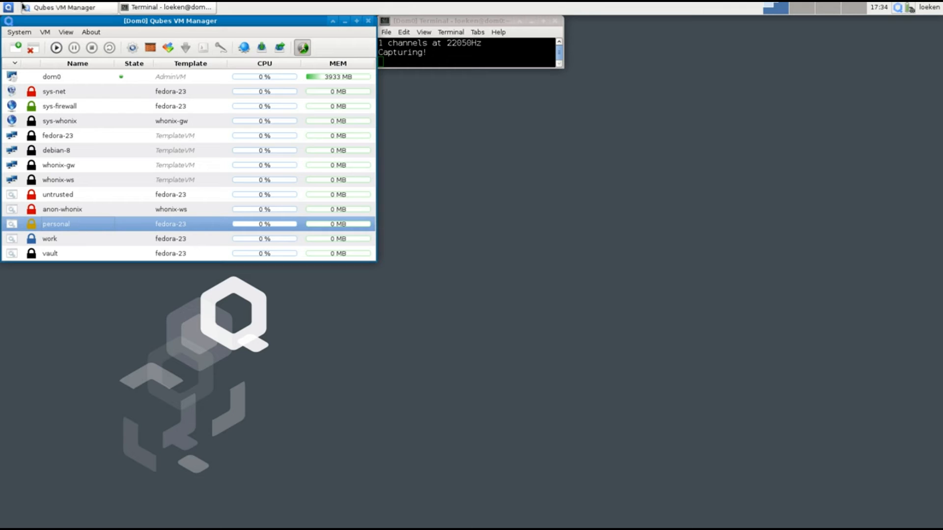
{"action": "left_click", "coordinate": [8, 6]}
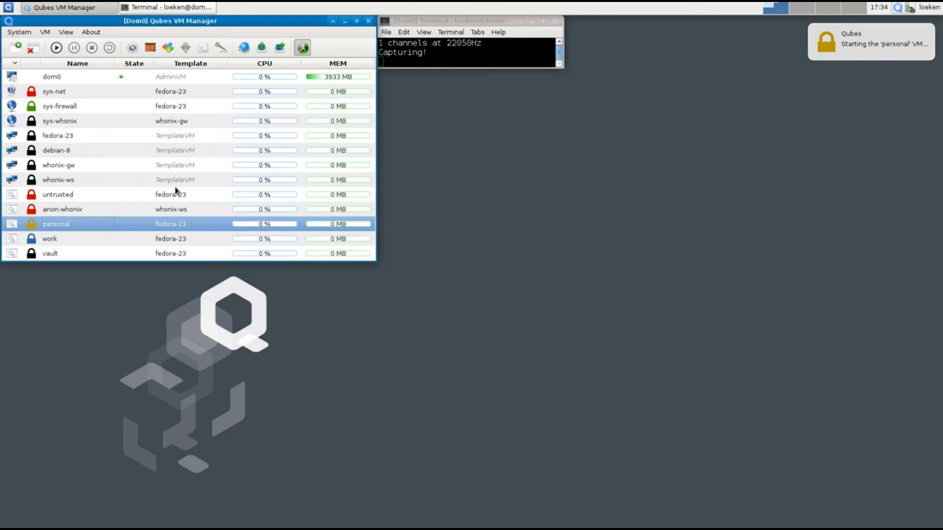
{"action": "mouse_move", "coordinate": [122, 225]}
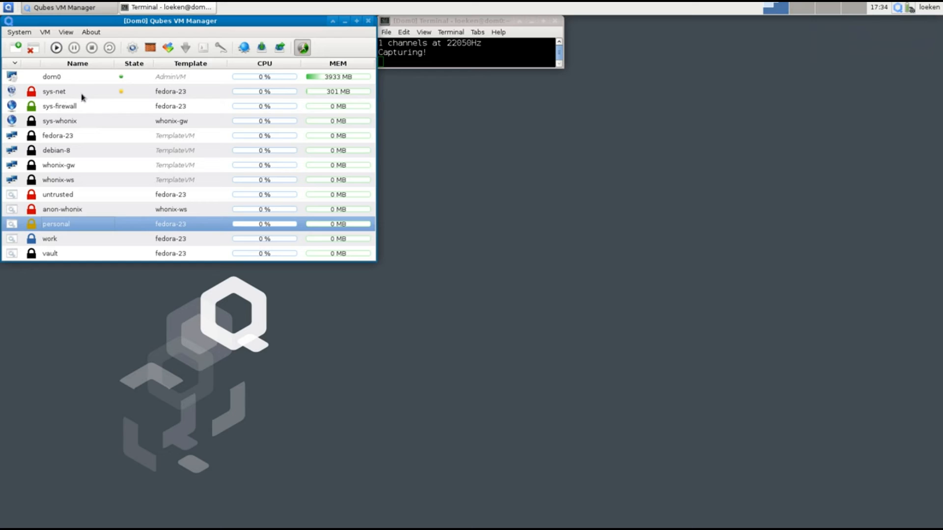
{"action": "left_click", "coordinate": [54, 91]}
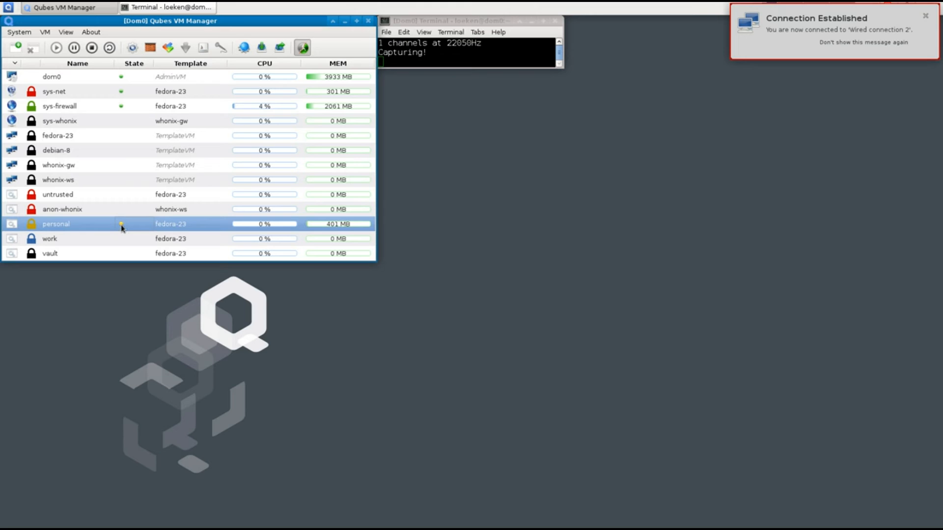
Step: Review the personal VM's settings on the Basic tab and cancel without changes
{"action": "right_click", "coordinate": [56, 224]}
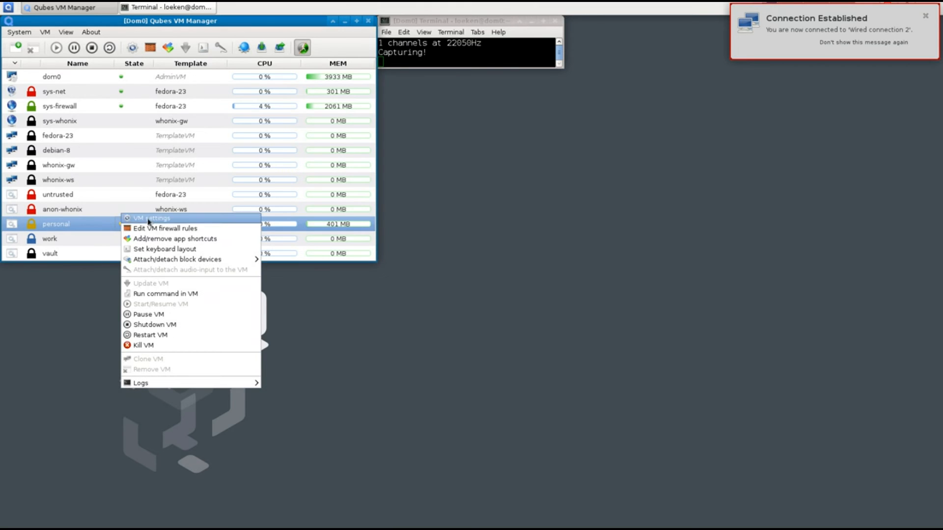
{"action": "left_click", "coordinate": [152, 218]}
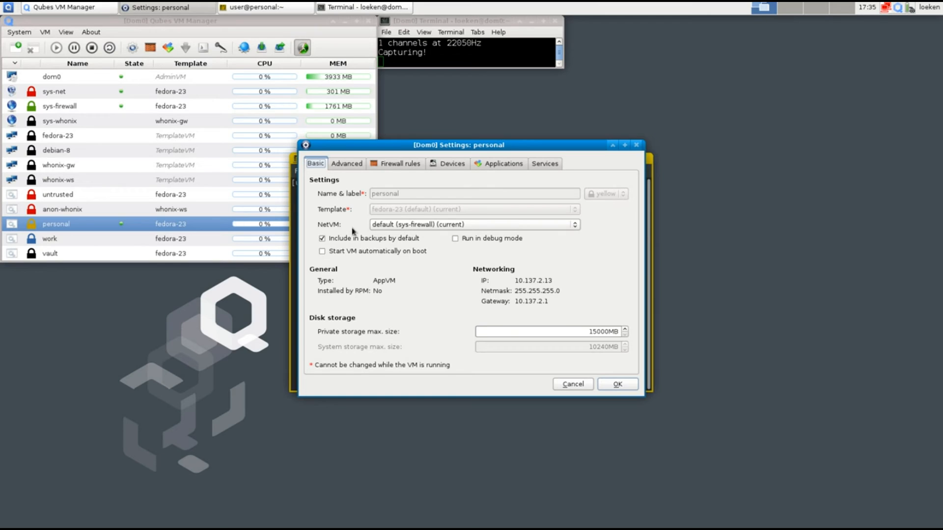
{"action": "mouse_move", "coordinate": [296, 302]}
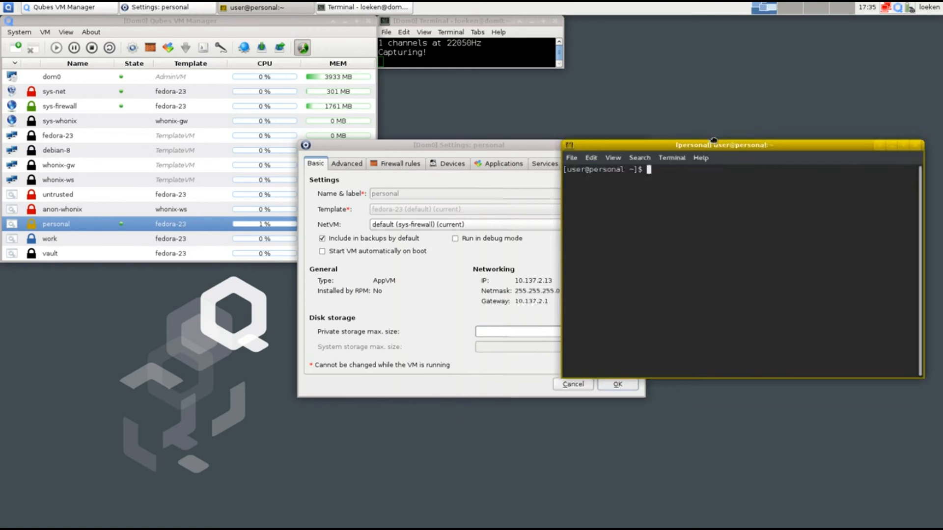
{"action": "left_click", "coordinate": [571, 383]}
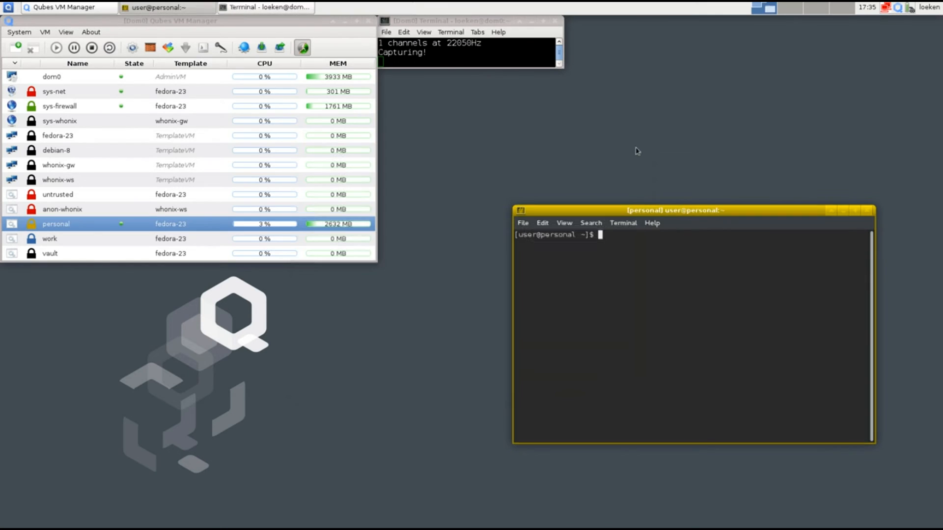
Step: Look at sys-firewall's settings without changing them, then select sys-net
{"action": "left_click", "coordinate": [59, 106]}
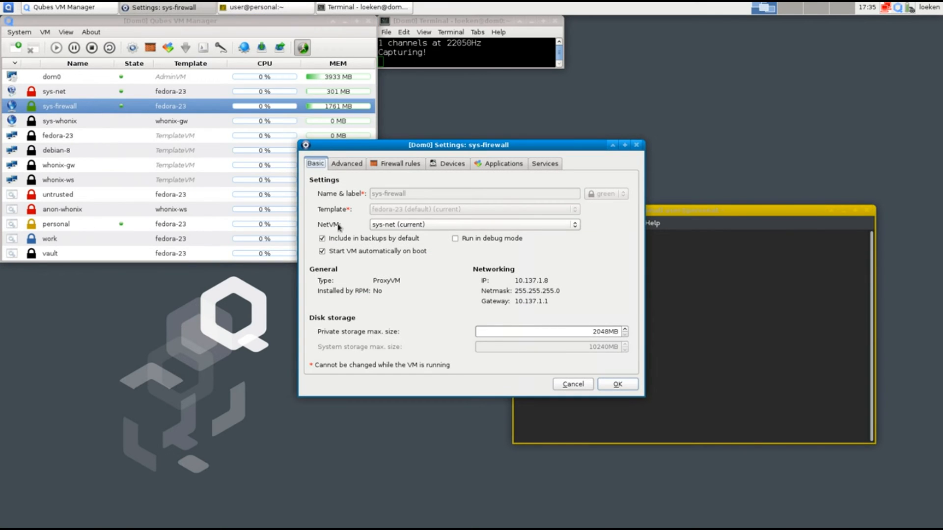
{"action": "mouse_move", "coordinate": [406, 228]}
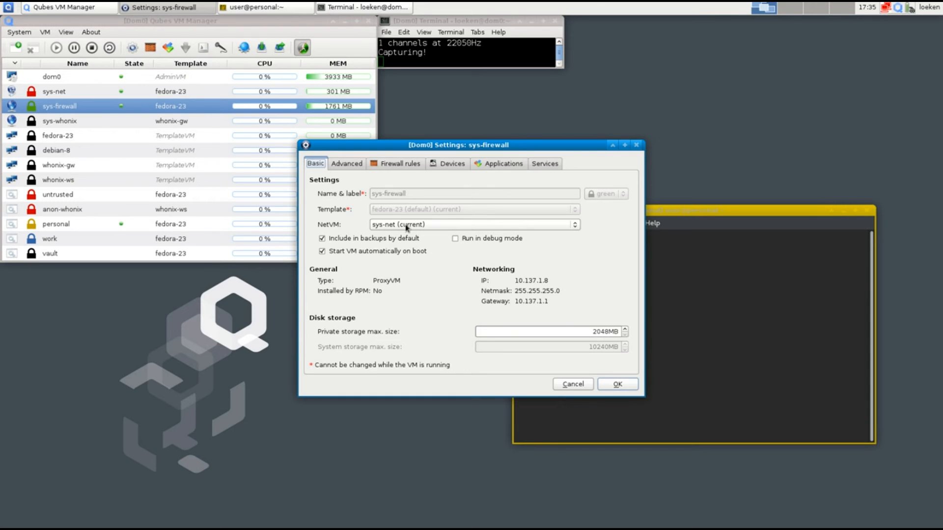
{"action": "mouse_move", "coordinate": [381, 229]}
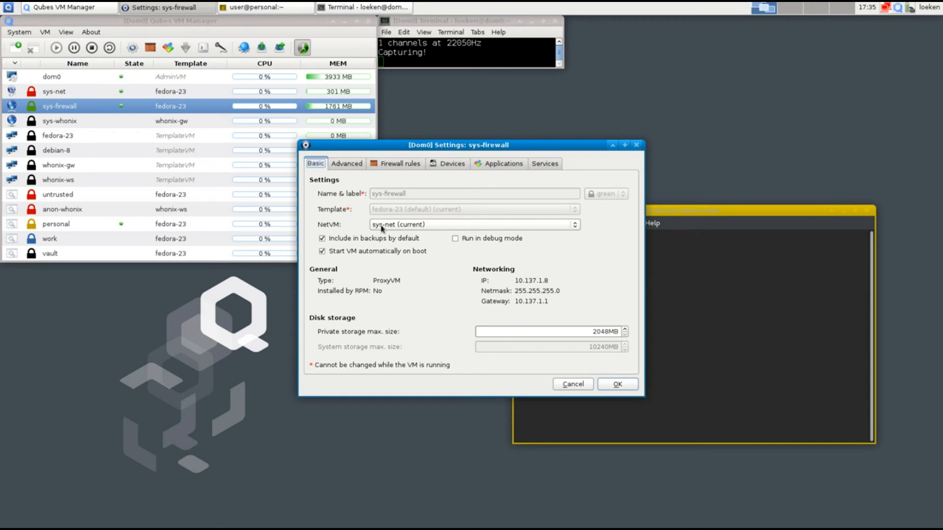
{"action": "left_click", "coordinate": [572, 384]}
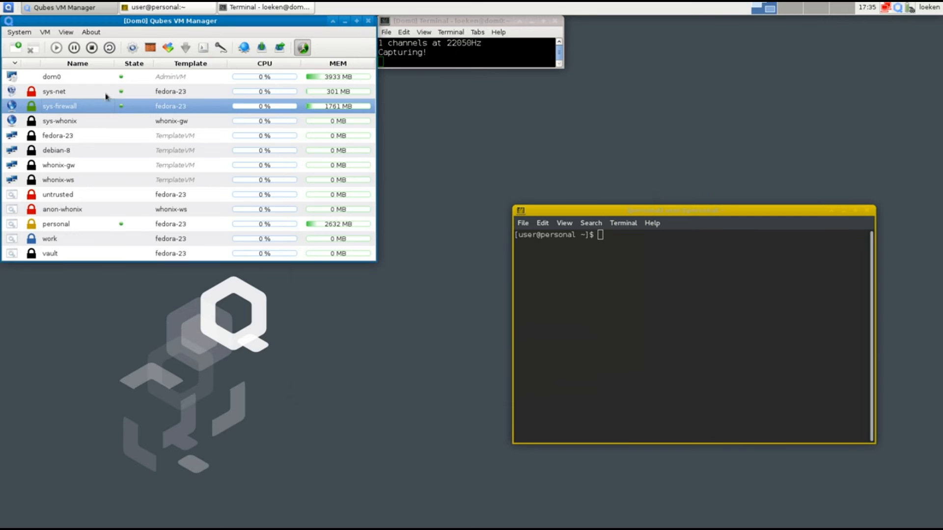
{"action": "left_click", "coordinate": [54, 91]}
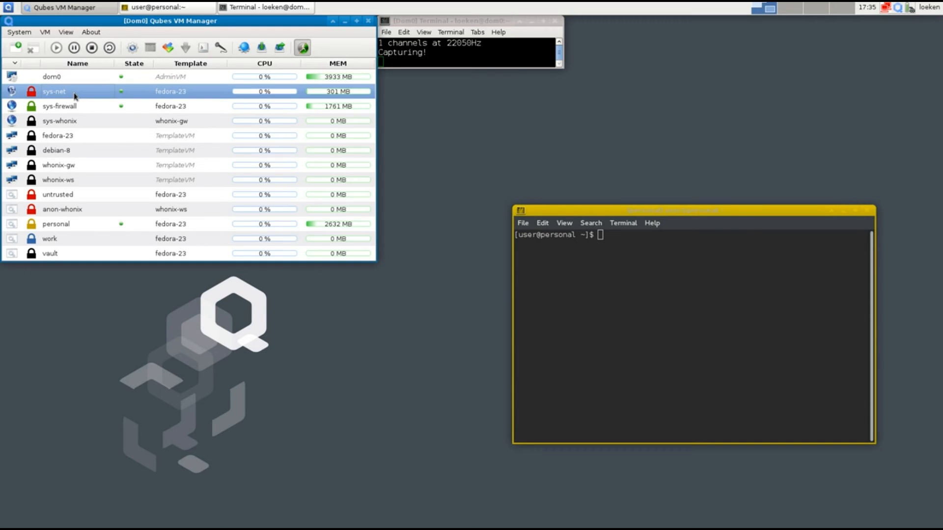
{"action": "mouse_move", "coordinate": [66, 96]}
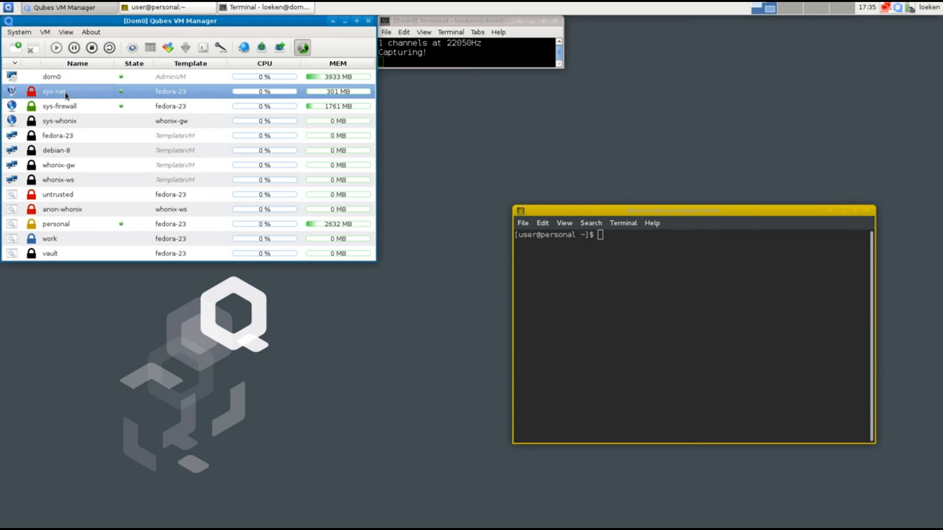
{"action": "mouse_move", "coordinate": [65, 244]}
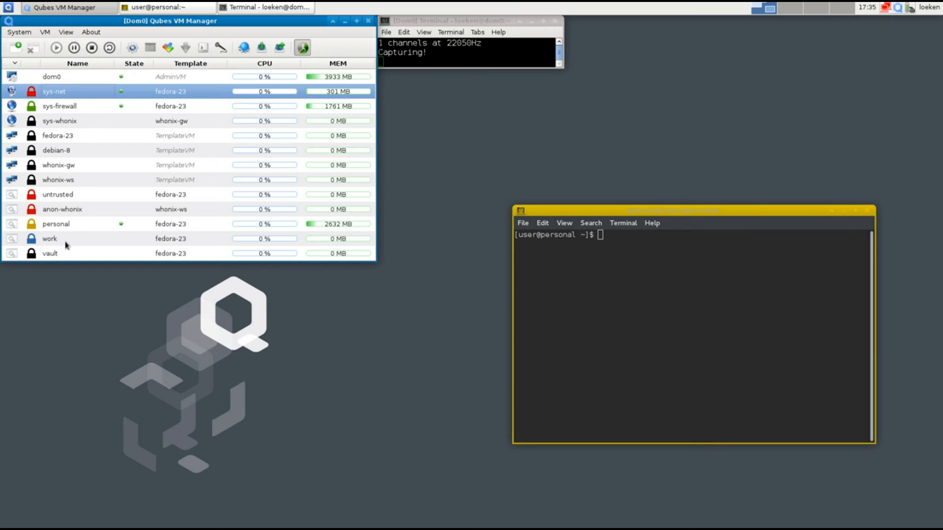
{"action": "mouse_move", "coordinate": [80, 216]}
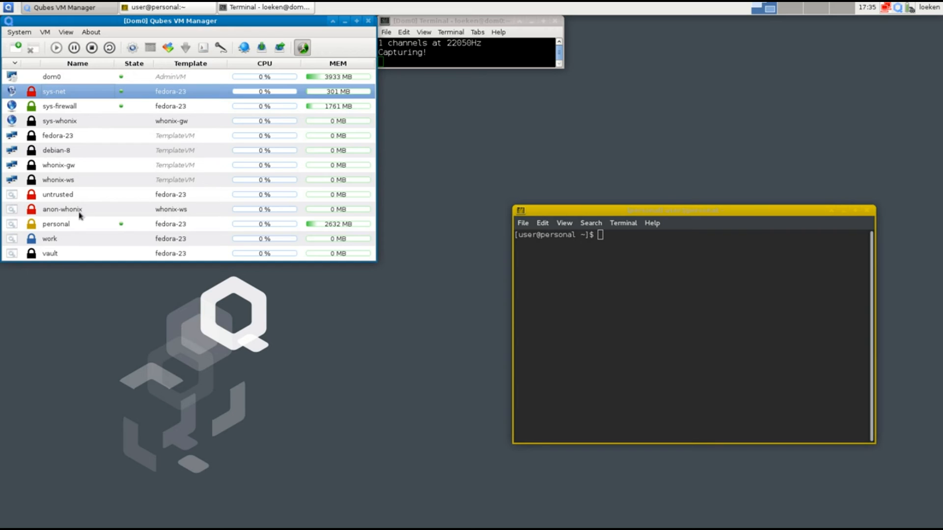
{"action": "mouse_move", "coordinate": [64, 95]}
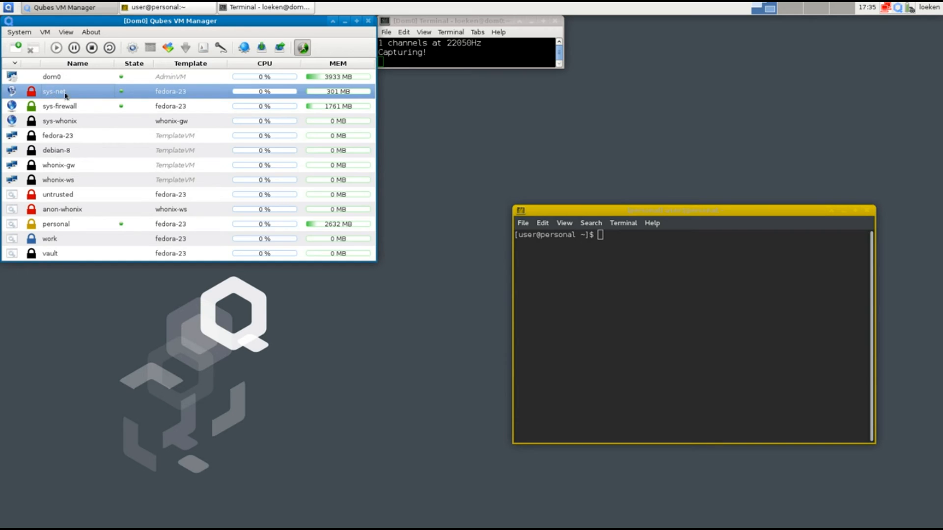
Step: Select sys-firewall, then personal, and focus the personal VM's terminal window
{"action": "left_click", "coordinate": [59, 106]}
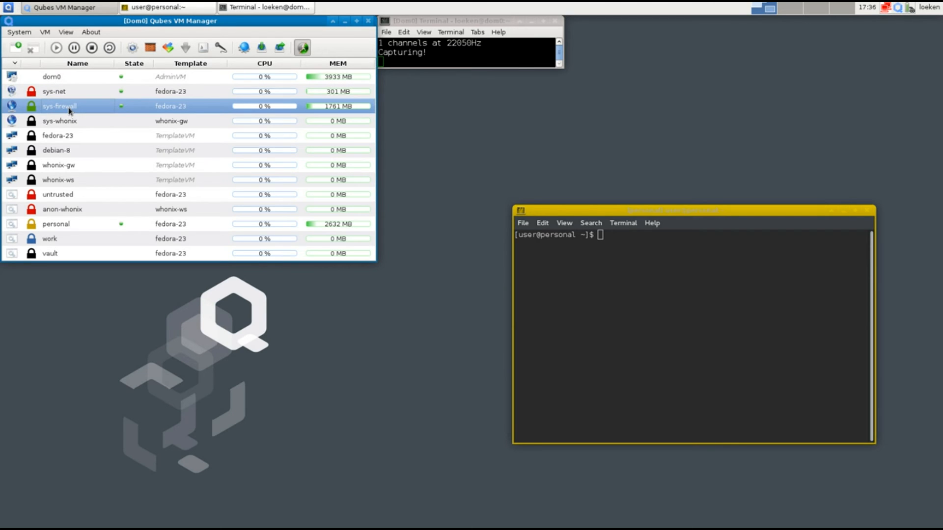
{"action": "mouse_move", "coordinate": [109, 218]}
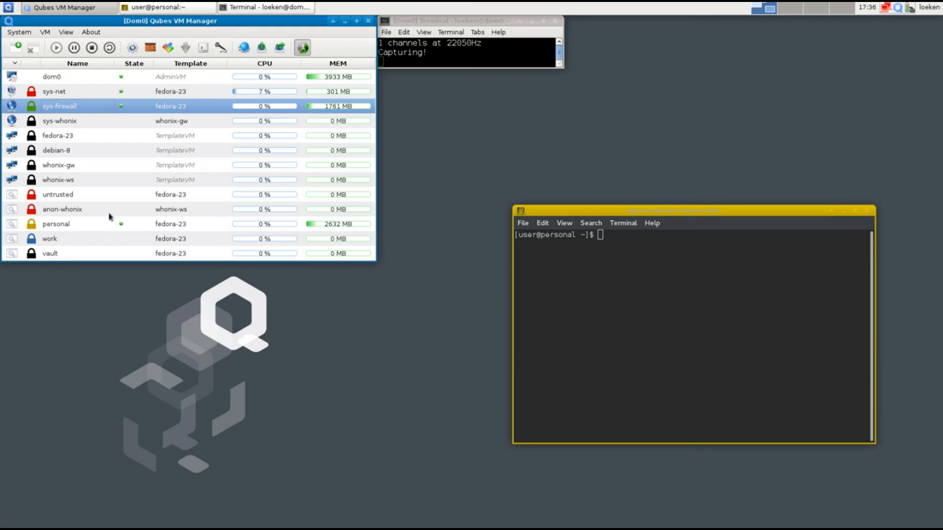
{"action": "mouse_move", "coordinate": [73, 134]}
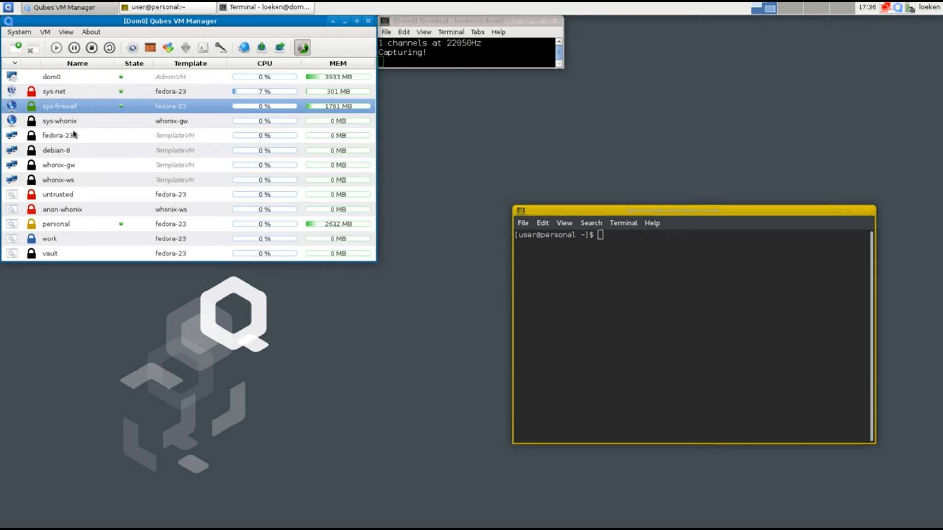
{"action": "mouse_move", "coordinate": [81, 76]}
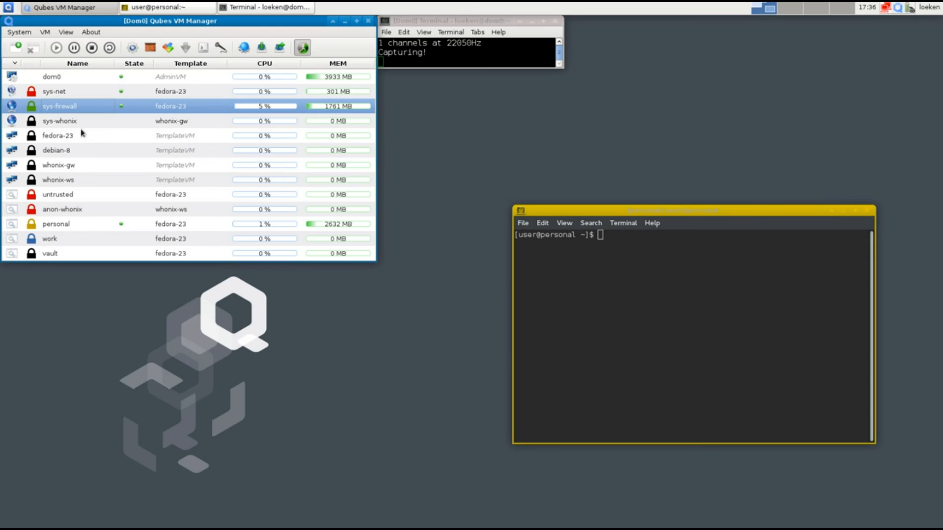
{"action": "left_click", "coordinate": [56, 224]}
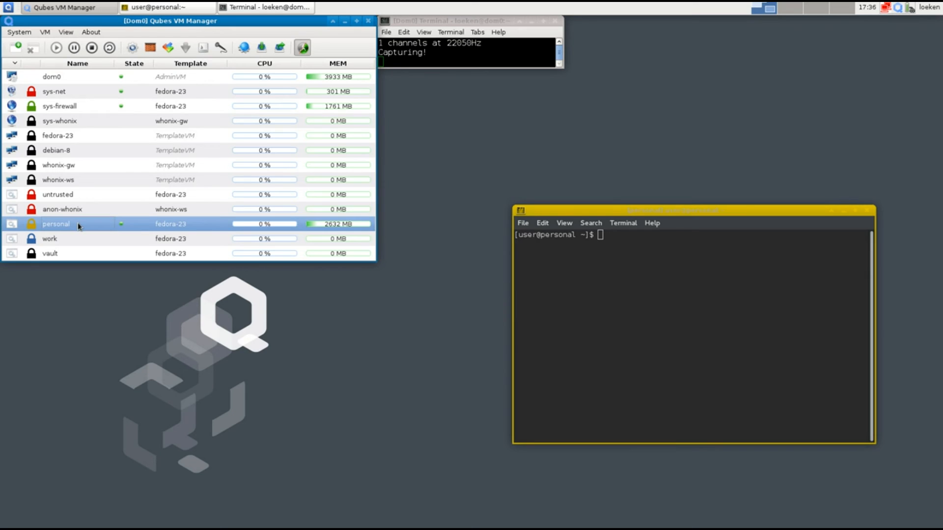
{"action": "left_click", "coordinate": [673, 211]}
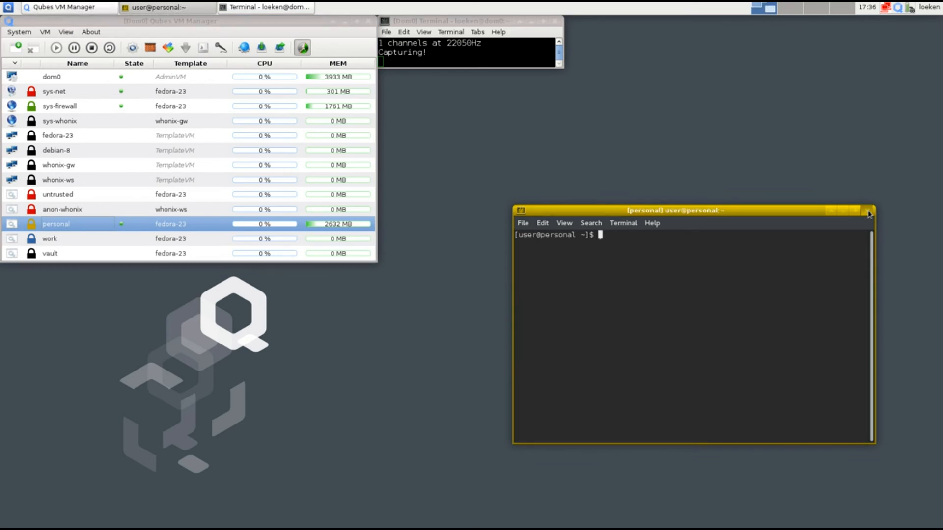
{"action": "left_click", "coordinate": [870, 211]}
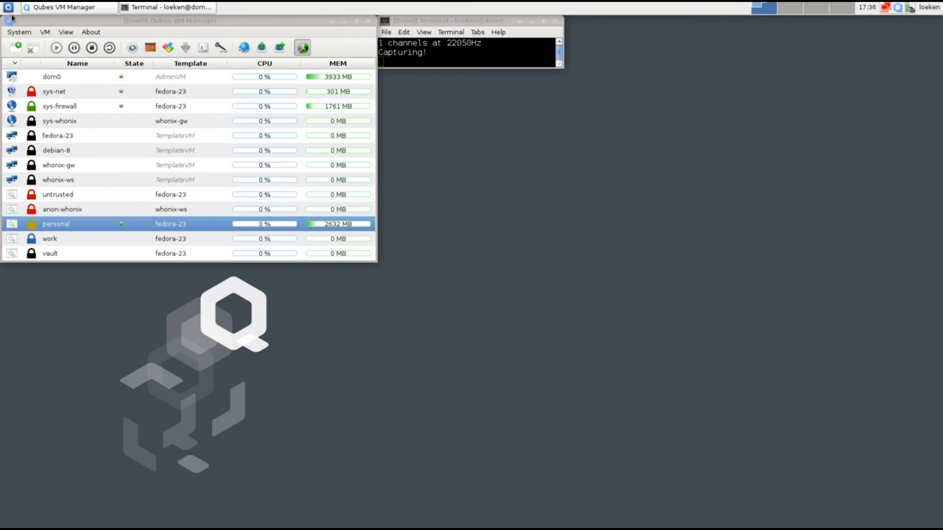
{"action": "left_click", "coordinate": [8, 6]}
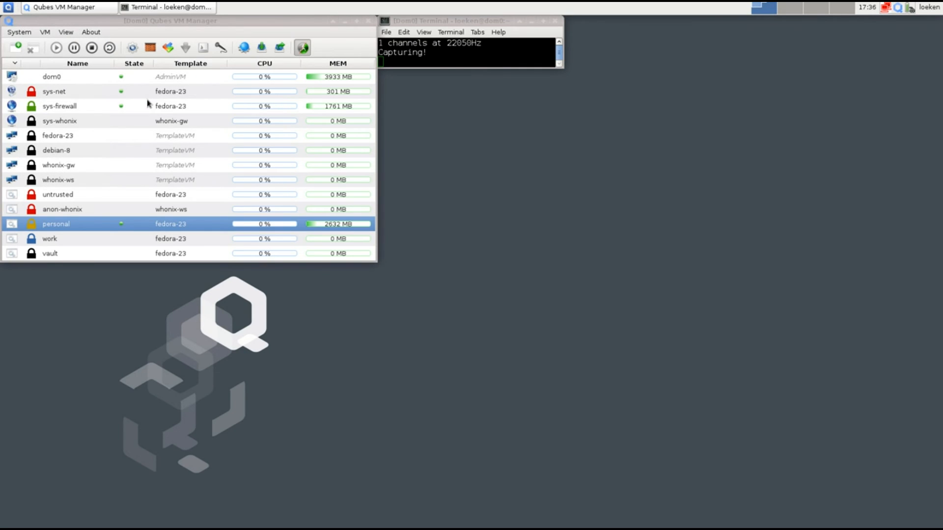
{"action": "mouse_move", "coordinate": [222, 226]}
{"action": "type", "text": "q"}
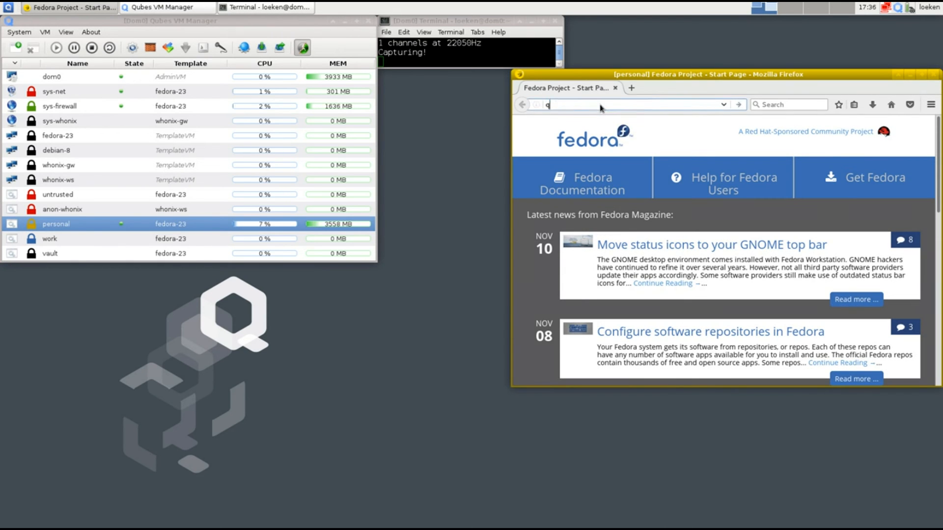
{"action": "type", "text": "https://www.qubes-os.org"}
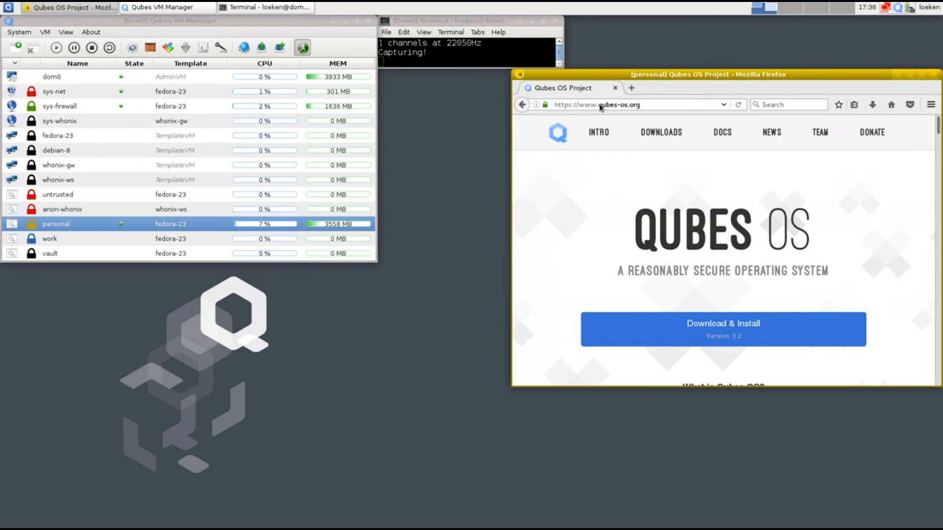
Step: Bookmark the 'Qubes OS Project' page and show it in the bookmarks sidebar
{"action": "left_click", "coordinate": [854, 104]}
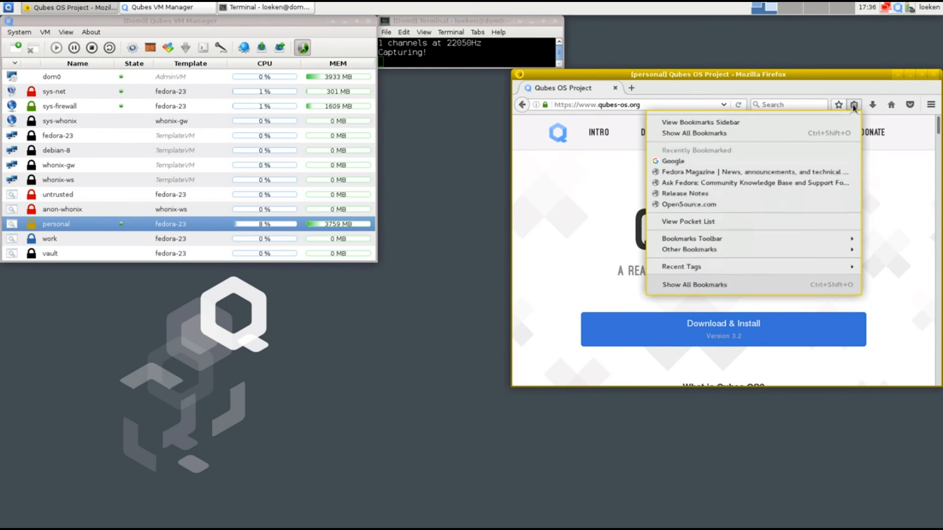
{"action": "mouse_move", "coordinate": [694, 133]}
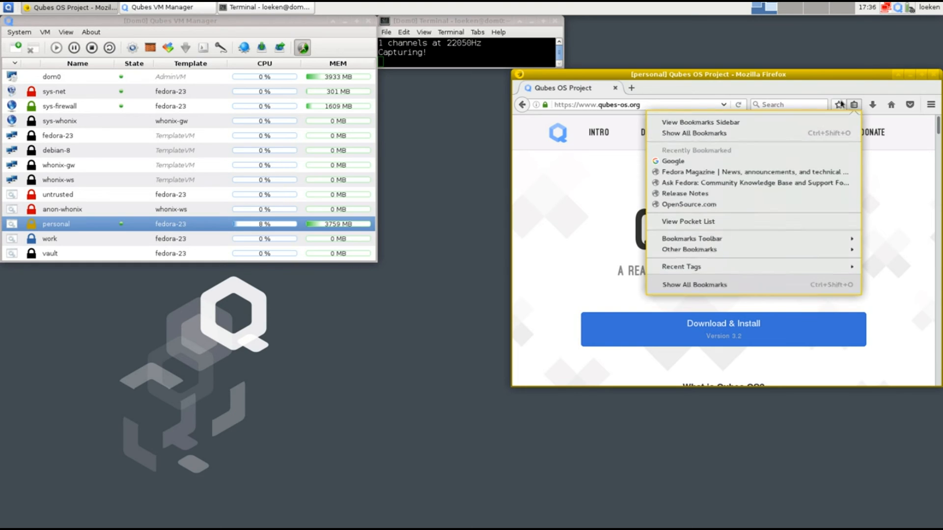
{"action": "left_click", "coordinate": [839, 105]}
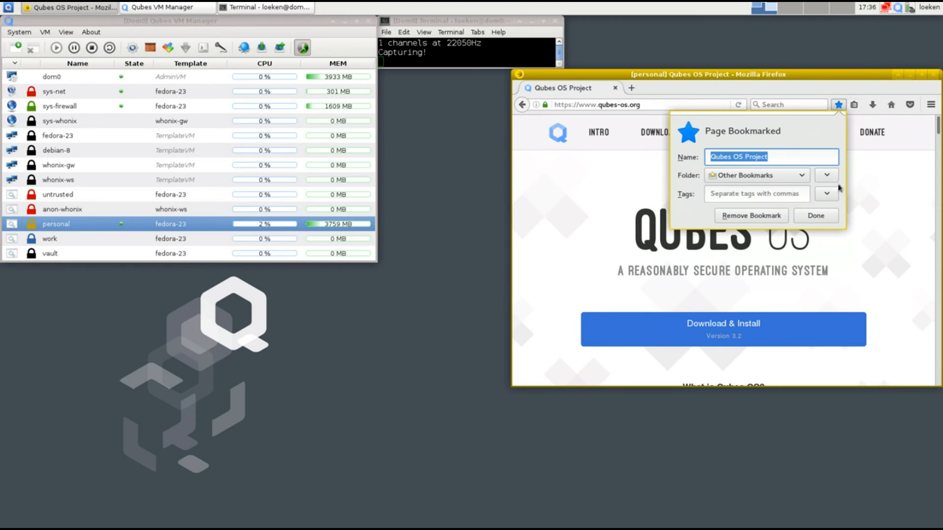
{"action": "left_click", "coordinate": [814, 215]}
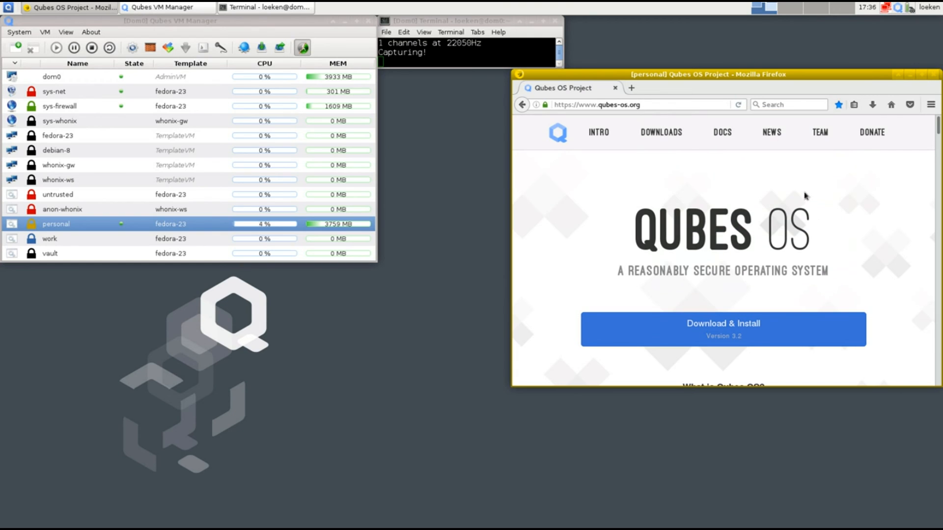
{"action": "left_click", "coordinate": [854, 104]}
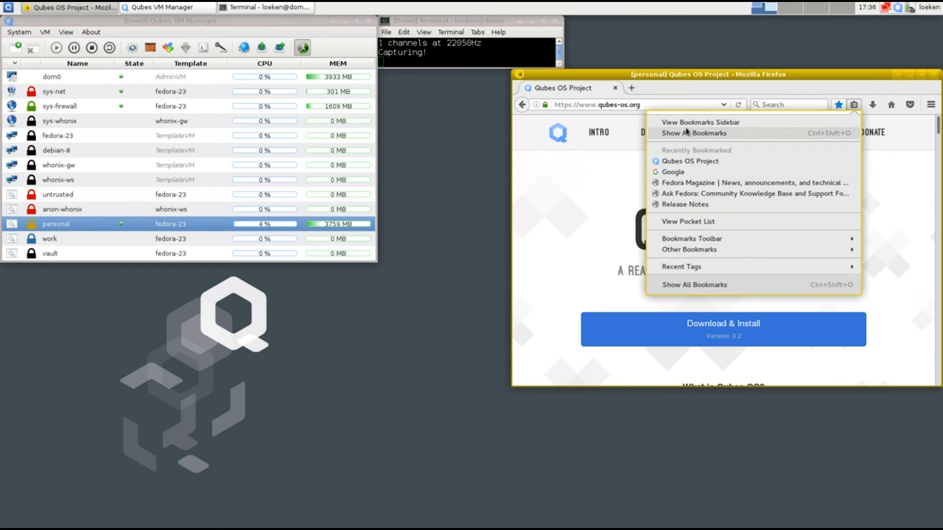
{"action": "left_click", "coordinate": [700, 122]}
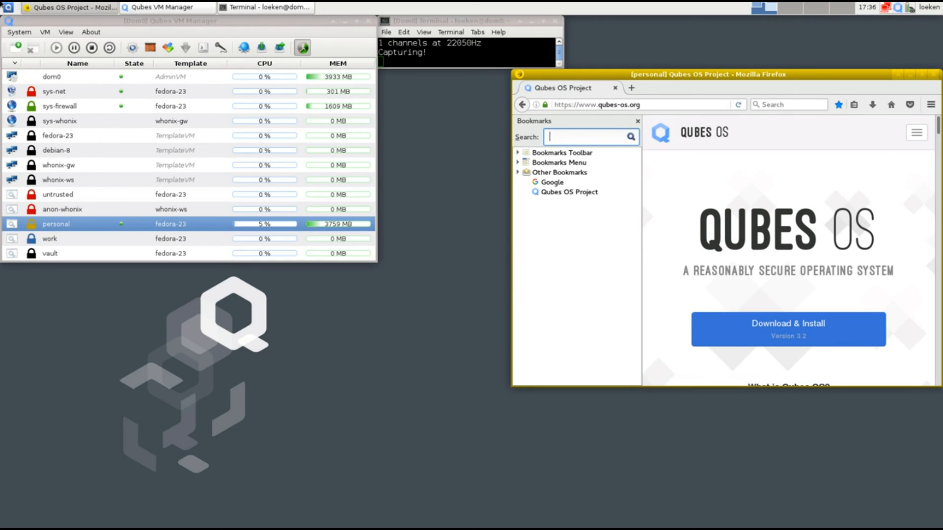
Step: Launch Firefox in the untrusted qube and confirm its bookmarks sidebar lacks the Qubes OS entry
{"action": "left_click", "coordinate": [49, 238]}
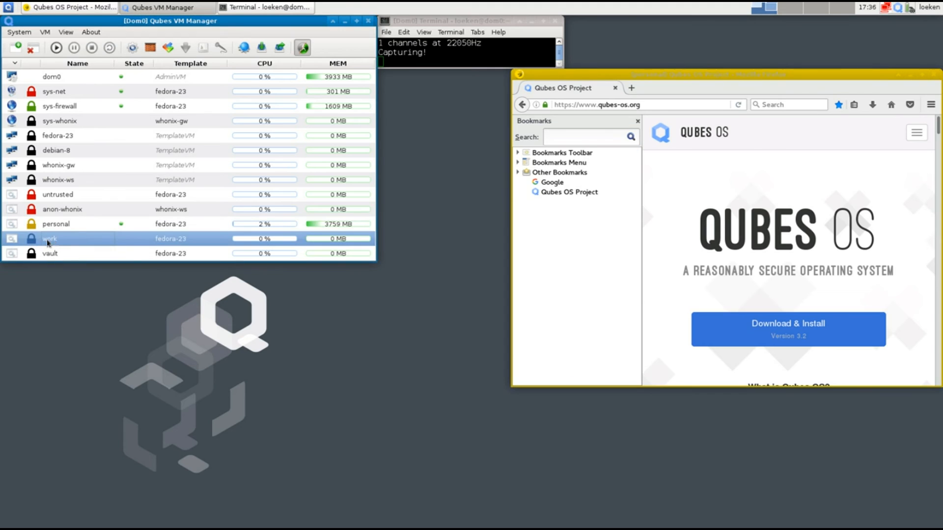
{"action": "mouse_move", "coordinate": [54, 221]}
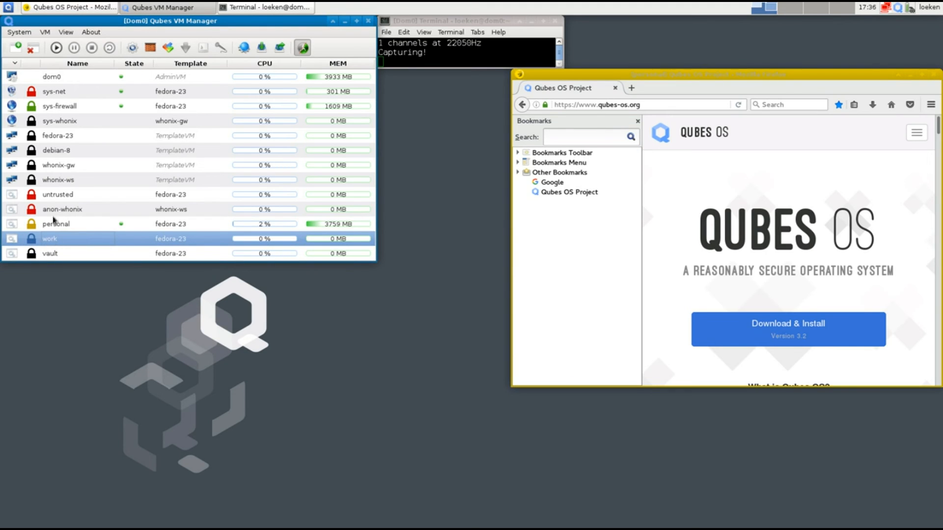
{"action": "left_click", "coordinate": [57, 195]}
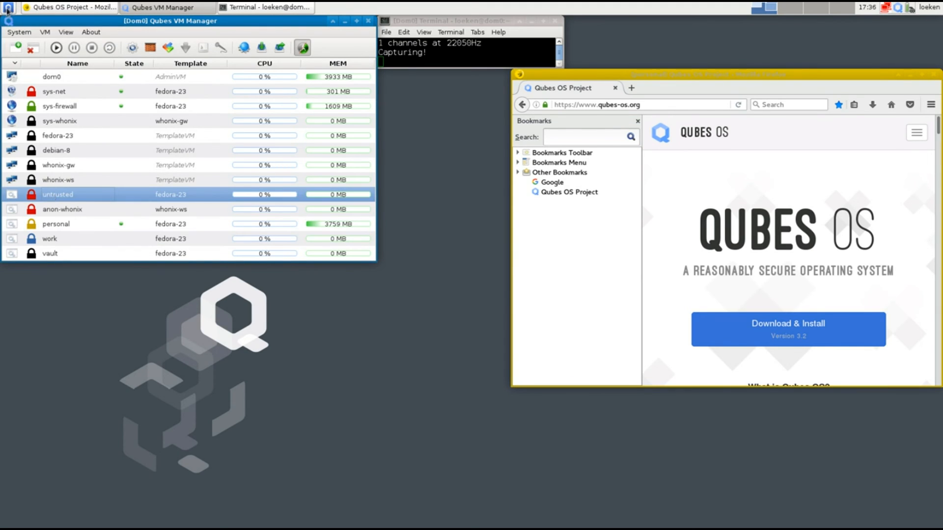
{"action": "left_click", "coordinate": [8, 7]}
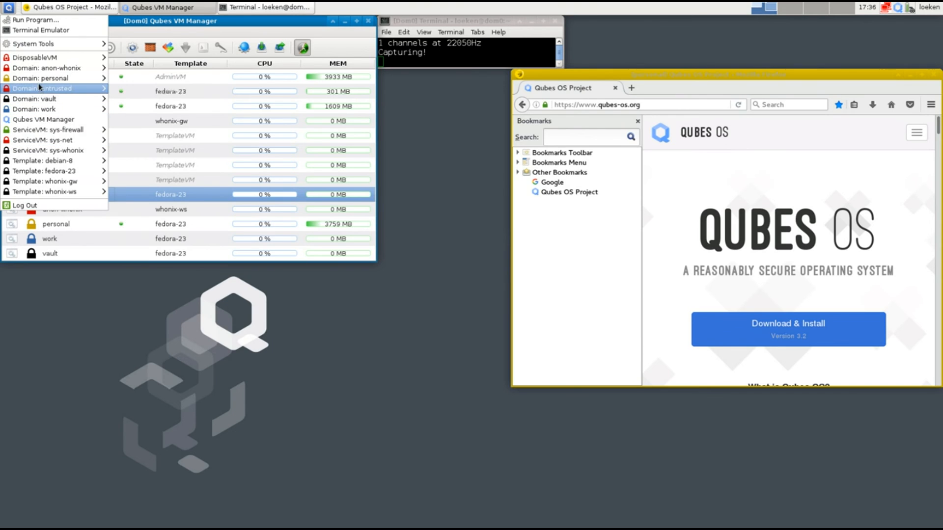
{"action": "left_click", "coordinate": [43, 88]}
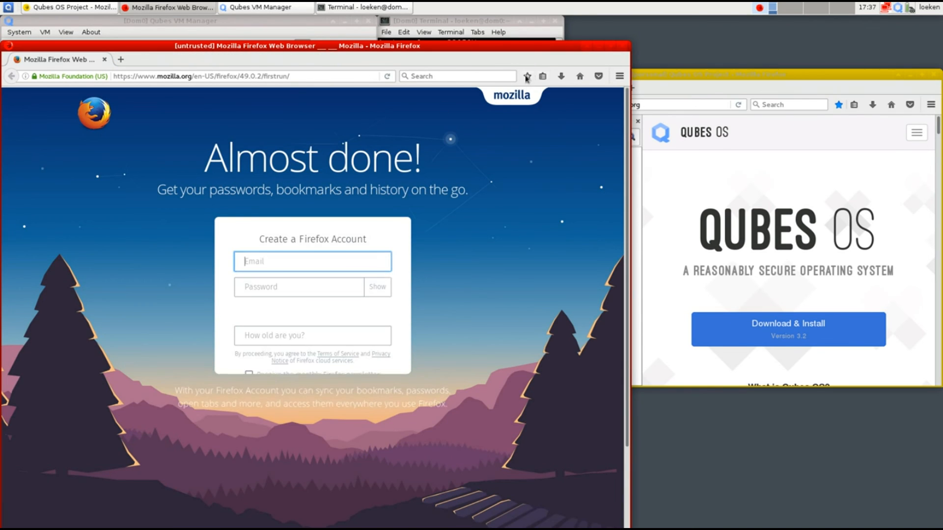
{"action": "left_click", "coordinate": [542, 76]}
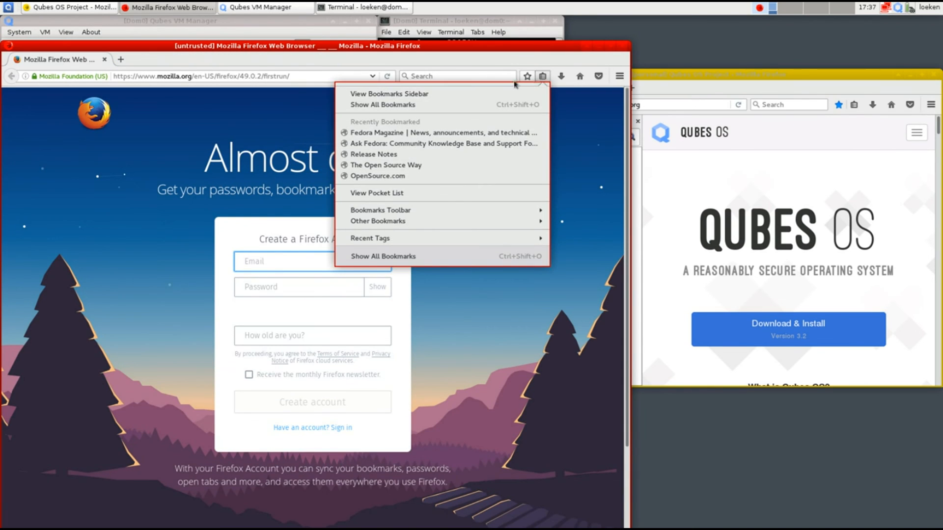
{"action": "left_click", "coordinate": [388, 93]}
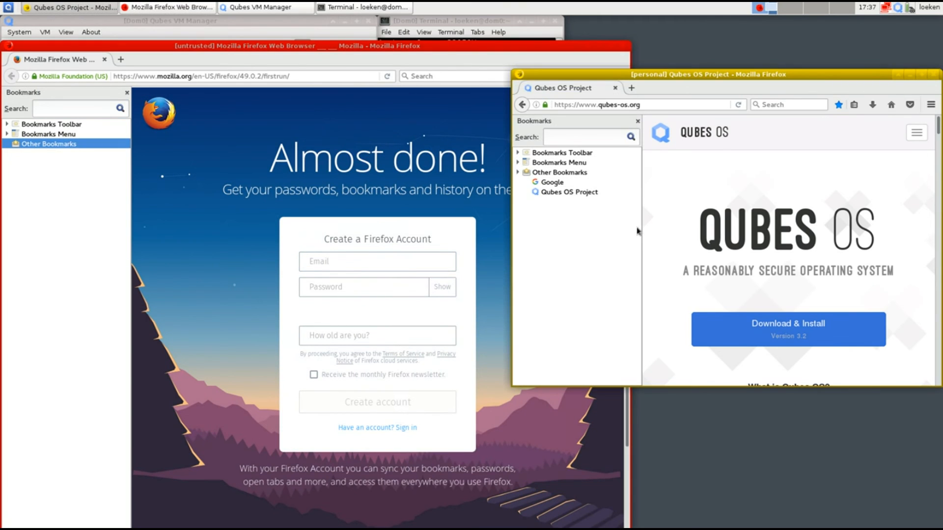
{"action": "mouse_move", "coordinate": [499, 216]}
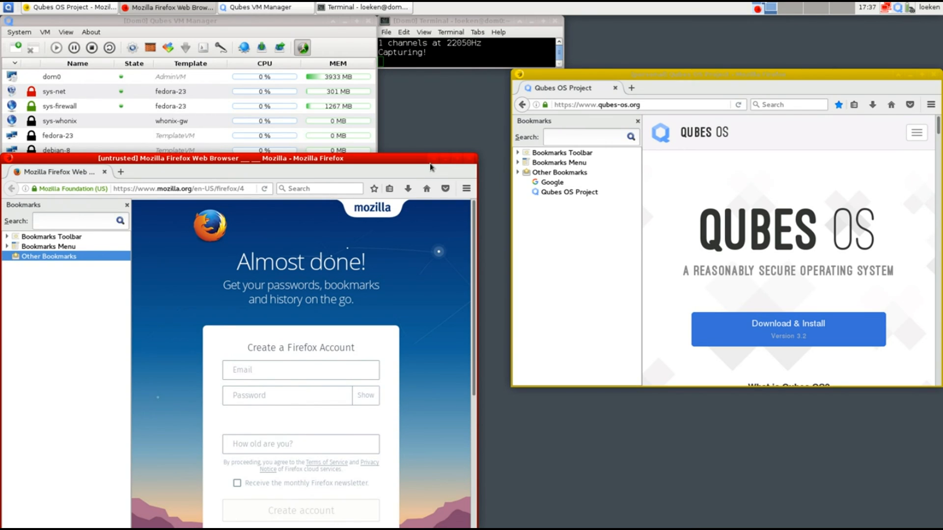
{"action": "mouse_move", "coordinate": [444, 166]}
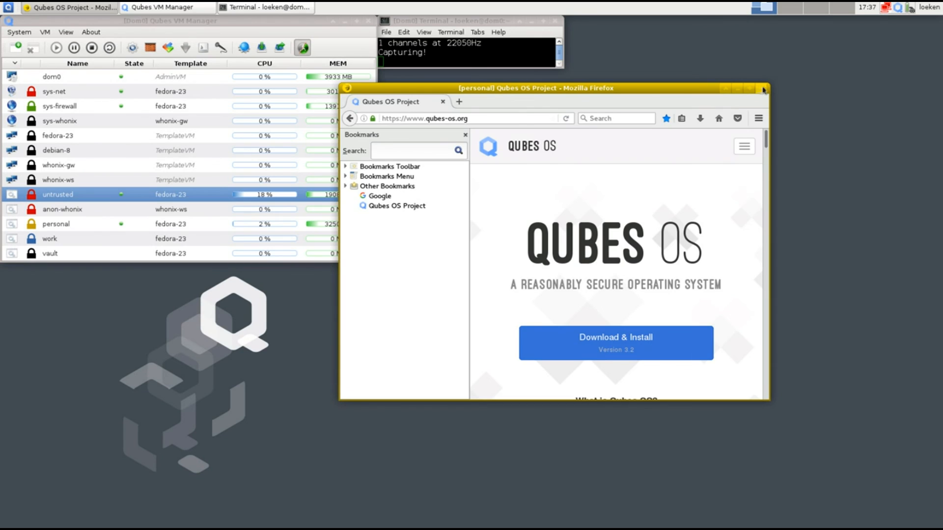
Step: Close personal Firefox and open the personal qube's settings at the Advanced tab
{"action": "left_click", "coordinate": [763, 88]}
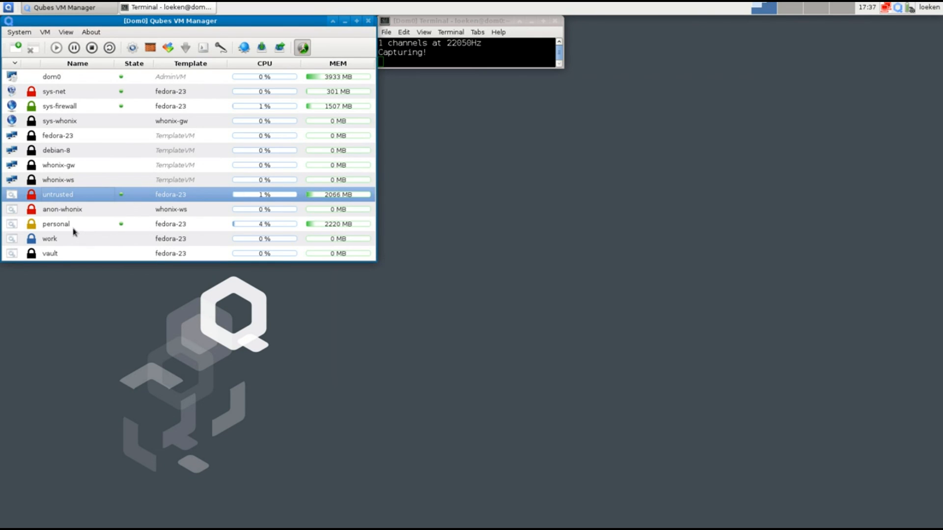
{"action": "left_click", "coordinate": [56, 224]}
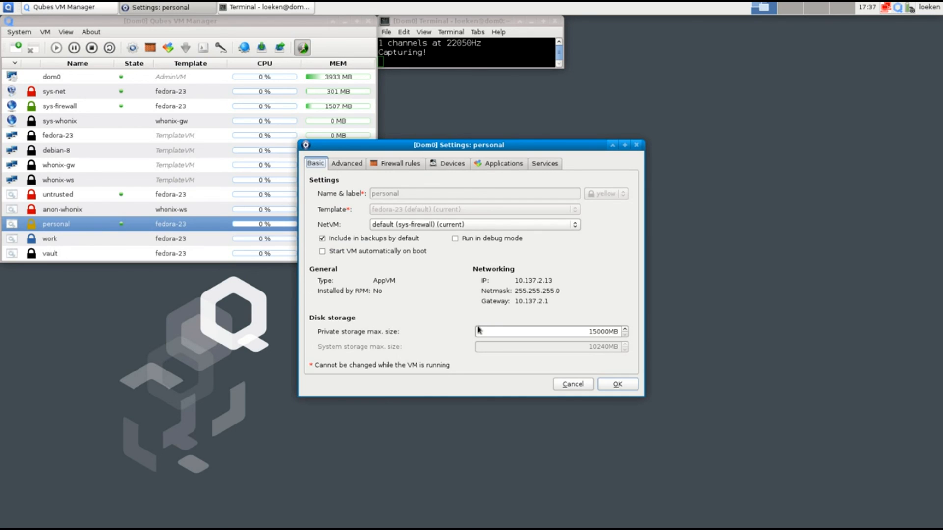
{"action": "mouse_move", "coordinate": [391, 311]}
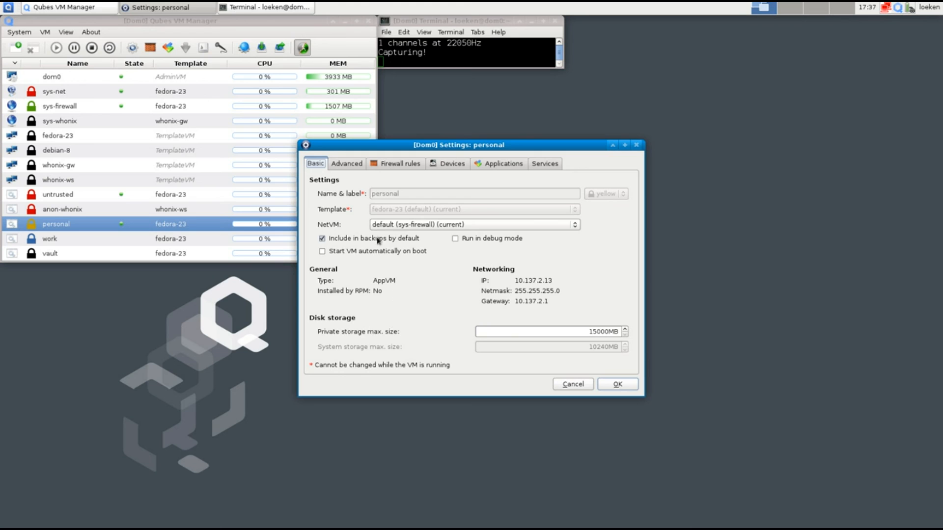
{"action": "left_click", "coordinate": [346, 163]}
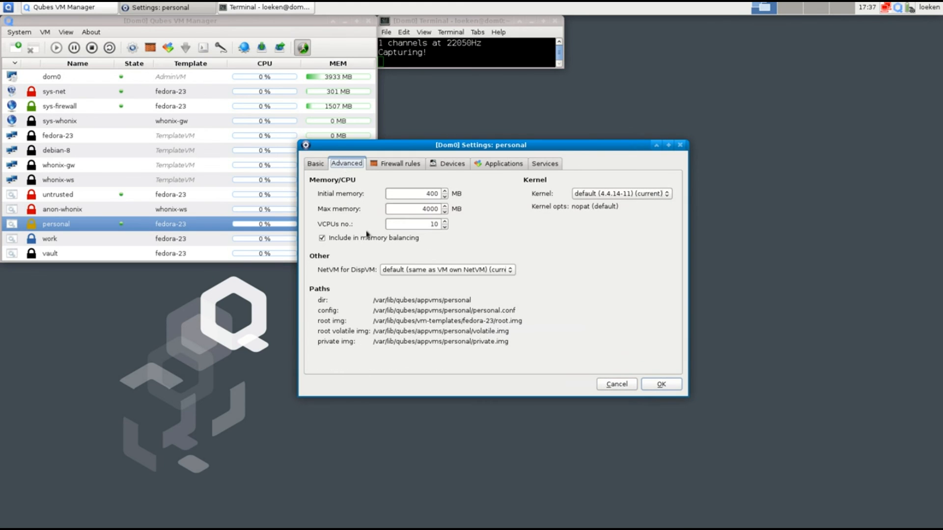
{"action": "mouse_move", "coordinate": [347, 233]}
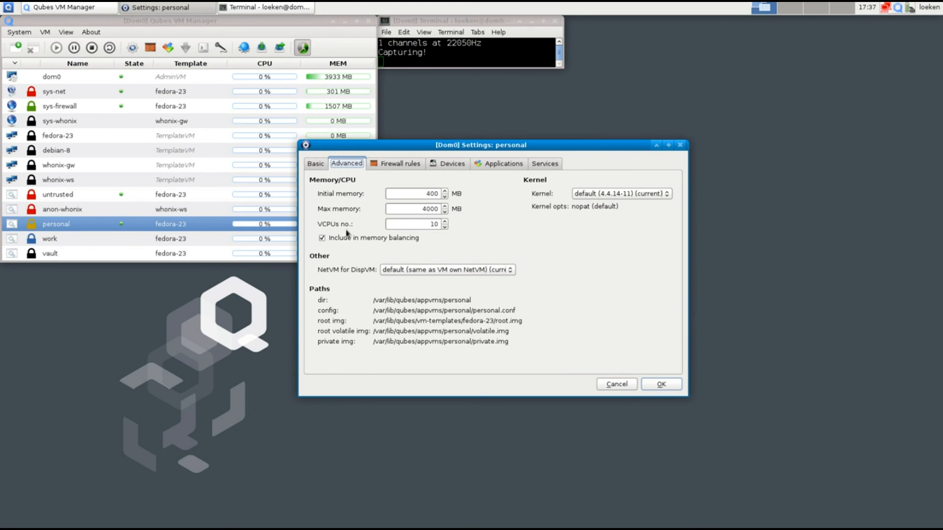
Step: Set the personal qube's VCPUs number to 10
{"action": "triple_click", "coordinate": [412, 223]}
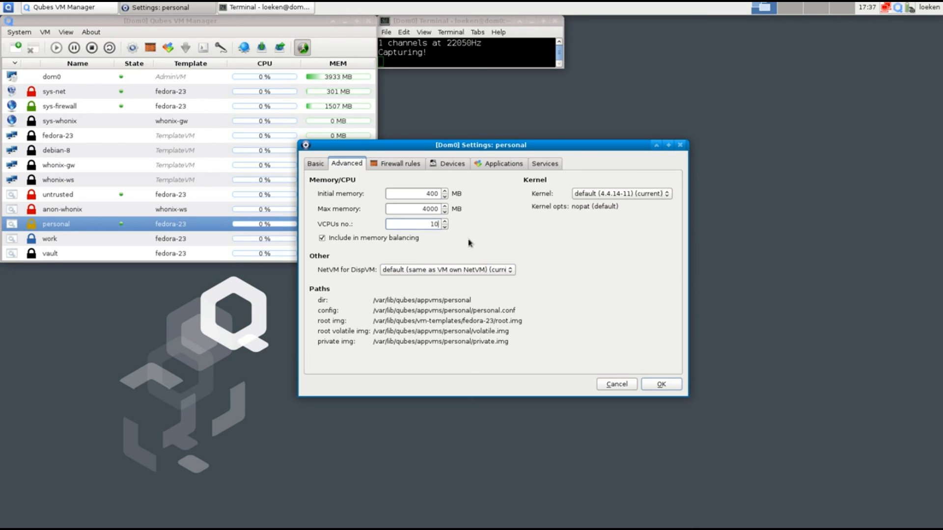
{"action": "mouse_move", "coordinate": [617, 344]}
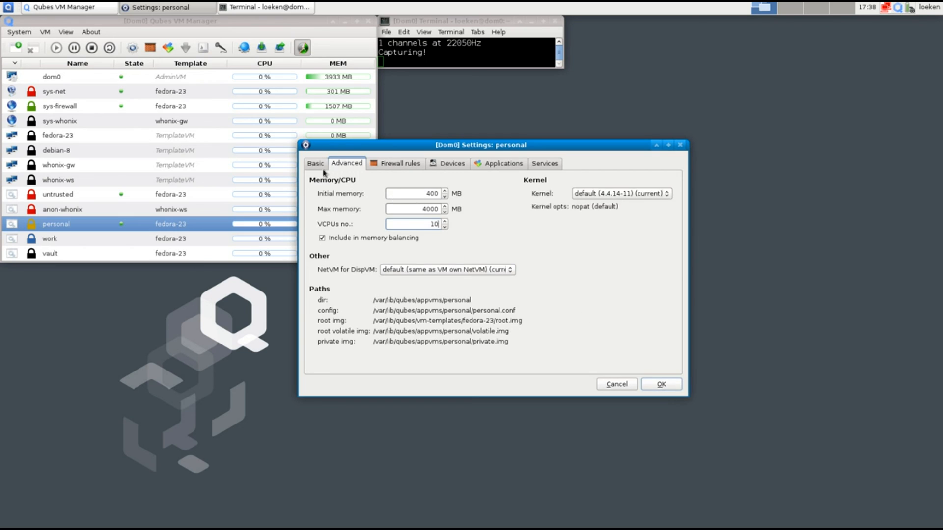
Step: Change the private storage max size on the Basic tab and save with OK
{"action": "left_click", "coordinate": [315, 163]}
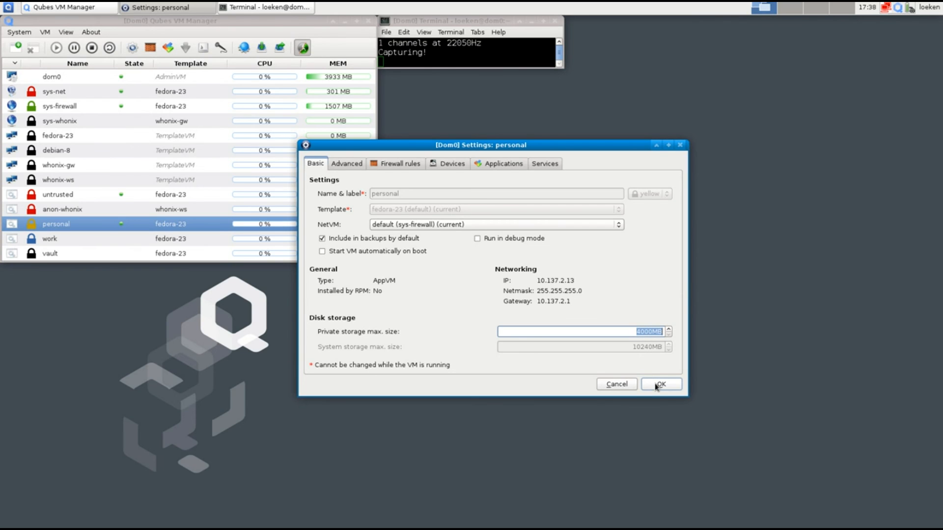
{"action": "left_click", "coordinate": [660, 384]}
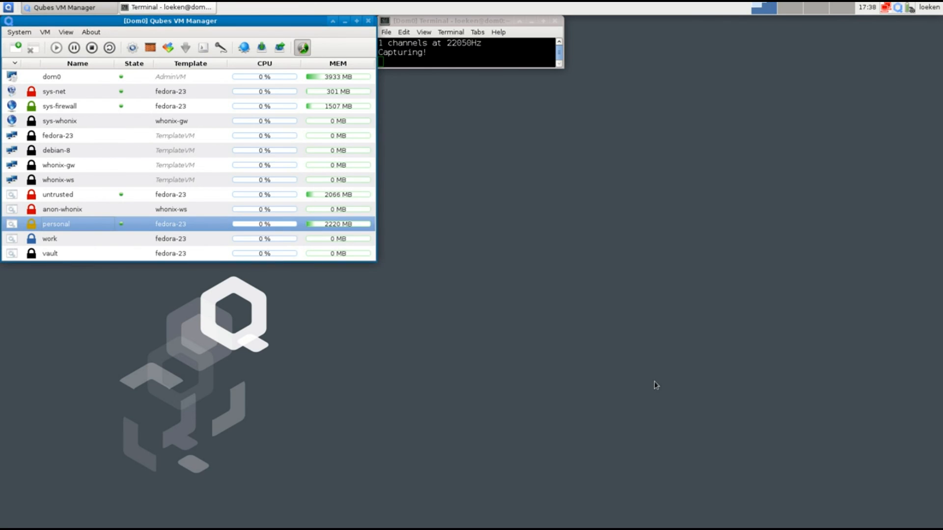
{"action": "mouse_move", "coordinate": [648, 380]}
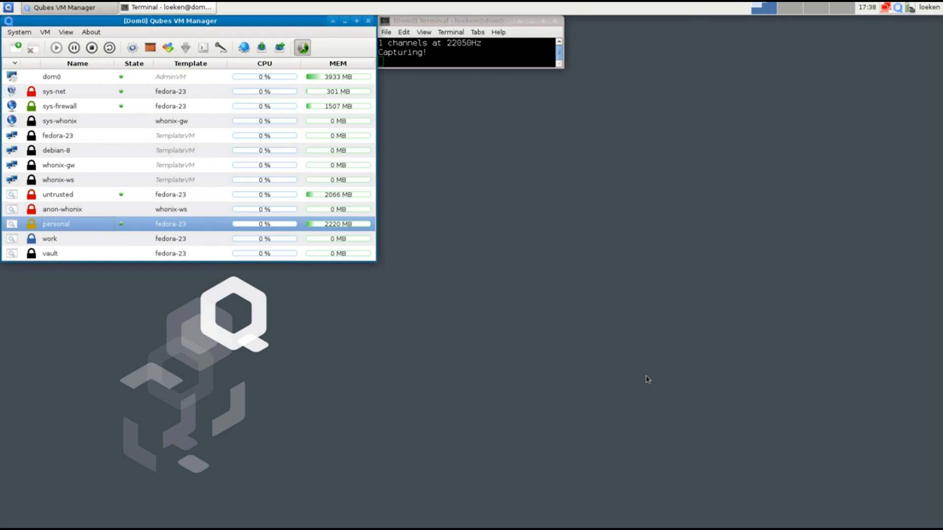